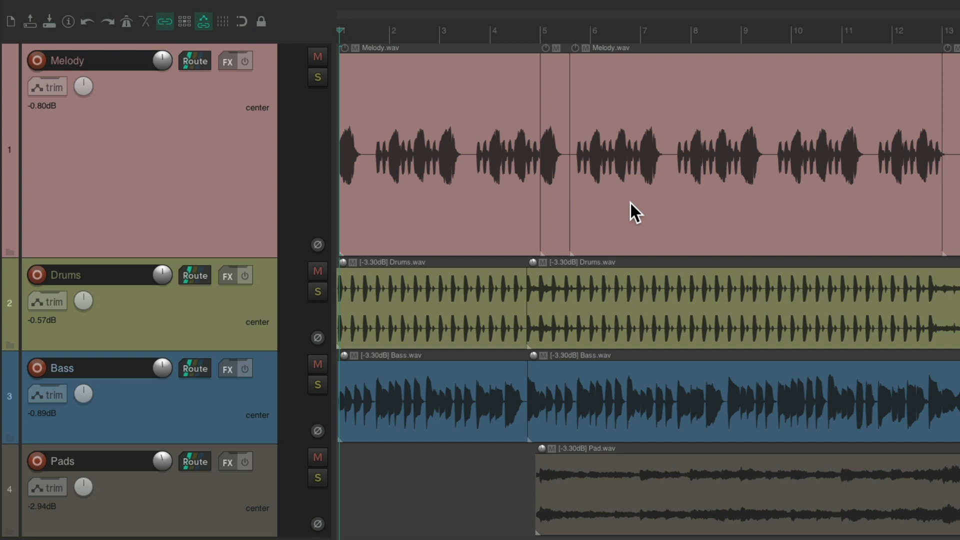
# Step: Audition the song, muting and unmuting the Melody track to hear its contribution
pyautogui.click(317, 77)
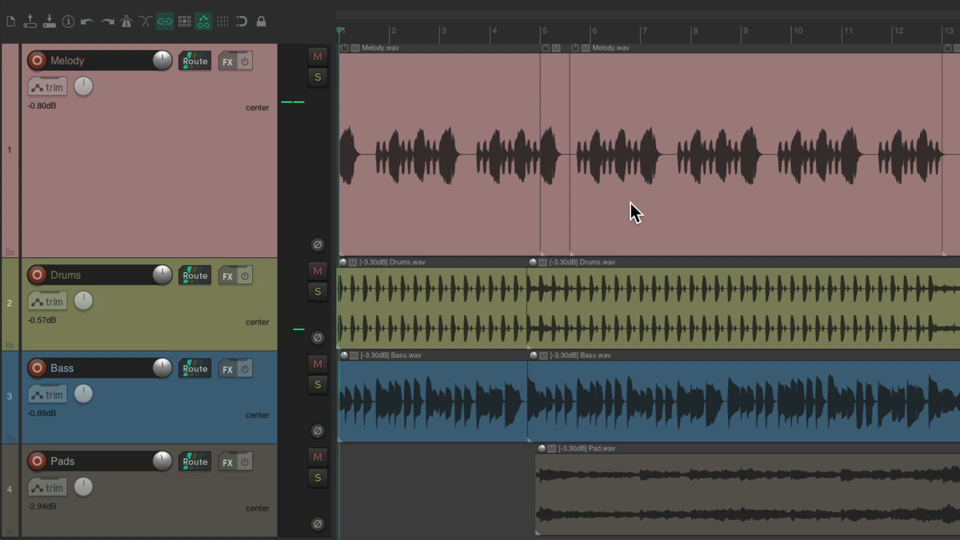
pyautogui.click(317, 56)
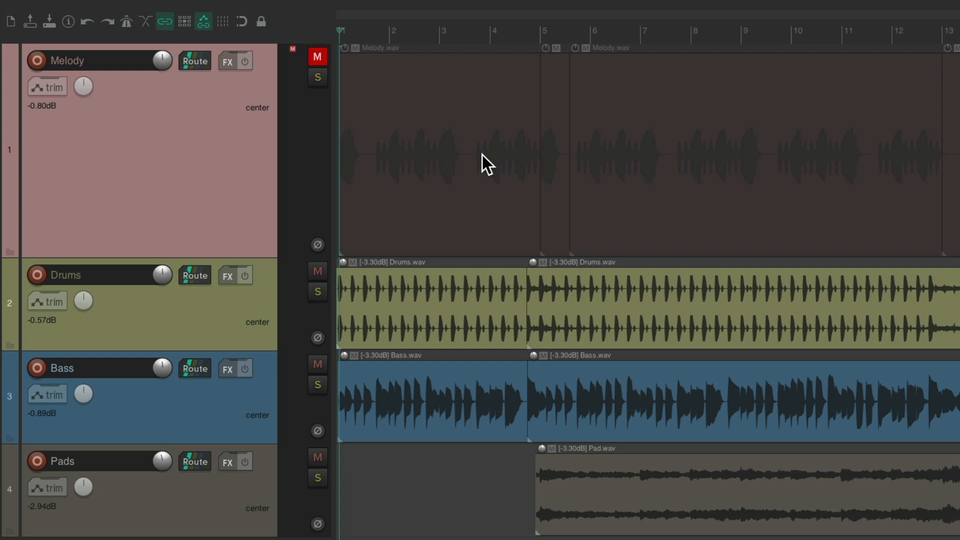
pyautogui.press('space')
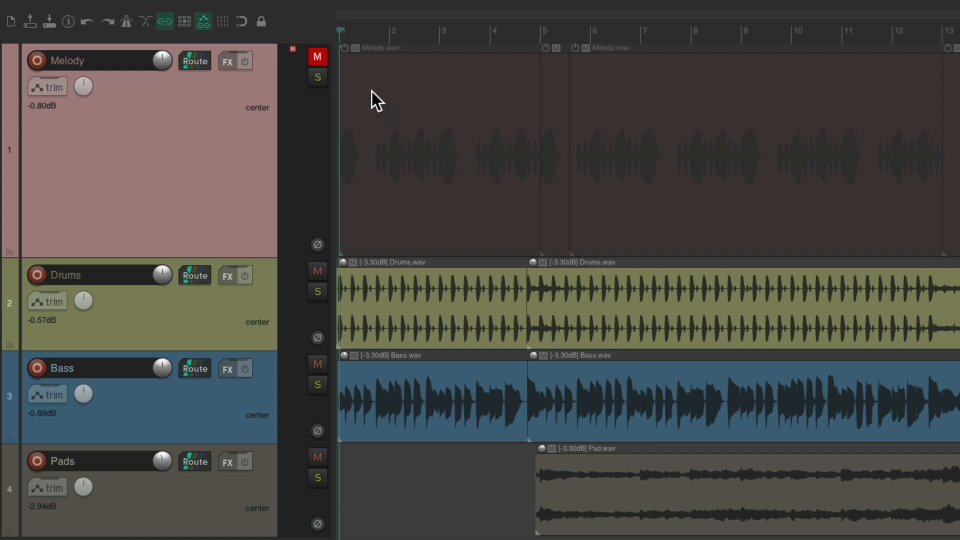
pyautogui.click(317, 56)
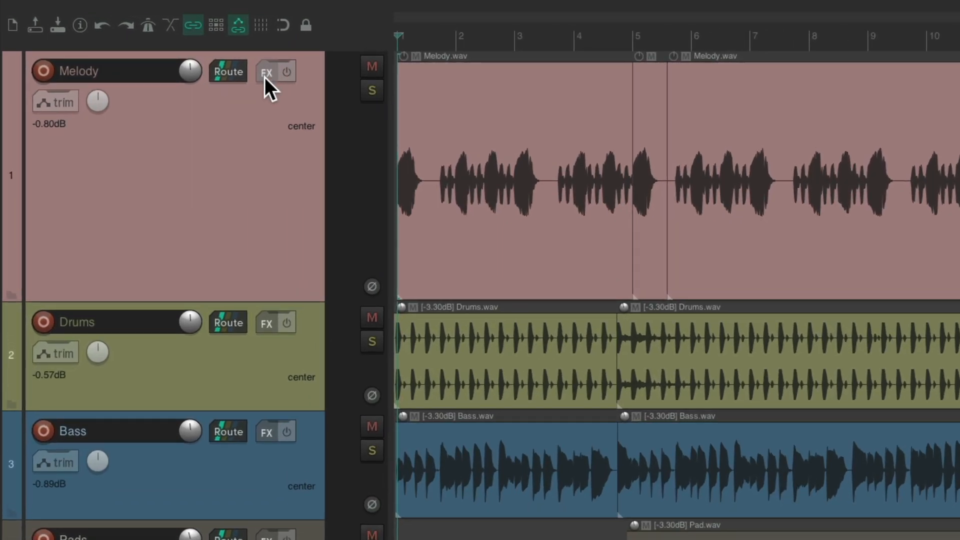
# Step: Add VST ReaVerbate (Cockos) to the Melody track's FX chain via the 'verb' filter
pyautogui.click(266, 72)
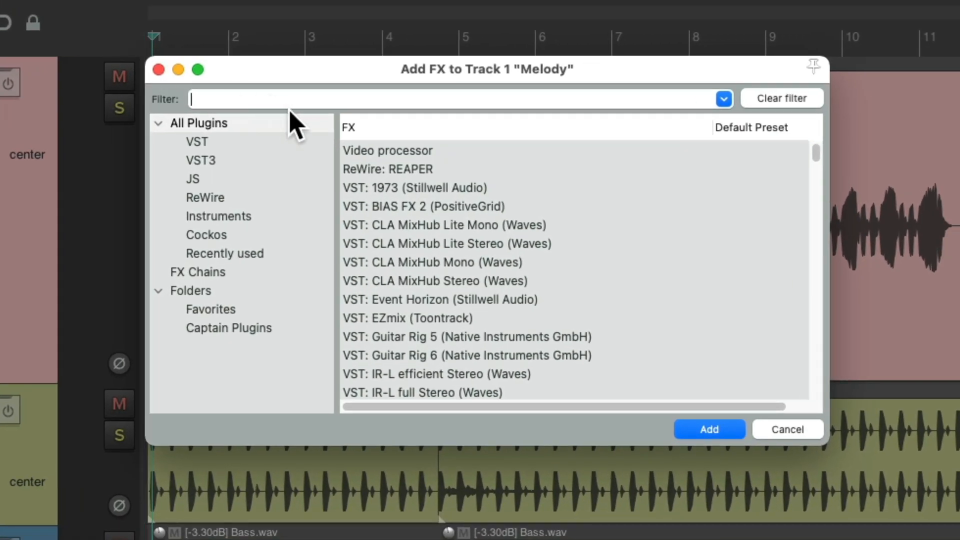
pyautogui.write('verb')
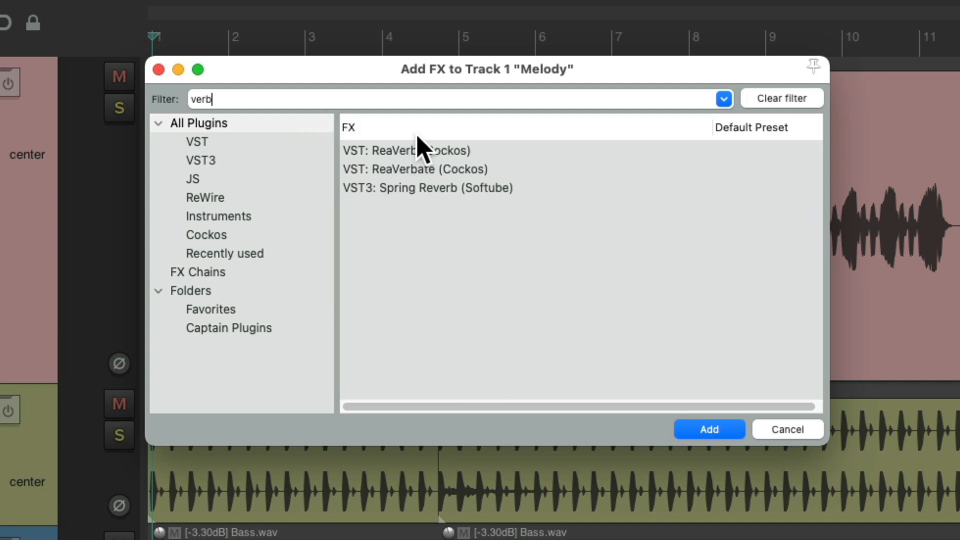
pyautogui.click(415, 170)
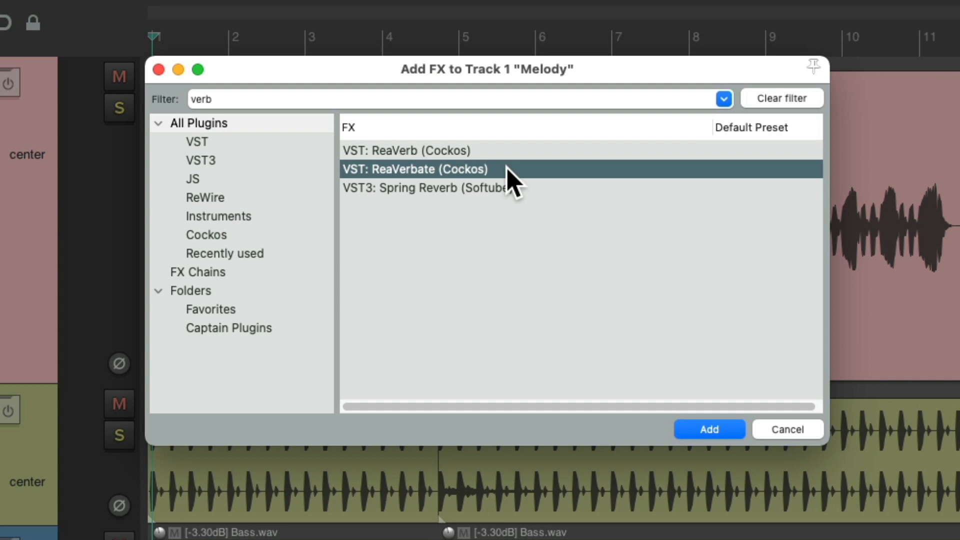
pyautogui.click(708, 428)
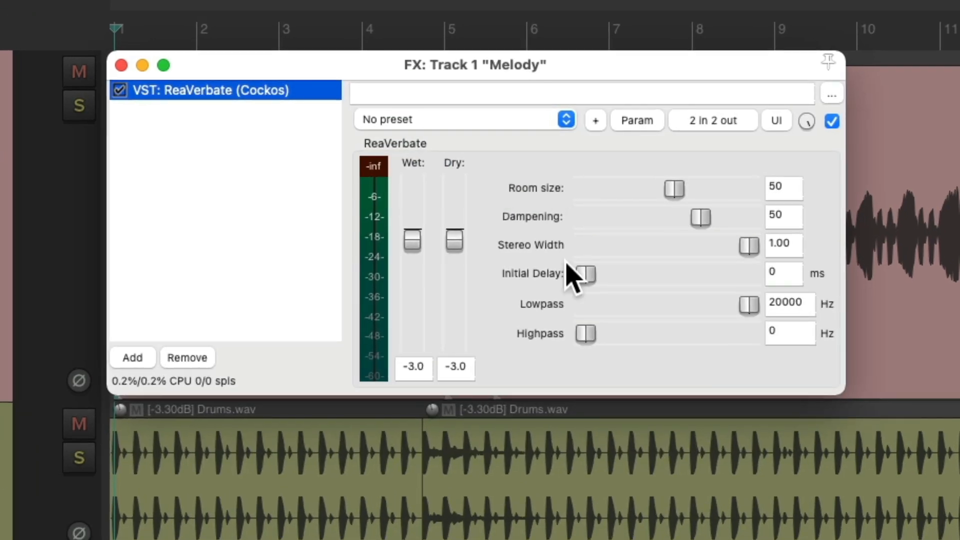
# Step: Set dry to 0 dB, wet near -10 dB and room size 65, soloing the Melody track
pyautogui.moveTo(454, 239); pyautogui.dragTo(454, 231)
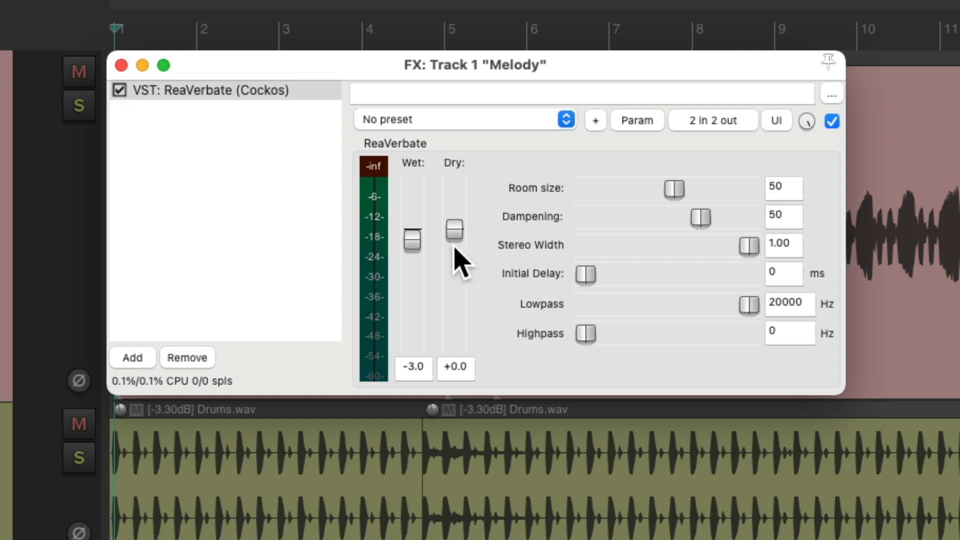
pyautogui.moveTo(412, 239); pyautogui.dragTo(412, 262)
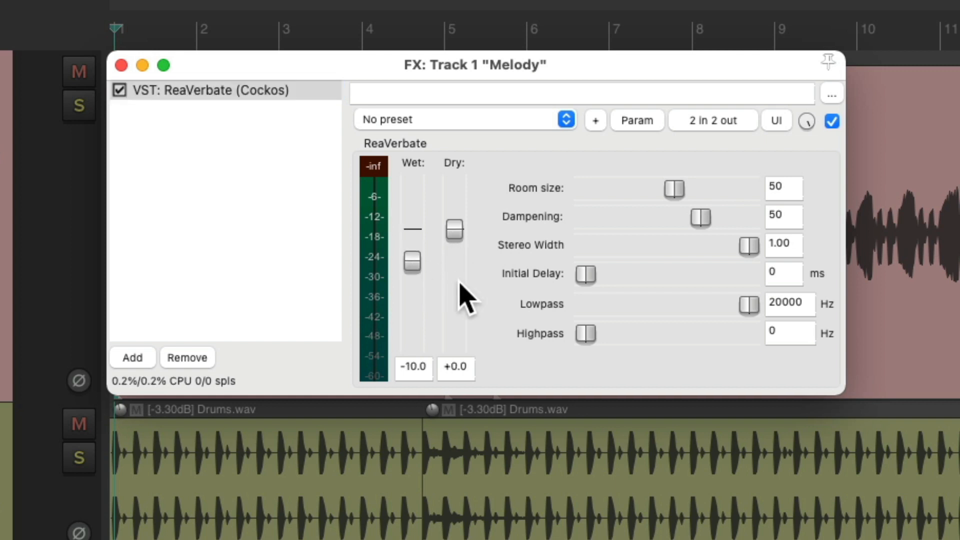
pyautogui.moveTo(686, 245)
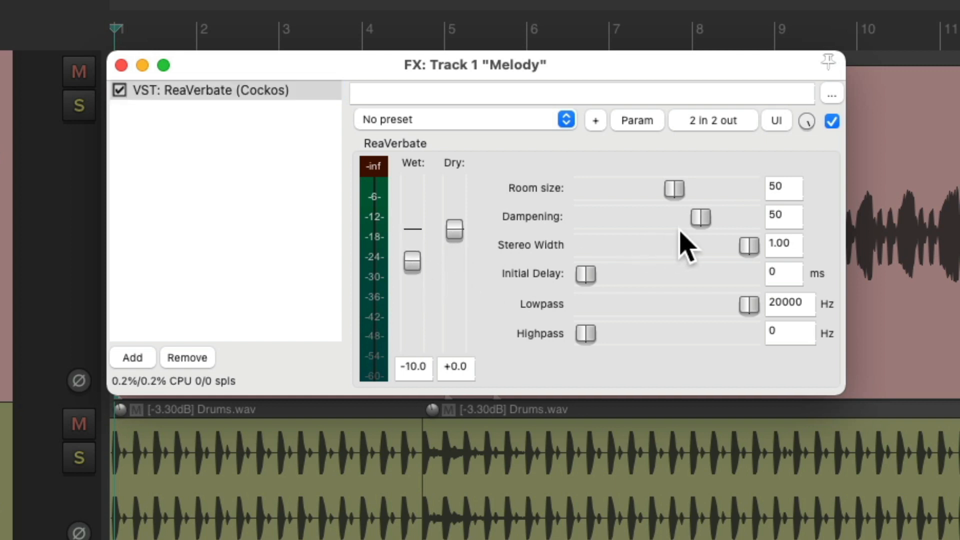
pyautogui.moveTo(712, 251)
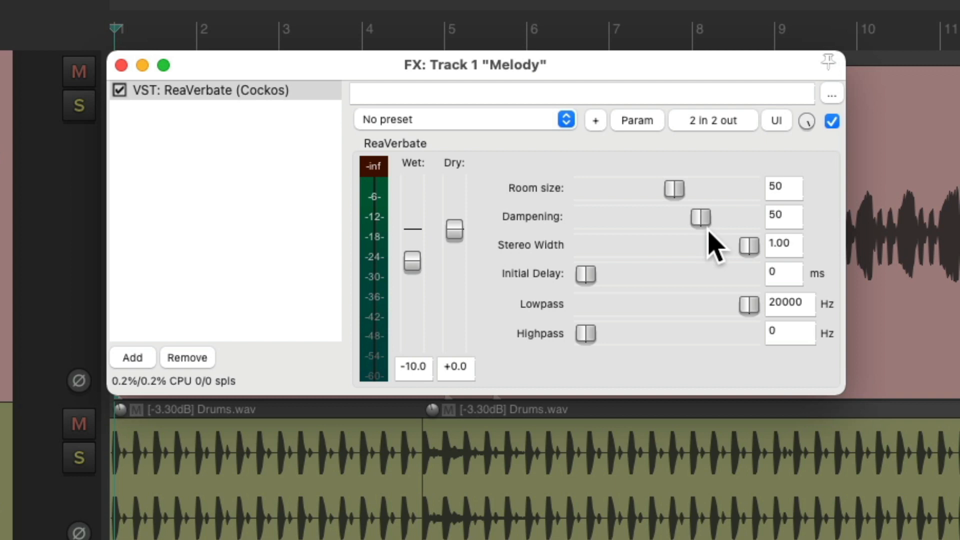
pyautogui.click(78, 105)
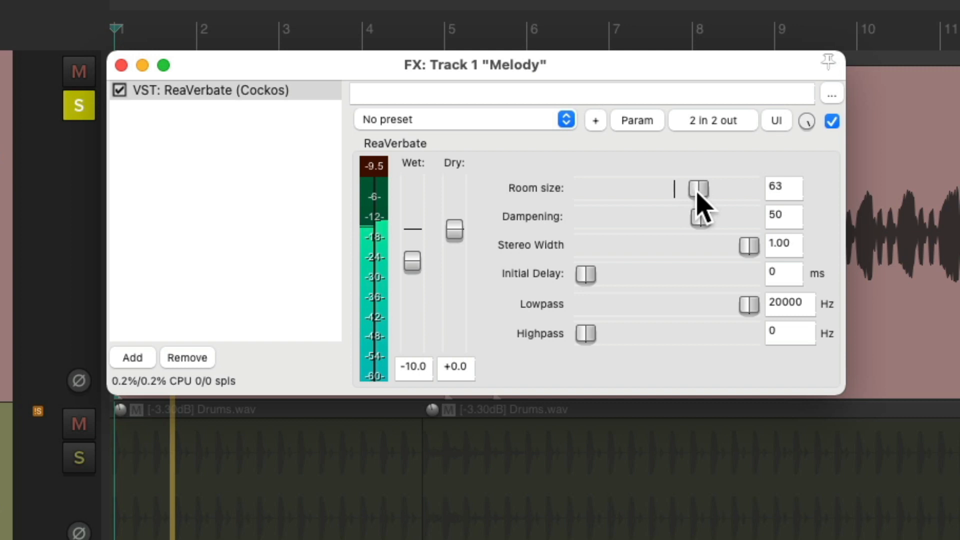
pyautogui.moveTo(412, 262); pyautogui.dragTo(412, 250)
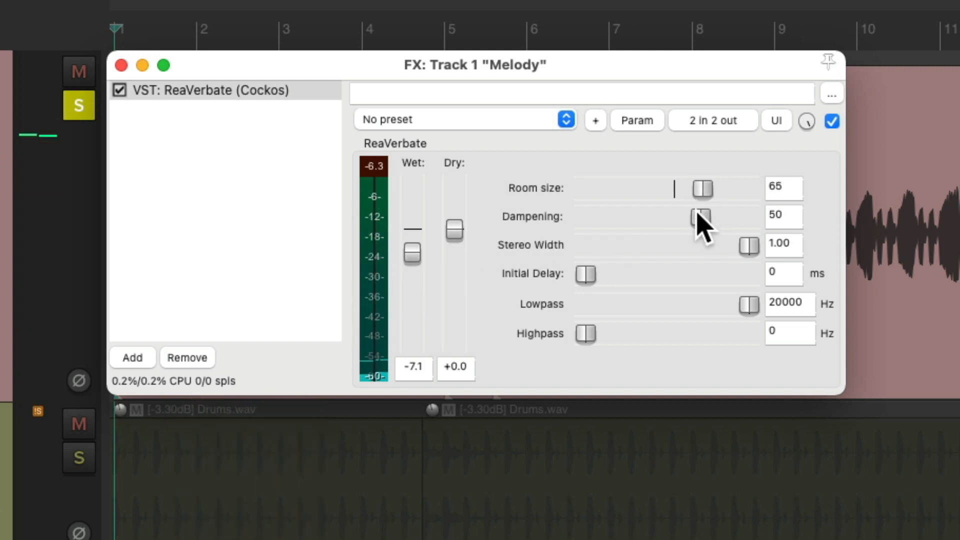
# Step: Audition wet-only reverb, then restore dry at 0 dB and wet around -9.4 dB
pyautogui.moveTo(454, 230); pyautogui.dragTo(454, 343)
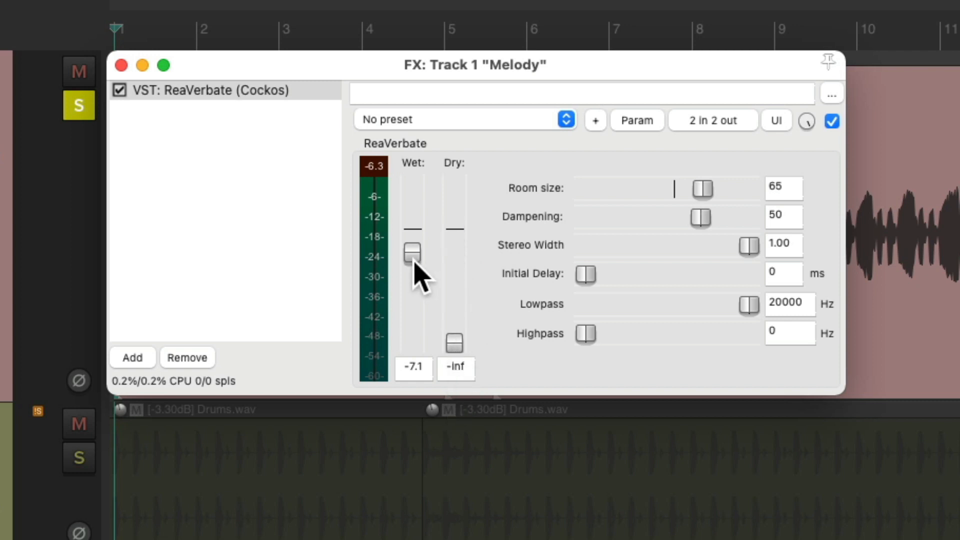
pyautogui.moveTo(411, 254); pyautogui.dragTo(411, 230)
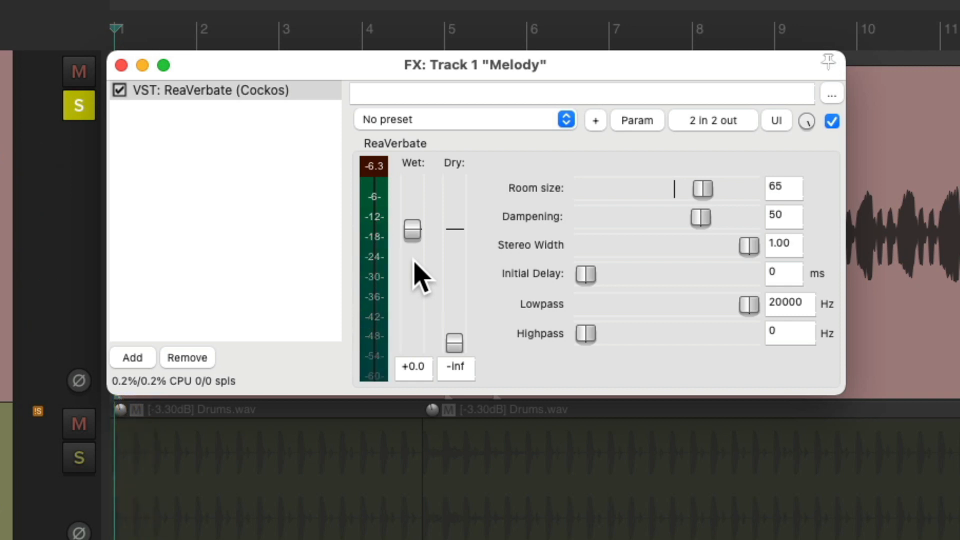
pyautogui.moveTo(454, 343); pyautogui.dragTo(454, 231)
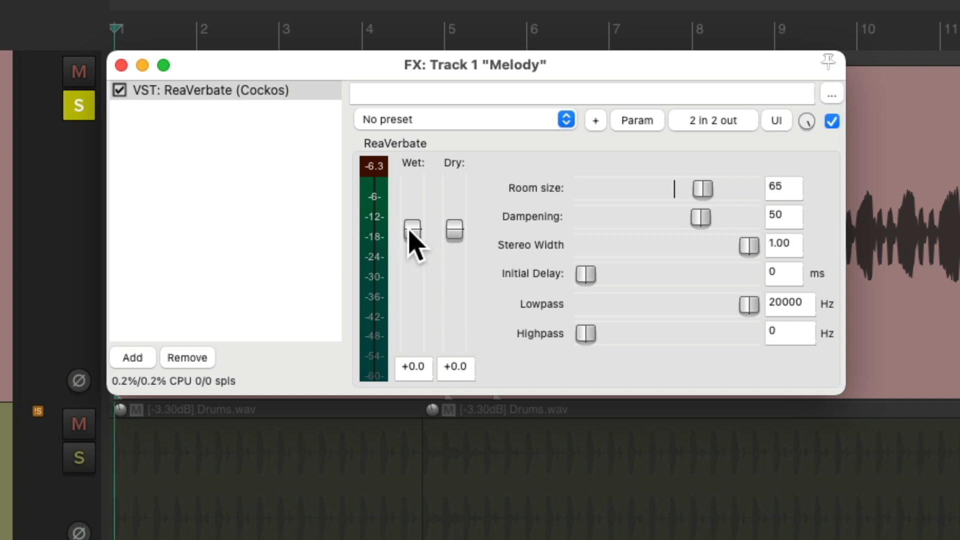
pyautogui.moveTo(413, 227); pyautogui.dragTo(412, 260)
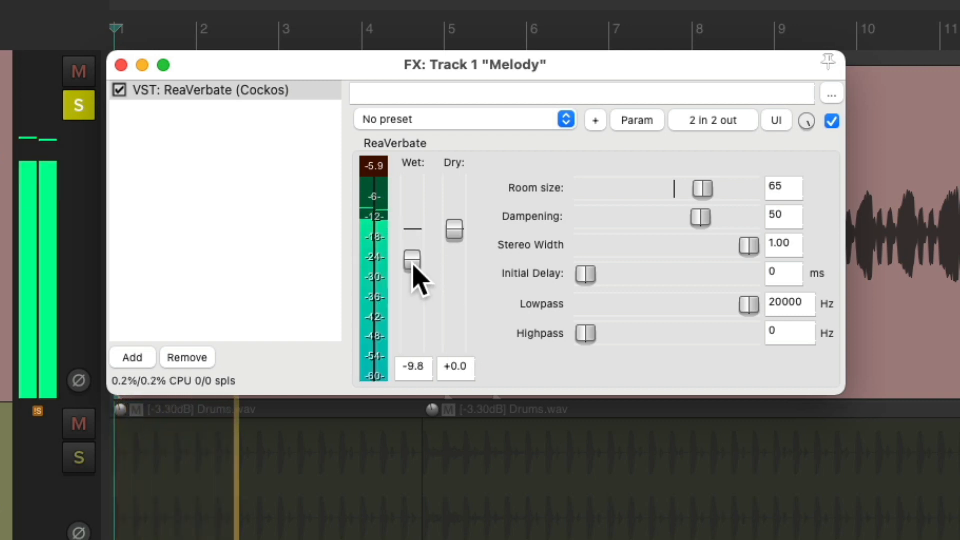
pyautogui.moveTo(412, 263); pyautogui.dragTo(411, 257)
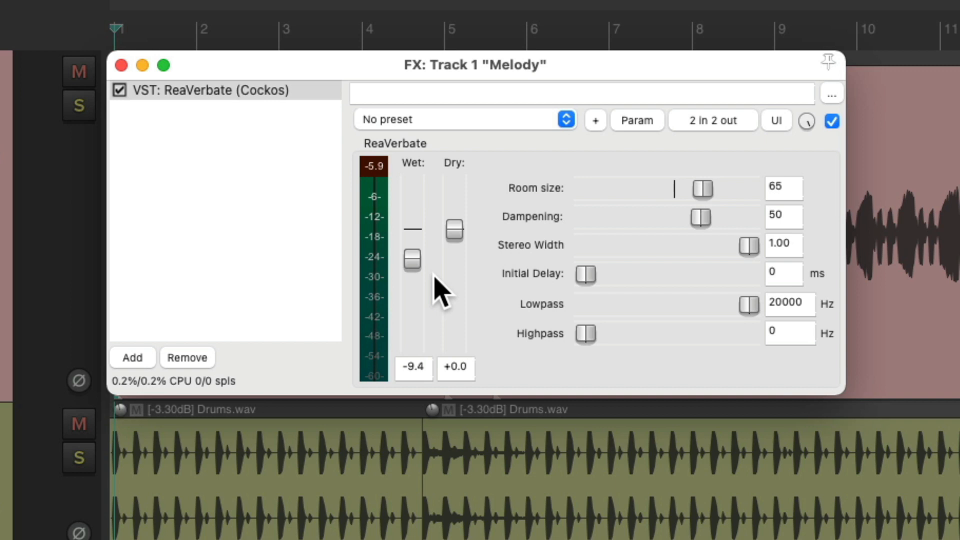
pyautogui.moveTo(669, 288)
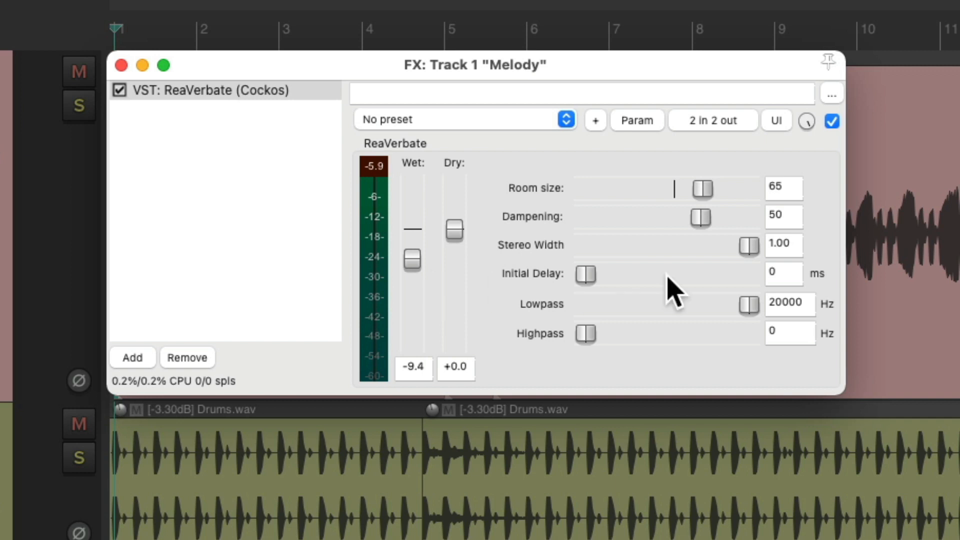
# Step: Set room size 95, dampening 8 and wet about -19.6 dB, then bypass ReaVerbate
pyautogui.moveTo(701, 188); pyautogui.dragTo(741, 188)
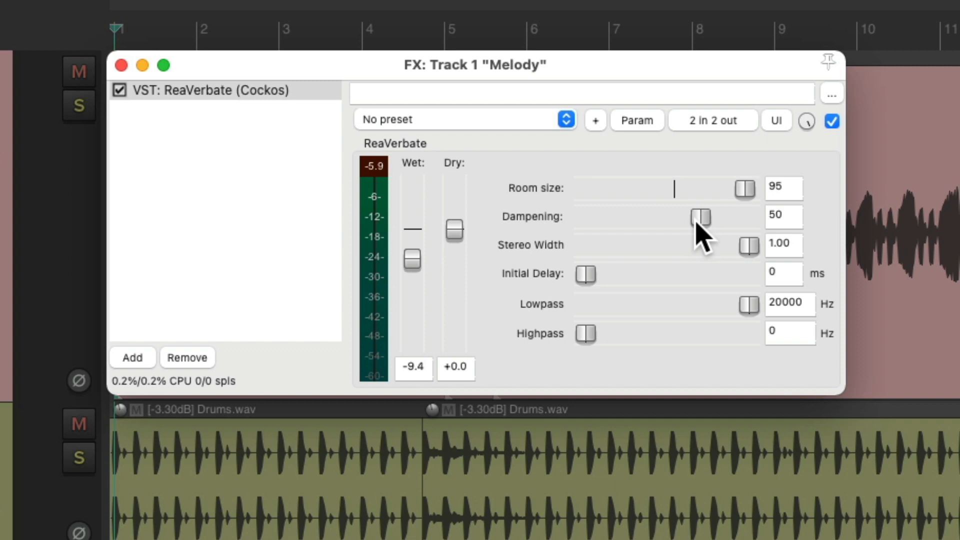
pyautogui.moveTo(700, 217); pyautogui.dragTo(631, 217)
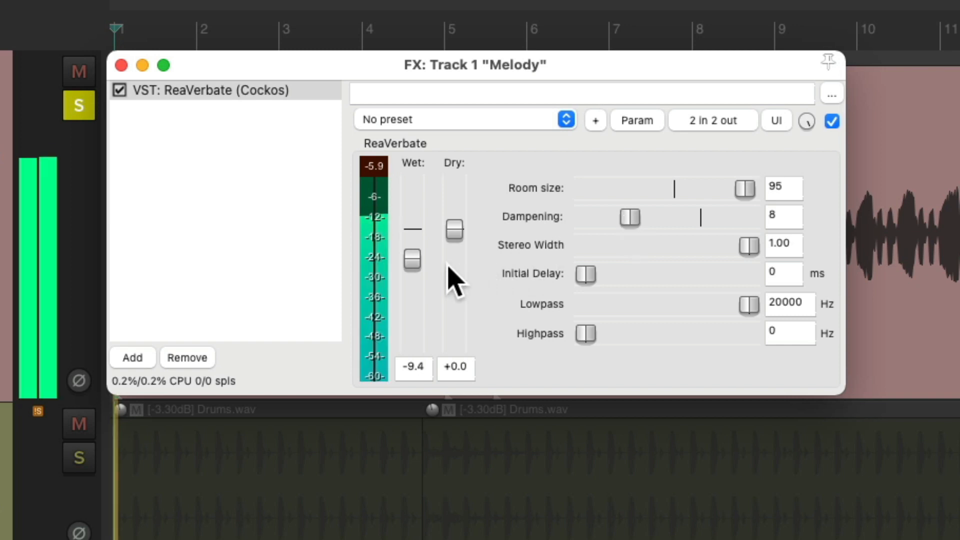
pyautogui.moveTo(411, 259); pyautogui.dragTo(411, 283)
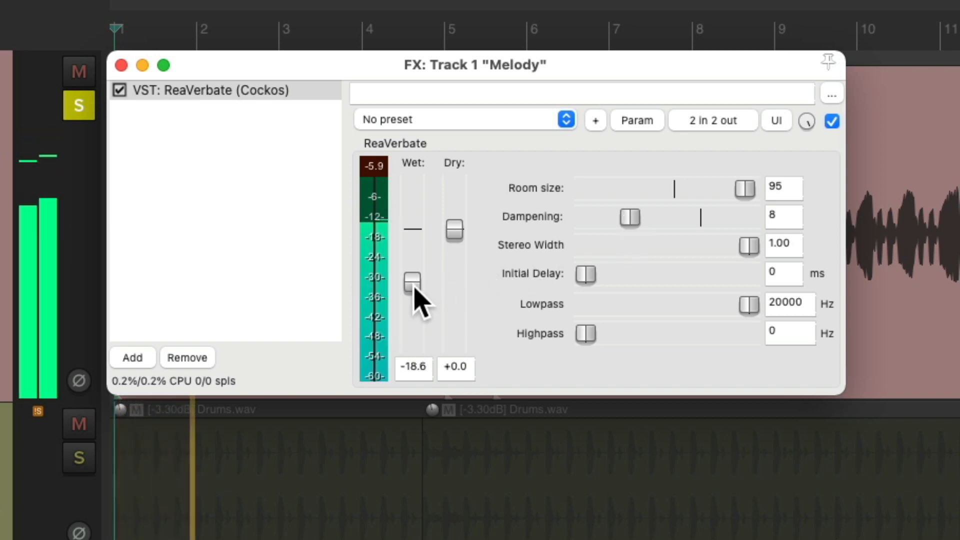
pyautogui.moveTo(412, 282); pyautogui.dragTo(412, 287)
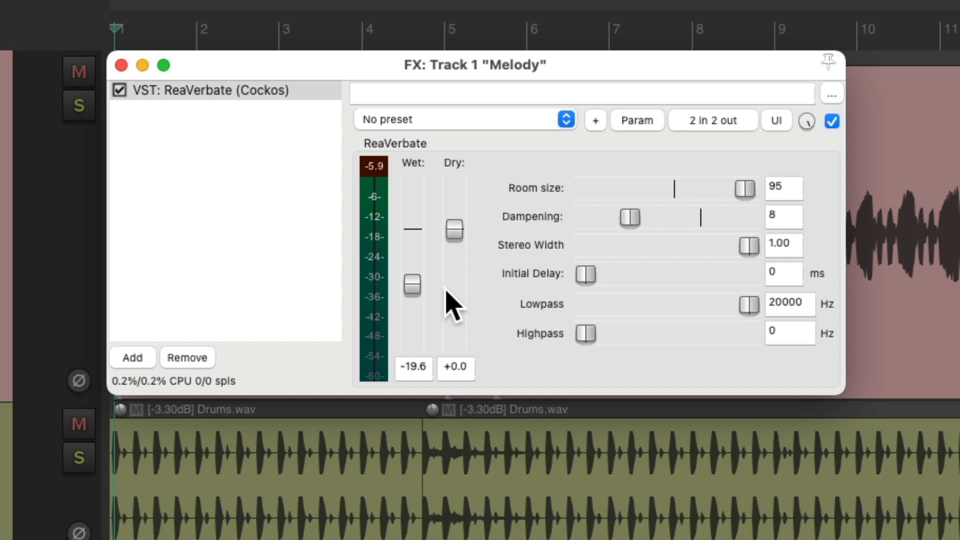
pyautogui.click(119, 90)
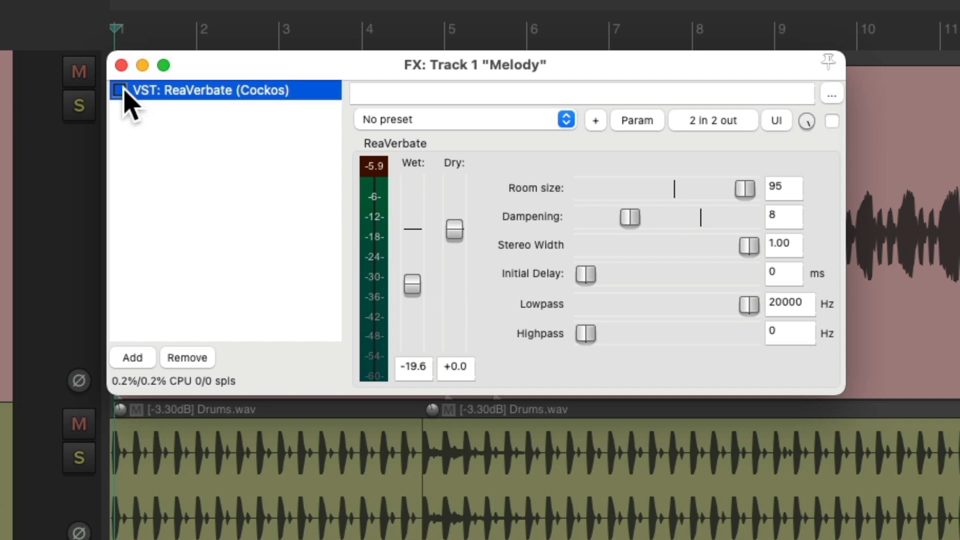
# Step: Re-enable ReaVerbate and add VST ReaDelay (Cockos) to the Melody chain
pyautogui.click(131, 357)
pyautogui.write('delay')
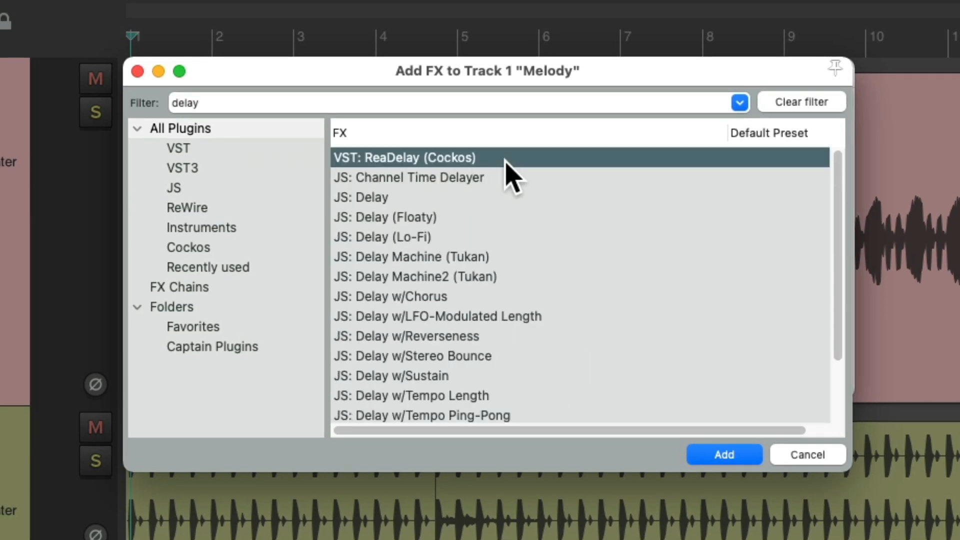
pyautogui.click(723, 454)
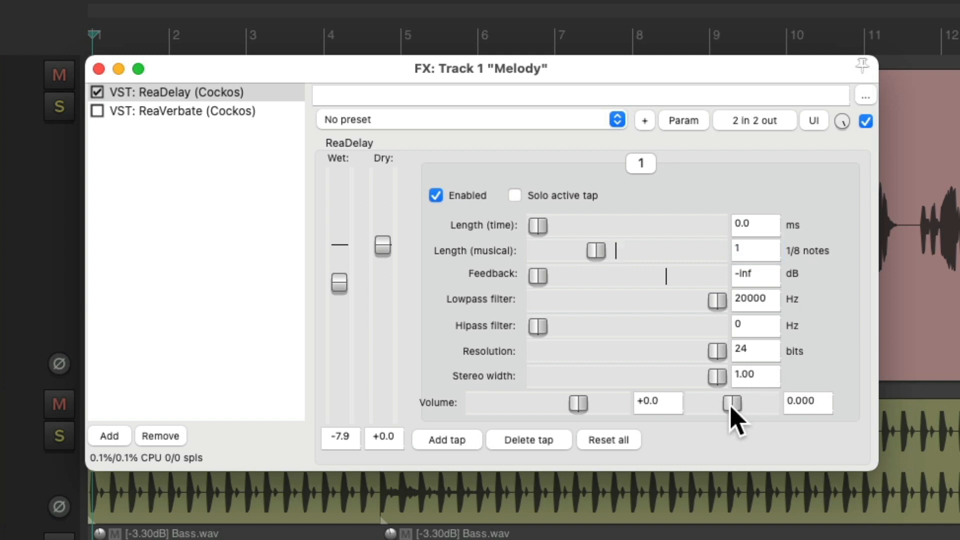
# Step: Pan the delay tap fully right, set its length to 30 ms and silence the dry signal
pyautogui.moveTo(732, 403); pyautogui.dragTo(696, 403)
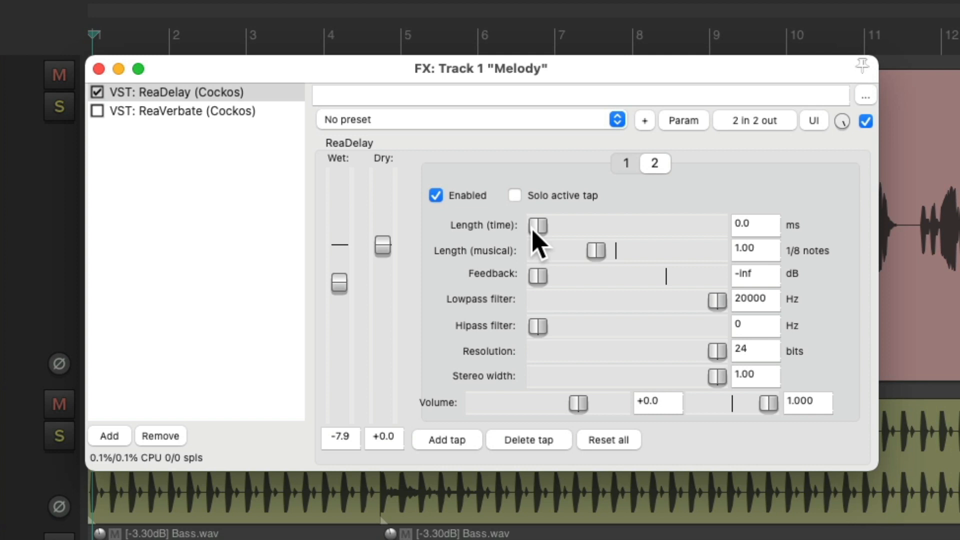
pyautogui.moveTo(538, 225); pyautogui.dragTo(593, 225)
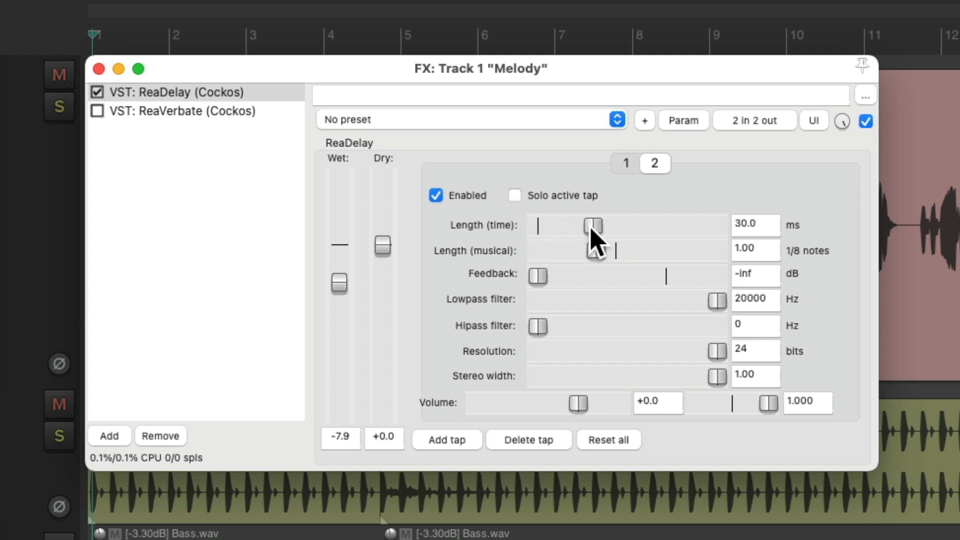
pyautogui.click(59, 107)
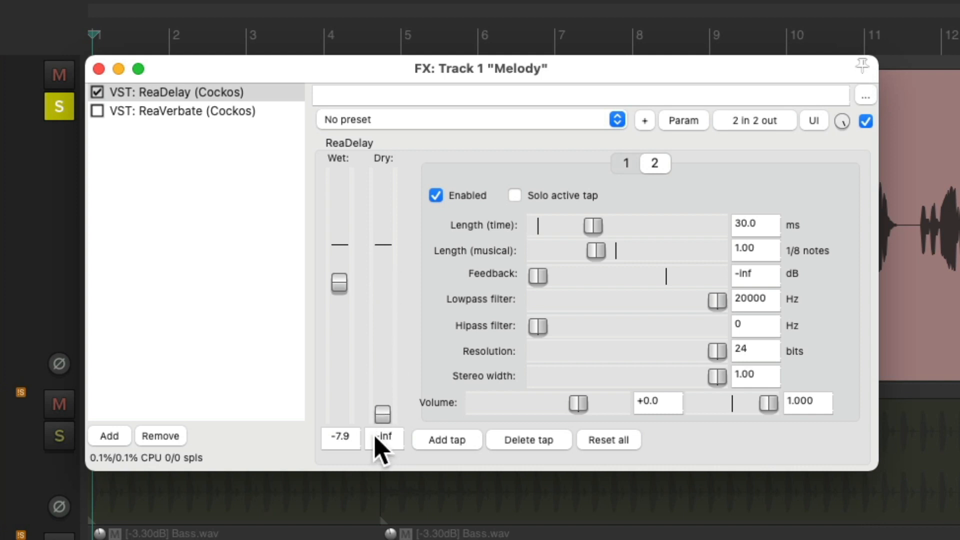
pyautogui.moveTo(340, 288)
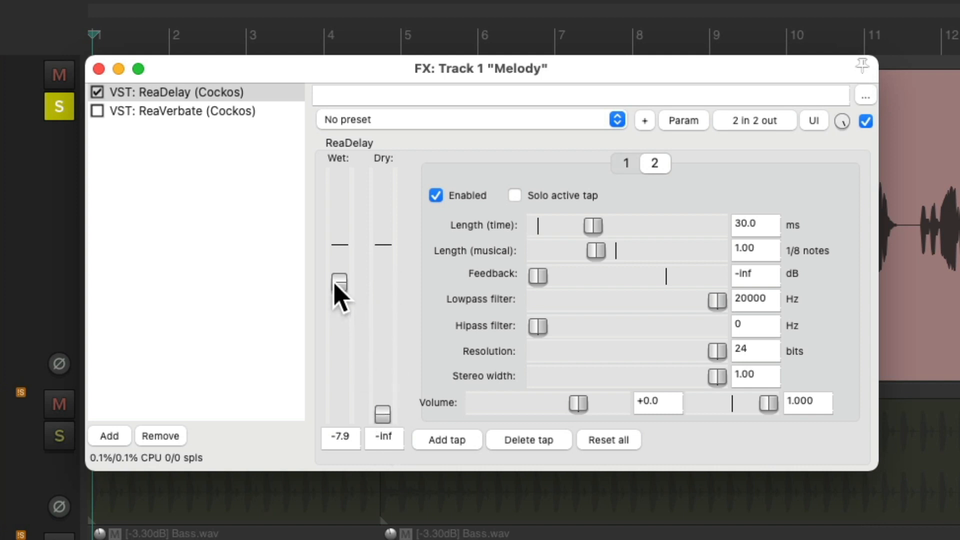
# Step: Adjust ReaDelay's wet level by ear, settling around -13 dB
pyautogui.moveTo(339, 288); pyautogui.dragTo(339, 250)
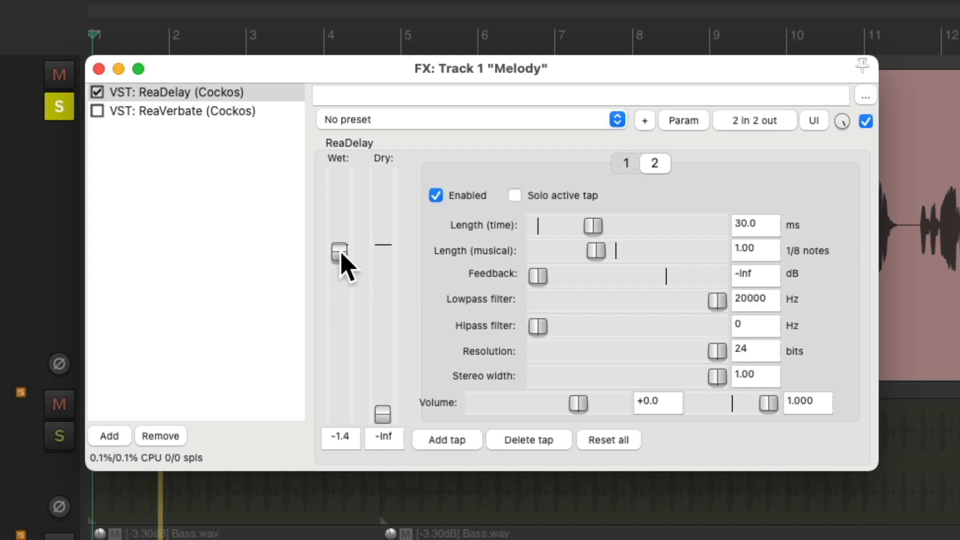
pyautogui.moveTo(339, 250); pyautogui.dragTo(339, 257)
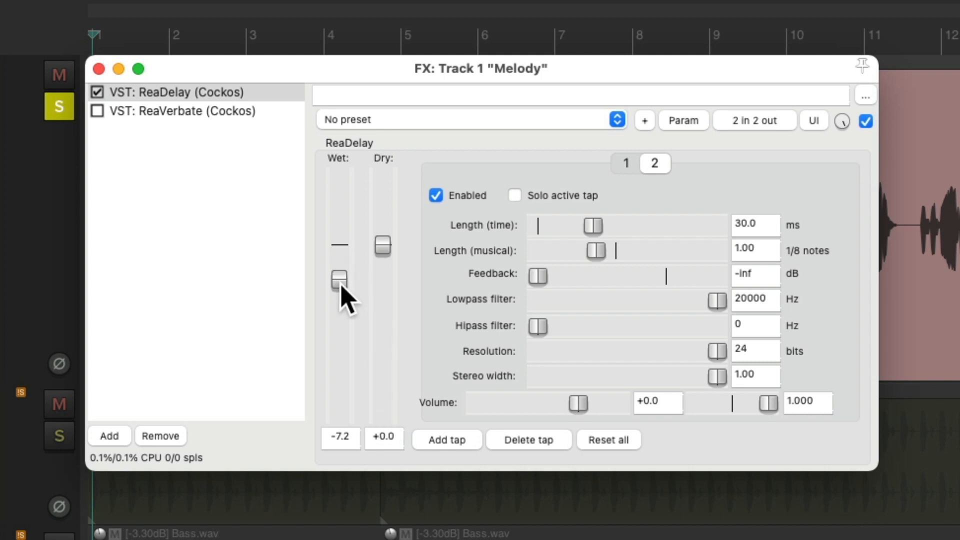
pyautogui.moveTo(339, 278); pyautogui.dragTo(339, 299)
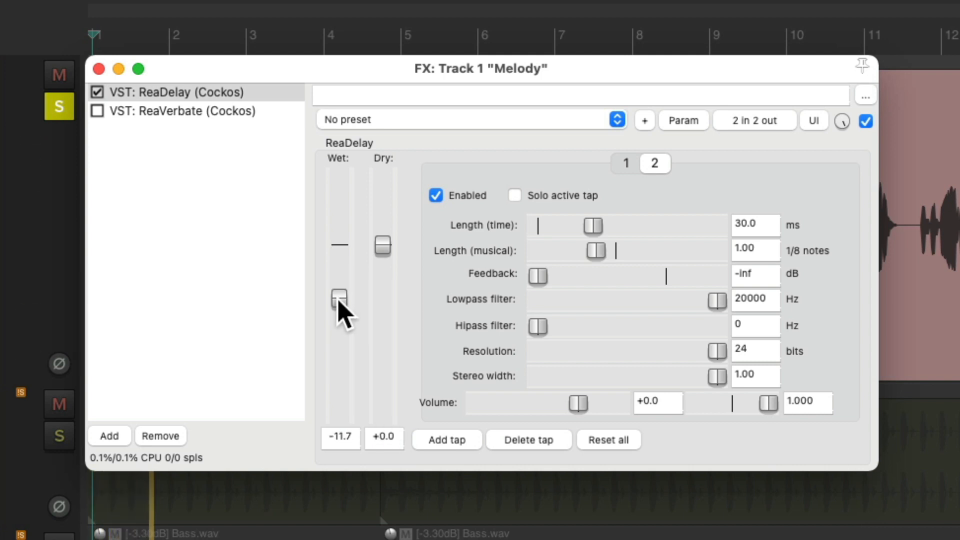
pyautogui.moveTo(339, 297); pyautogui.dragTo(338, 301)
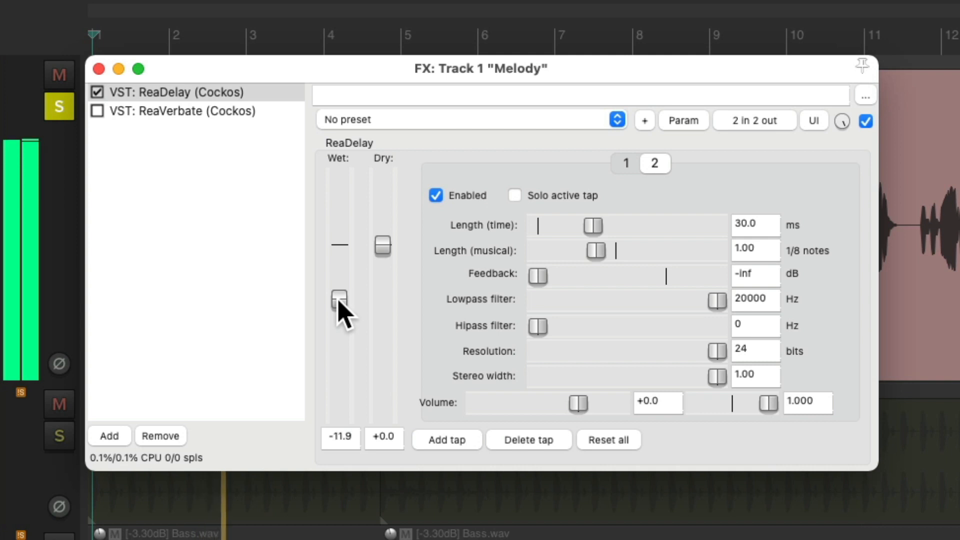
pyautogui.moveTo(339, 300); pyautogui.dragTo(339, 297)
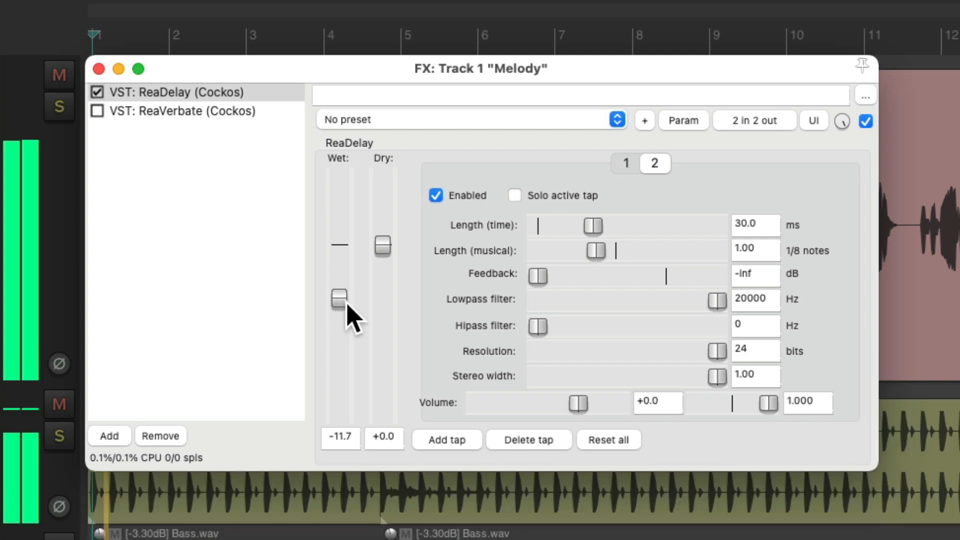
pyautogui.moveTo(339, 298); pyautogui.dragTo(339, 304)
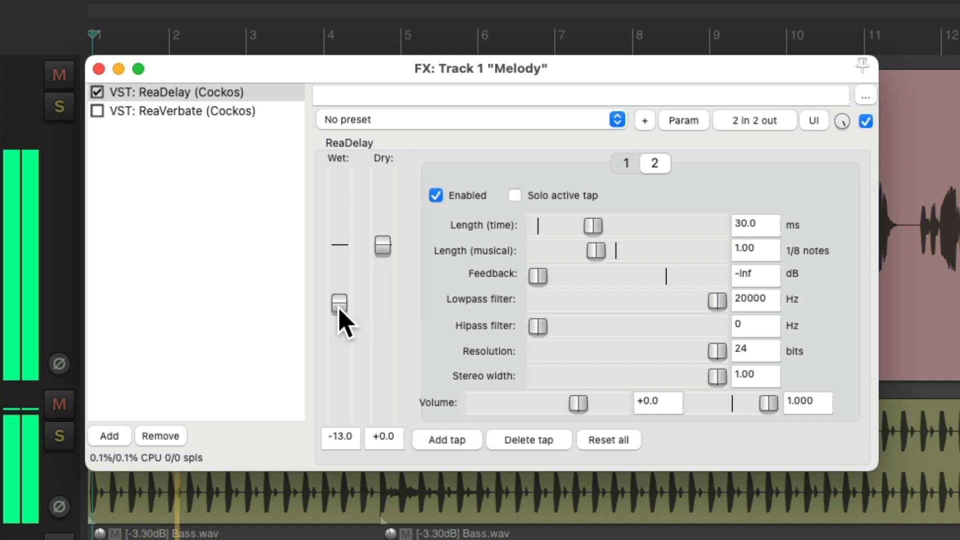
pyautogui.moveTo(339, 303); pyautogui.dragTo(339, 302)
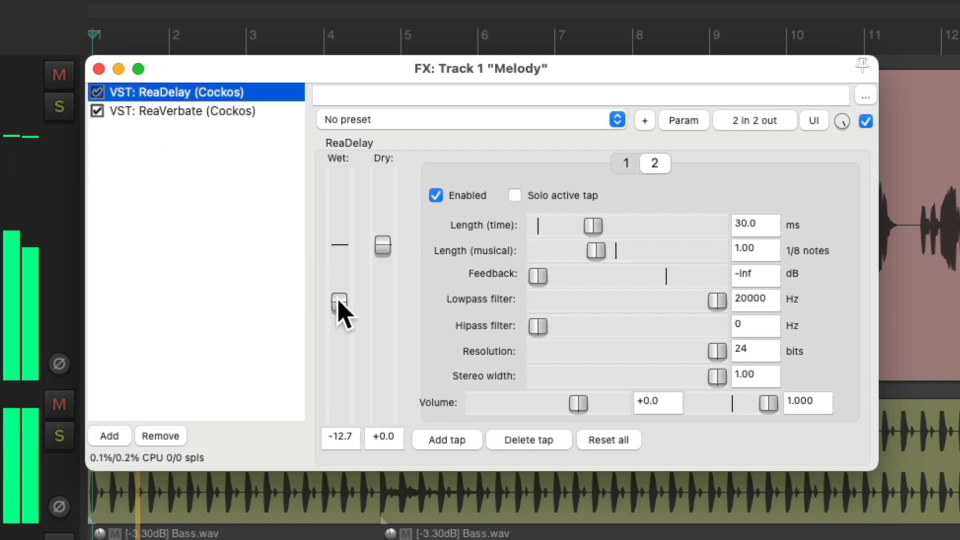
# Step: Lower ReaDelay's wet level to -14 dB
pyautogui.moveTo(340, 301); pyautogui.dragTo(340, 306)
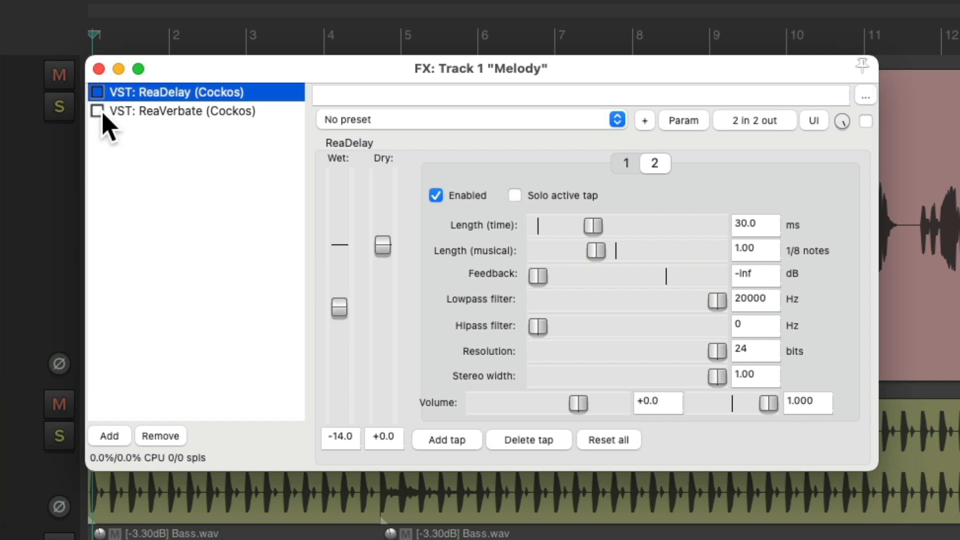
# Step: Add JS Ping Pong Pan via the 'pan' filter and set its width to maximum
pyautogui.click(108, 435)
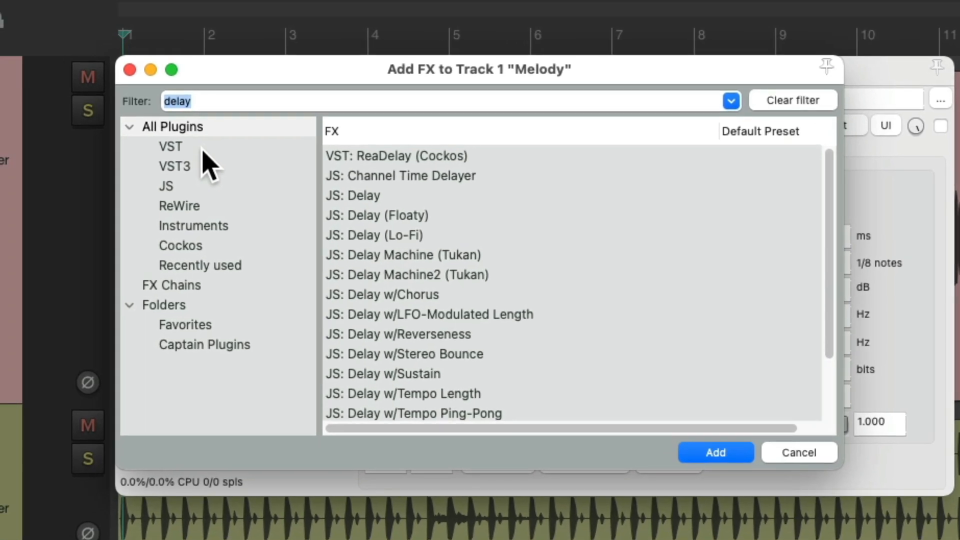
pyautogui.write('pan')
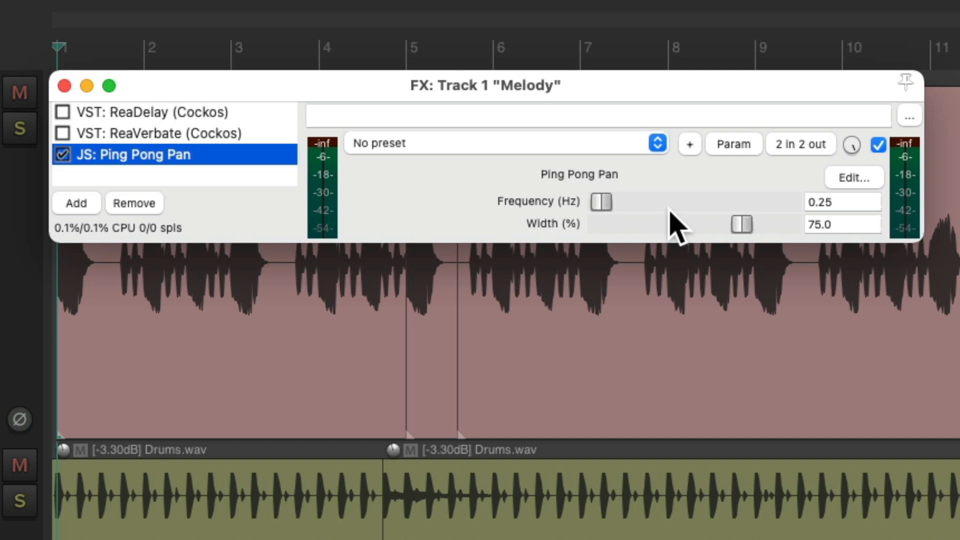
pyautogui.moveTo(560, 230)
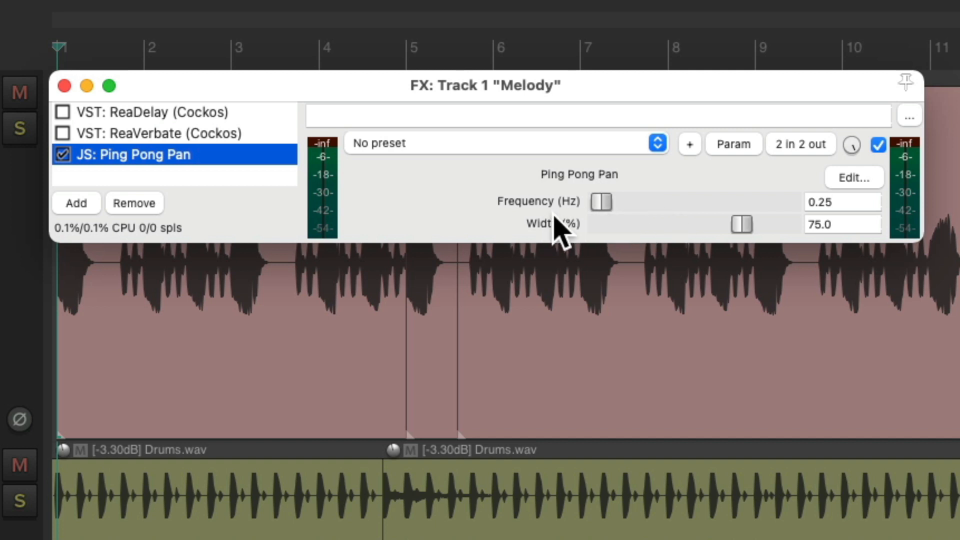
pyautogui.moveTo(637, 248)
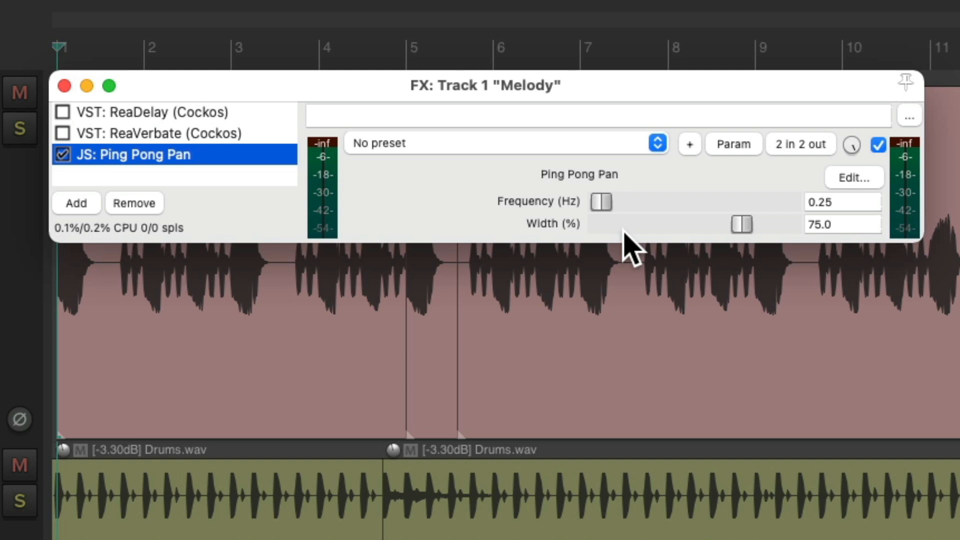
pyautogui.click(19, 129)
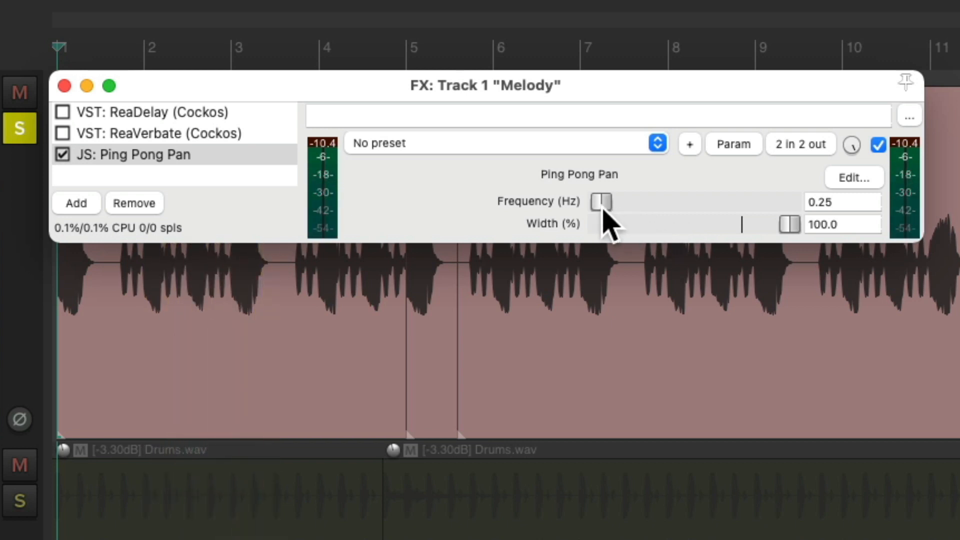
# Step: Set Ping Pong Pan's frequency to 2.5 Hz and width to 87%
pyautogui.moveTo(601, 202); pyautogui.dragTo(624, 202)
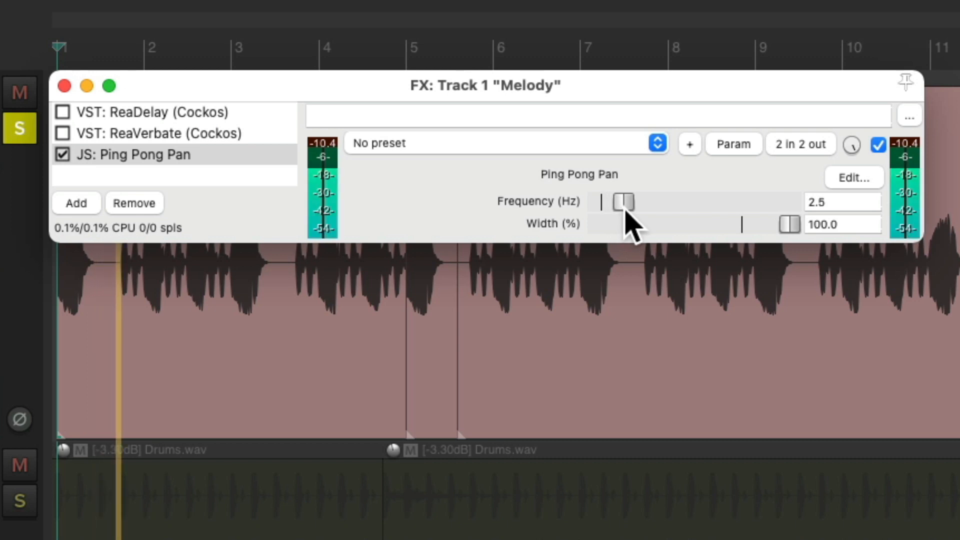
pyautogui.moveTo(622, 202); pyautogui.dragTo(627, 202)
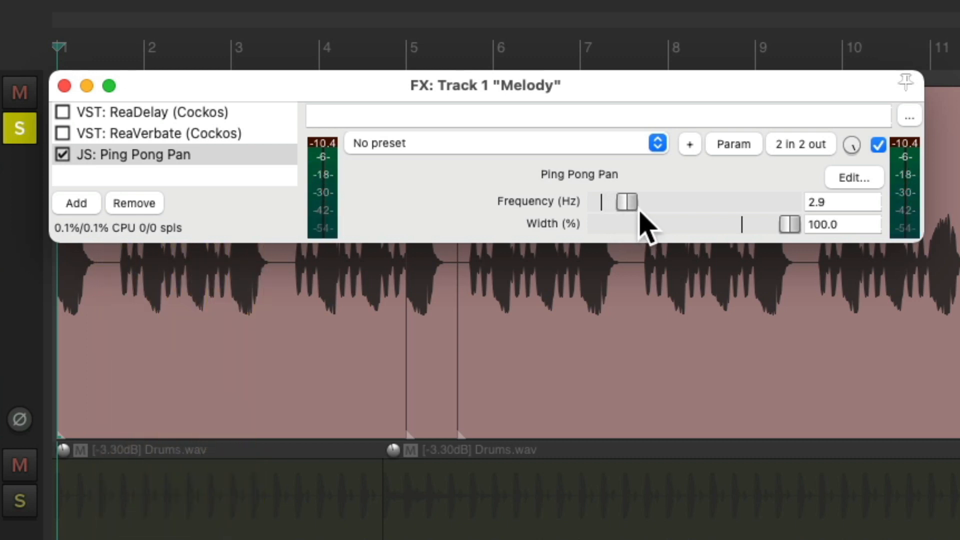
pyautogui.moveTo(631, 202); pyautogui.dragTo(623, 202)
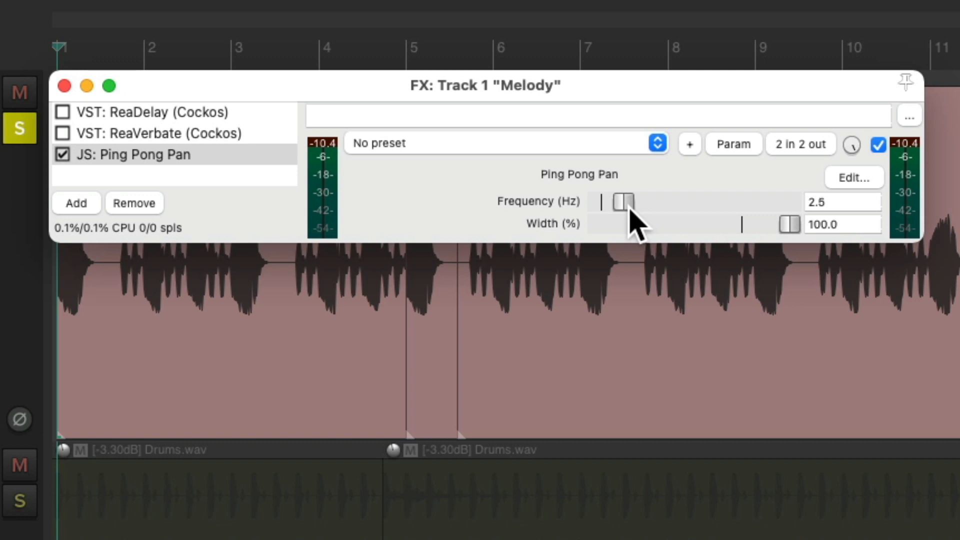
pyautogui.moveTo(789, 224); pyautogui.dragTo(765, 224)
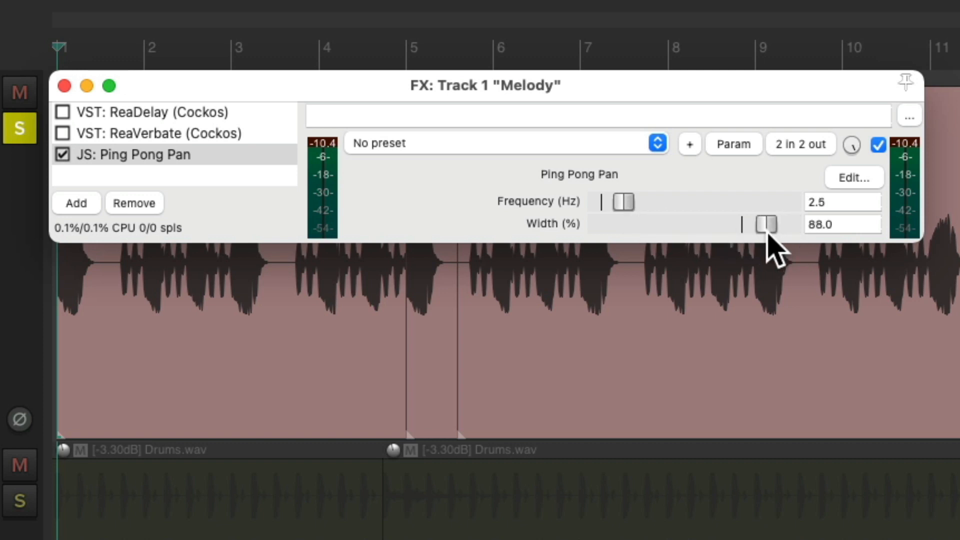
pyautogui.moveTo(769, 224); pyautogui.dragTo(764, 224)
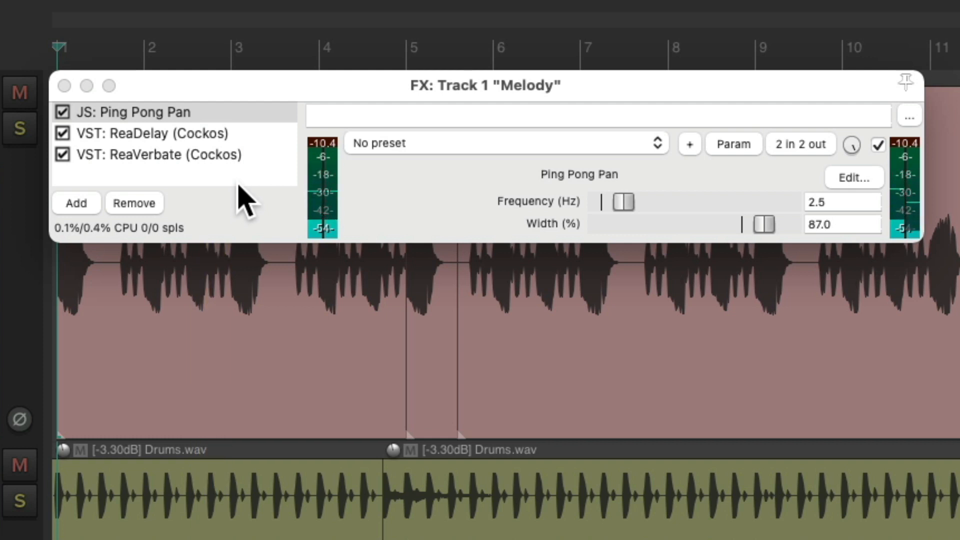
# Step: Slow Ping Pong Pan's frequency down to about 1.0 Hz
pyautogui.click(133, 112)
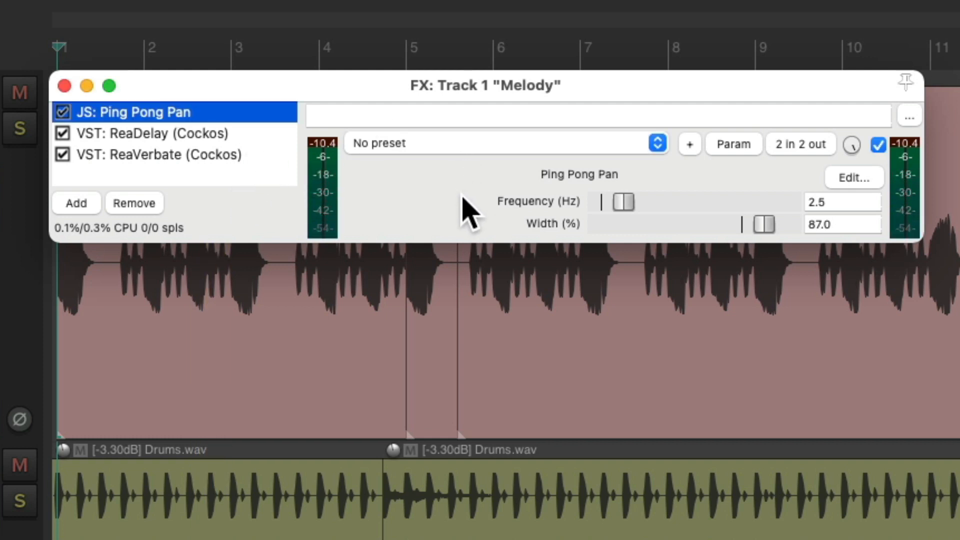
pyautogui.moveTo(623, 202); pyautogui.dragTo(612, 202)
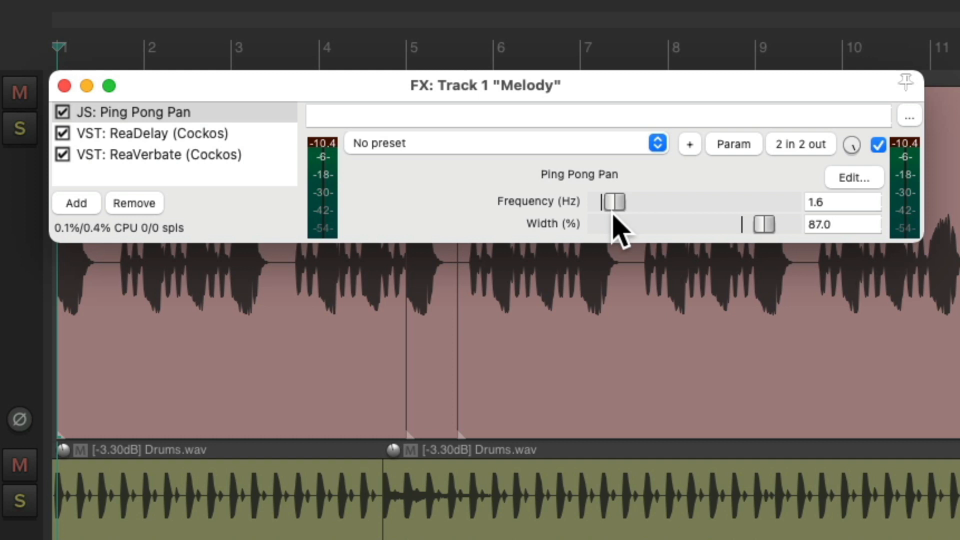
pyautogui.moveTo(614, 202); pyautogui.dragTo(609, 202)
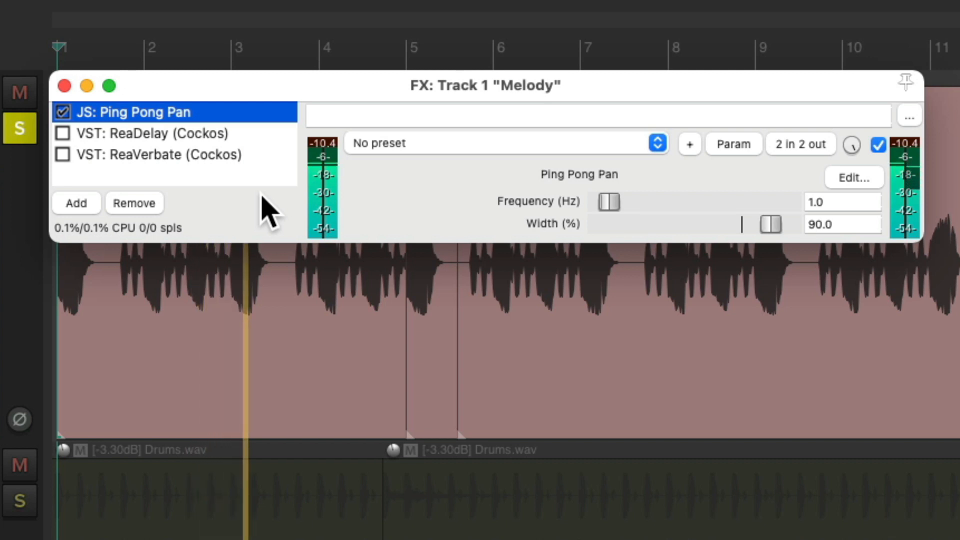
# Step: Switch on ReaDelay and toggle ReaVerbate in the Melody chain
pyautogui.click(62, 133)
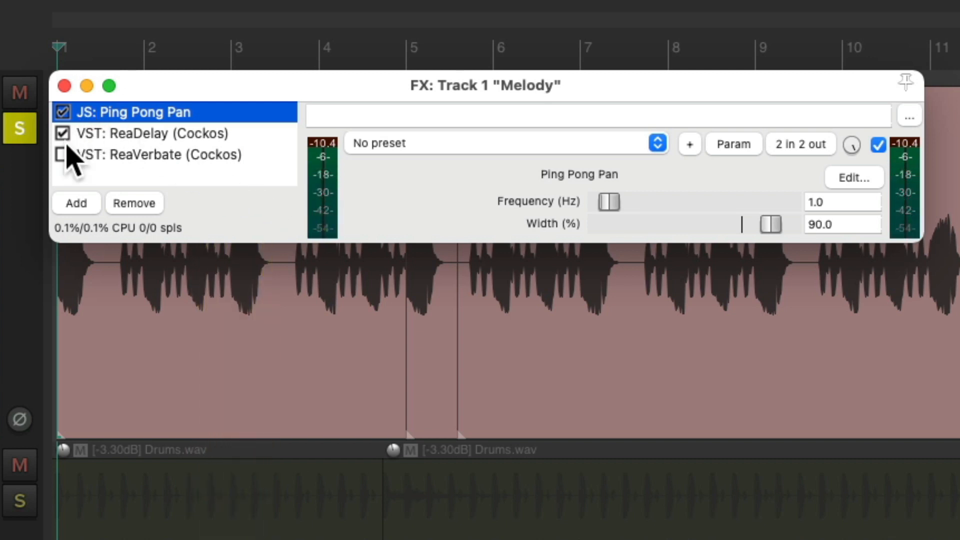
pyautogui.click(62, 154)
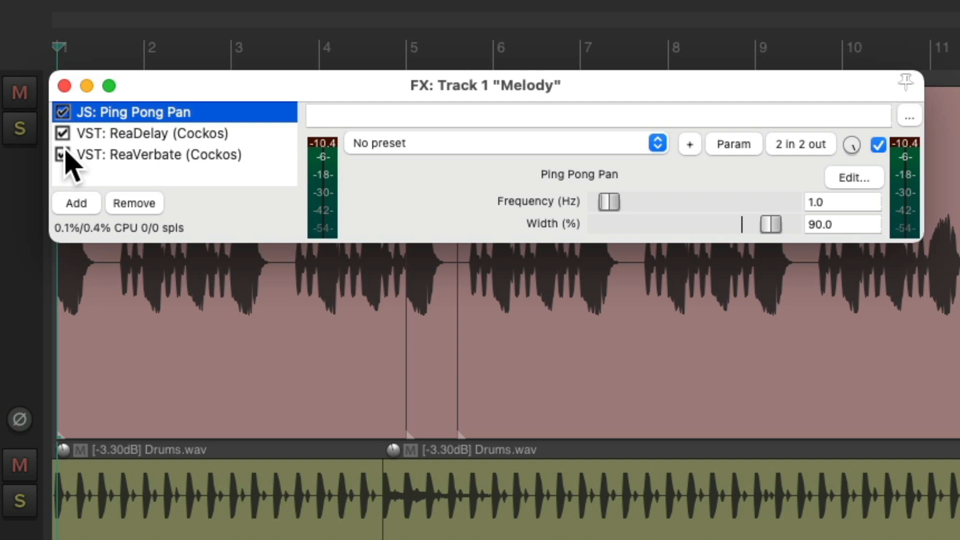
pyautogui.click(62, 154)
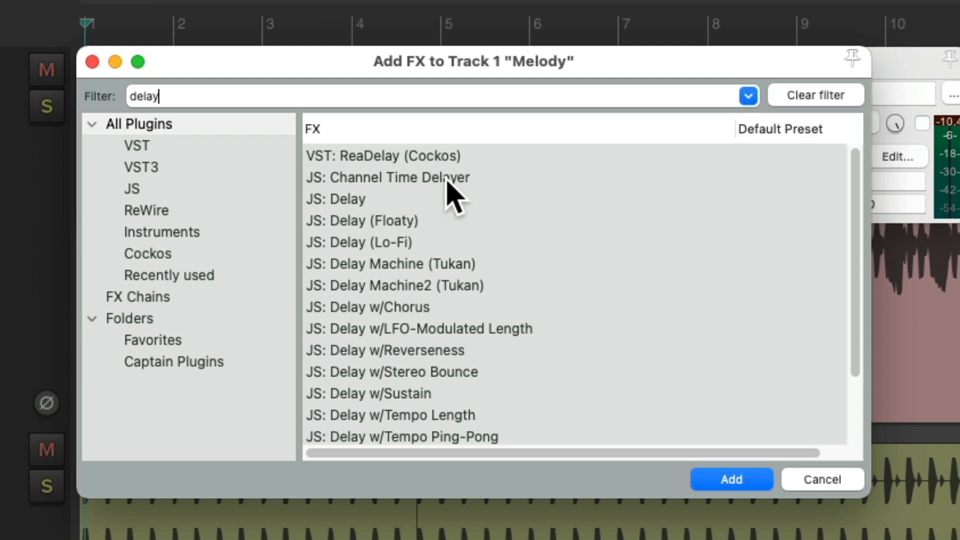
# Step: Add JS Channel Time Delayer from the 'delay' search results to the Melody chain
pyautogui.click(390, 177)
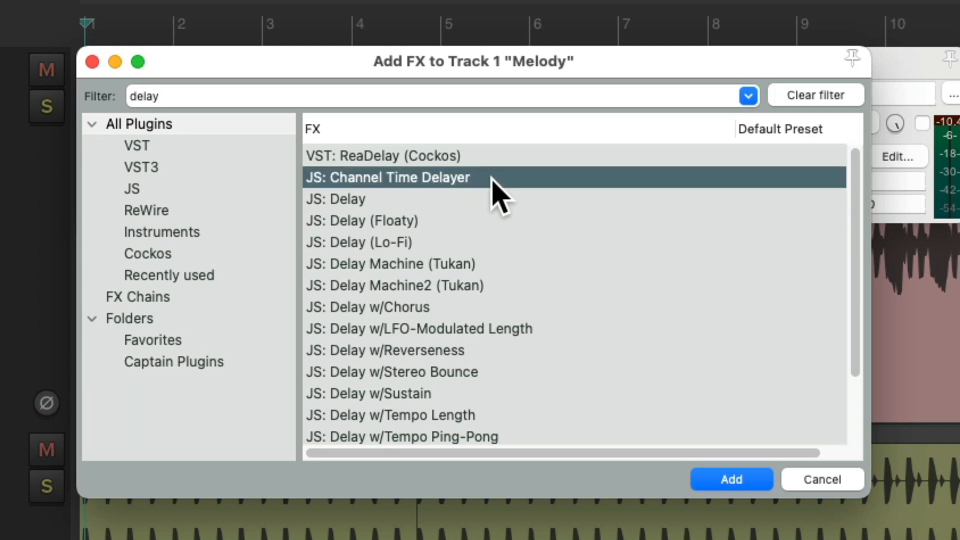
pyautogui.click(730, 479)
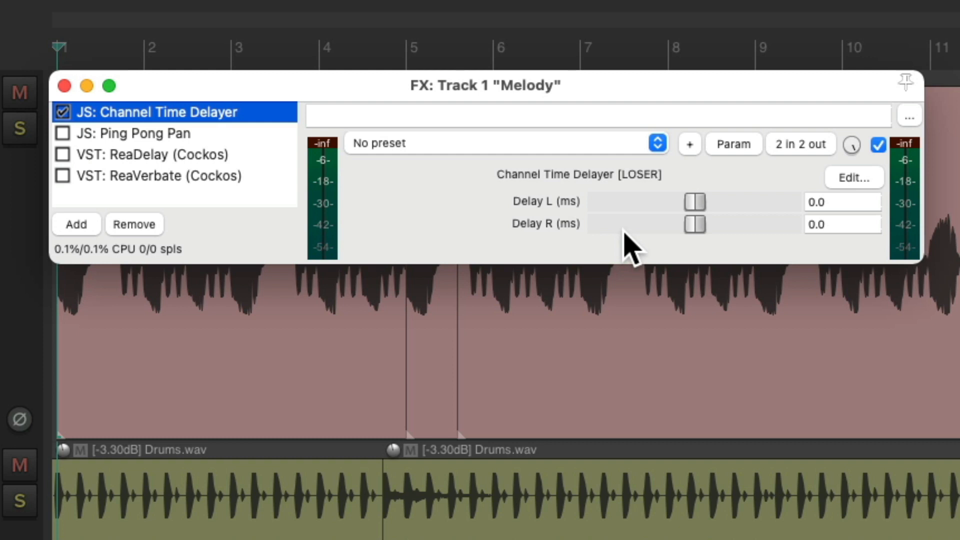
pyautogui.moveTo(641, 208)
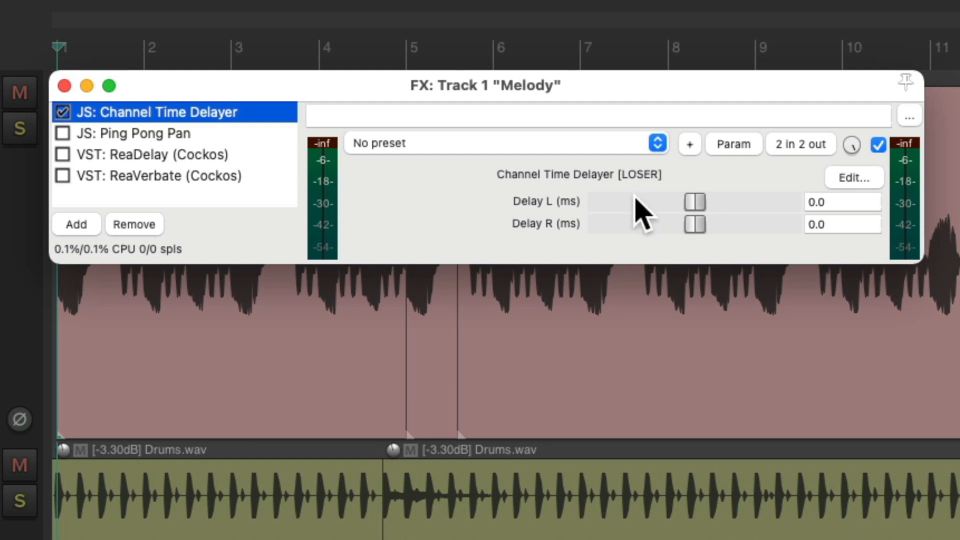
pyautogui.moveTo(651, 251)
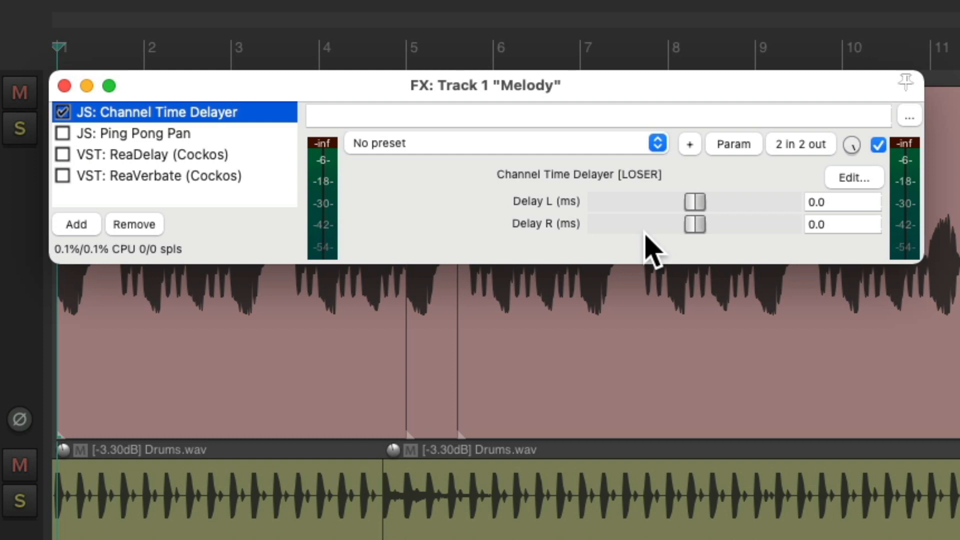
pyautogui.moveTo(726, 242)
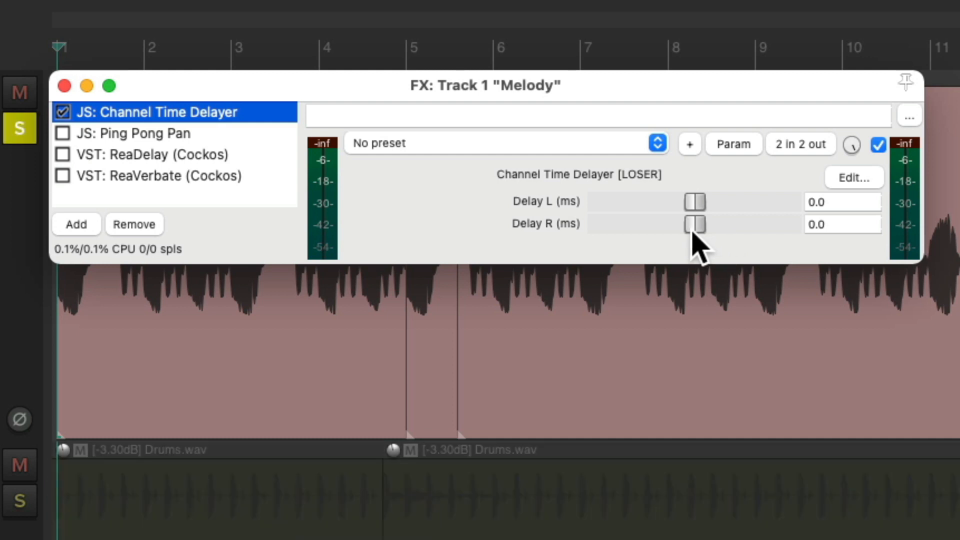
# Step: Delay the right channel by 30 ms, trying 50 ms before settling back at 30 ms
pyautogui.moveTo(695, 224); pyautogui.dragTo(722, 224)
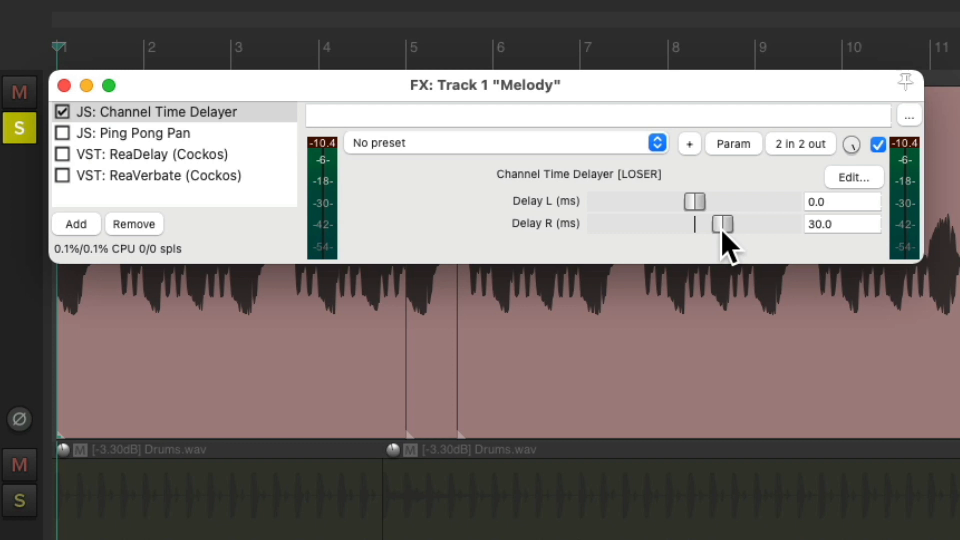
pyautogui.moveTo(721, 224); pyautogui.dragTo(740, 224)
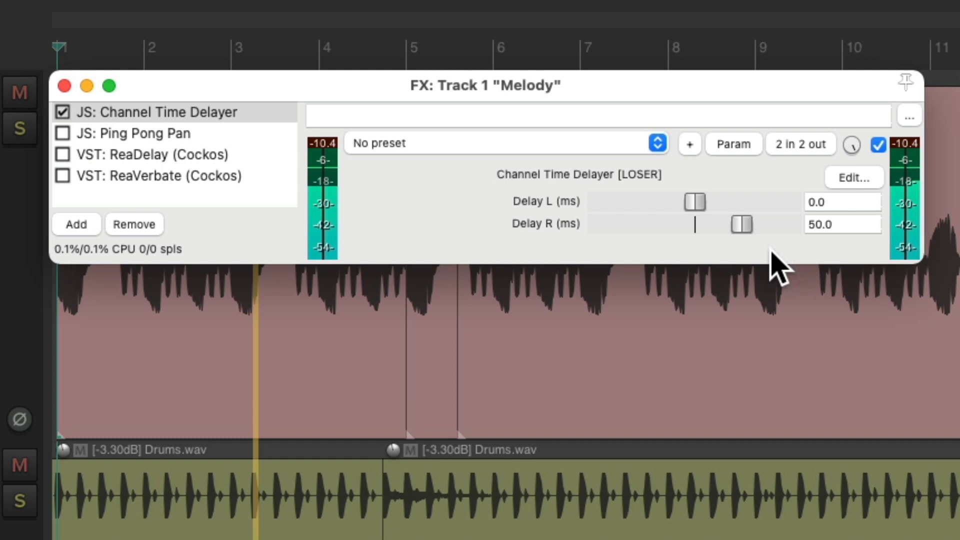
pyautogui.moveTo(742, 224); pyautogui.dragTo(722, 224)
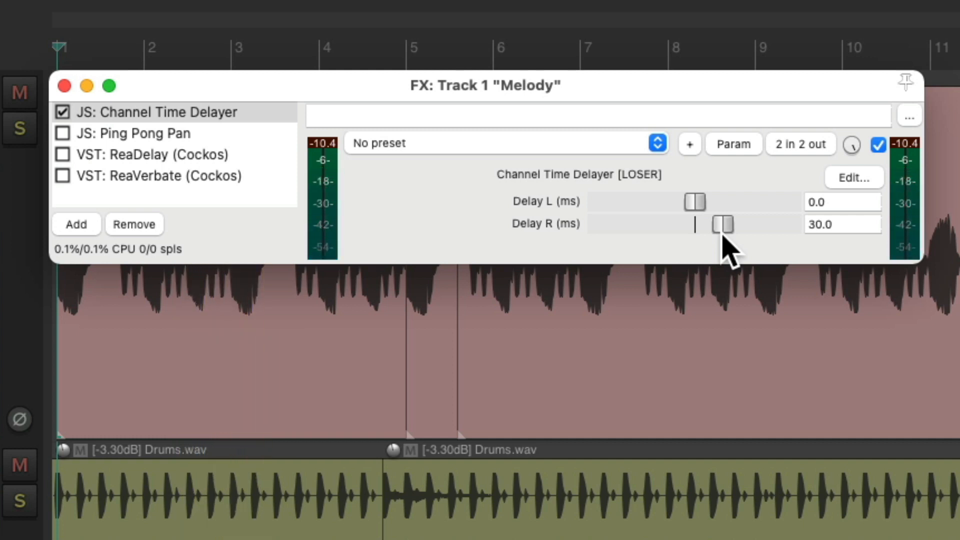
pyautogui.moveTo(721, 224); pyautogui.dragTo(695, 224)
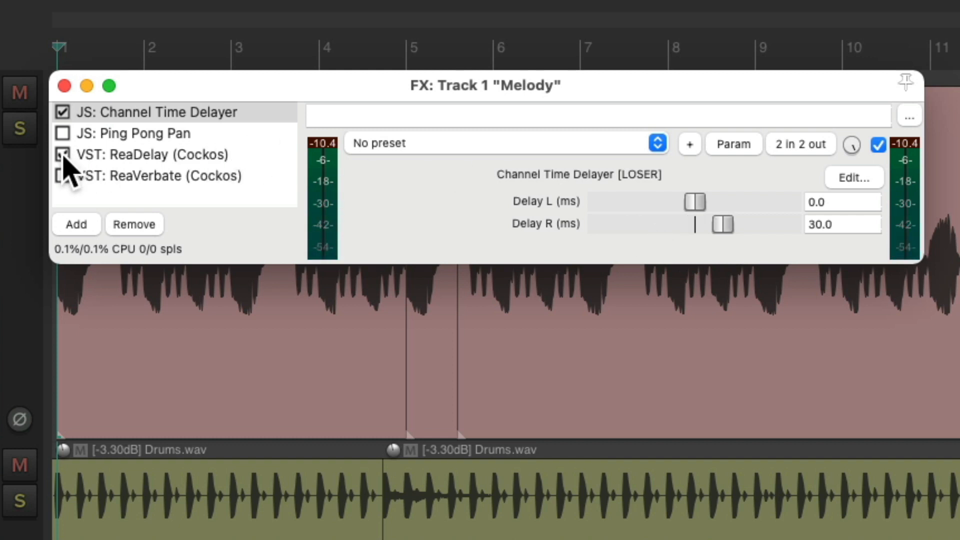
# Step: Switch ReaDelay and ReaVerbate back on after the Channel Time Delayer to audition them
pyautogui.click(62, 154)
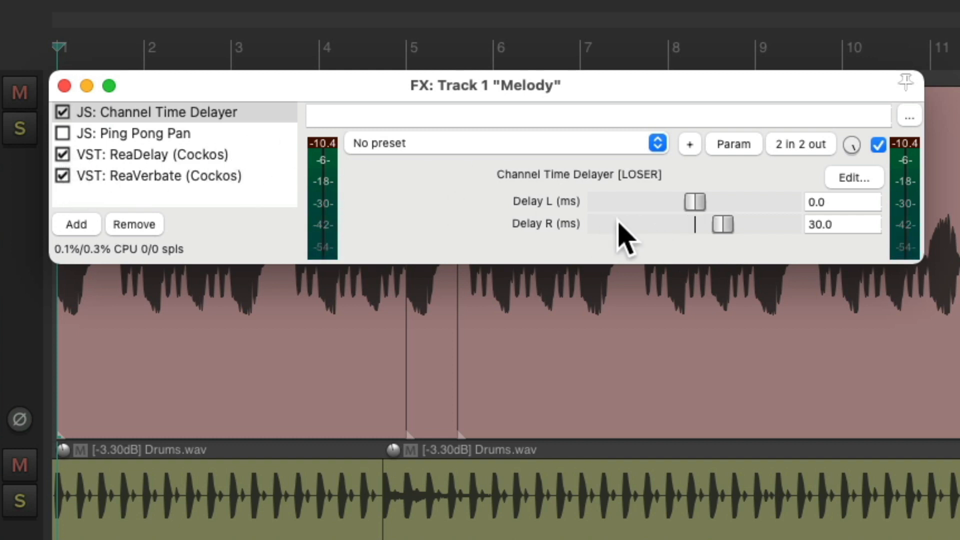
pyautogui.click(157, 111)
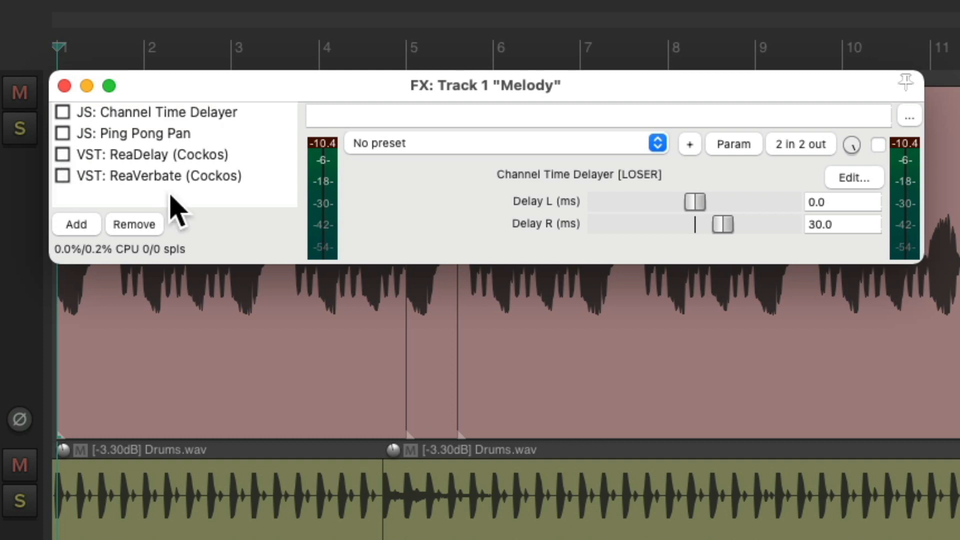
# Step: Add JS: 4-Tap Phaser, move it to the top of the chain, and lower its rate to 0.3 Hz
pyautogui.click(76, 224)
pyautogui.write('phaser')
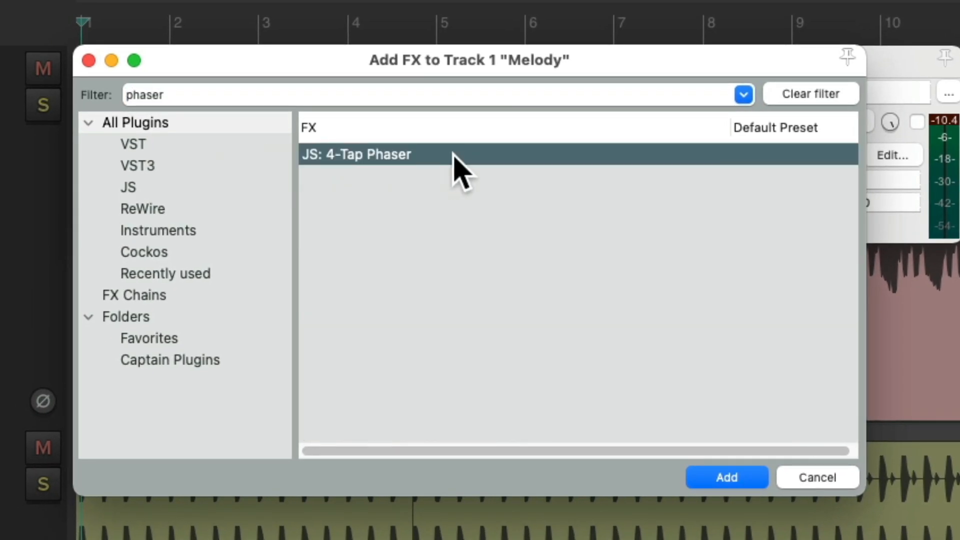
pyautogui.click(726, 477)
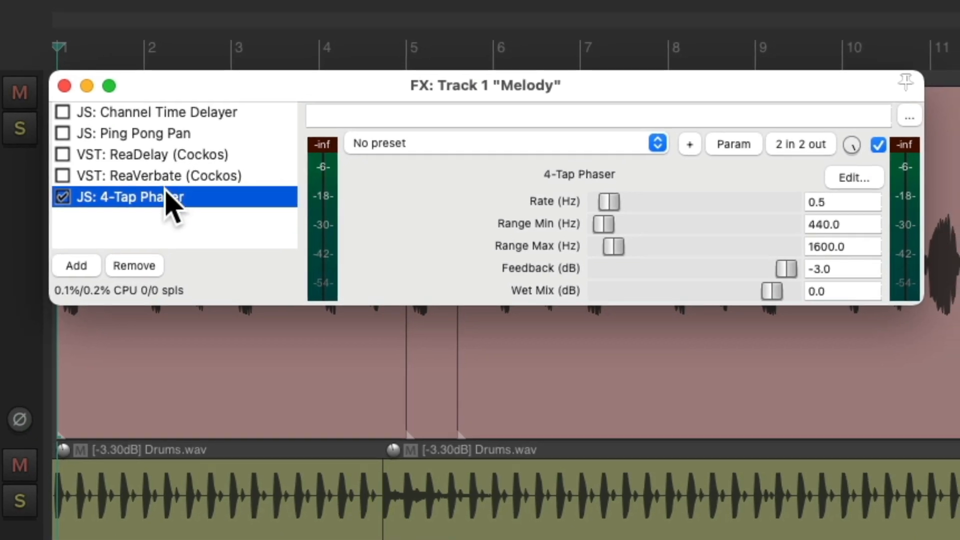
pyautogui.moveTo(162, 197); pyautogui.dragTo(162, 111)
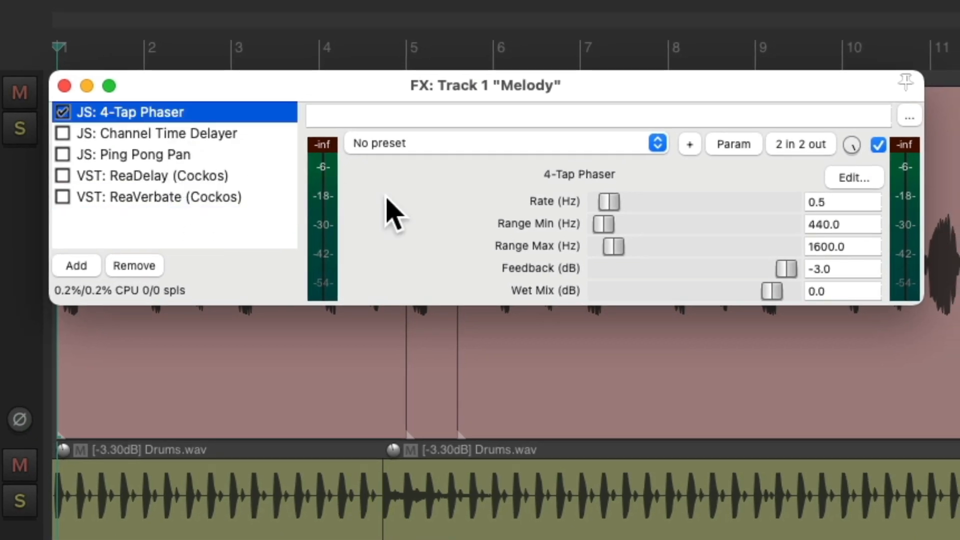
pyautogui.click(20, 129)
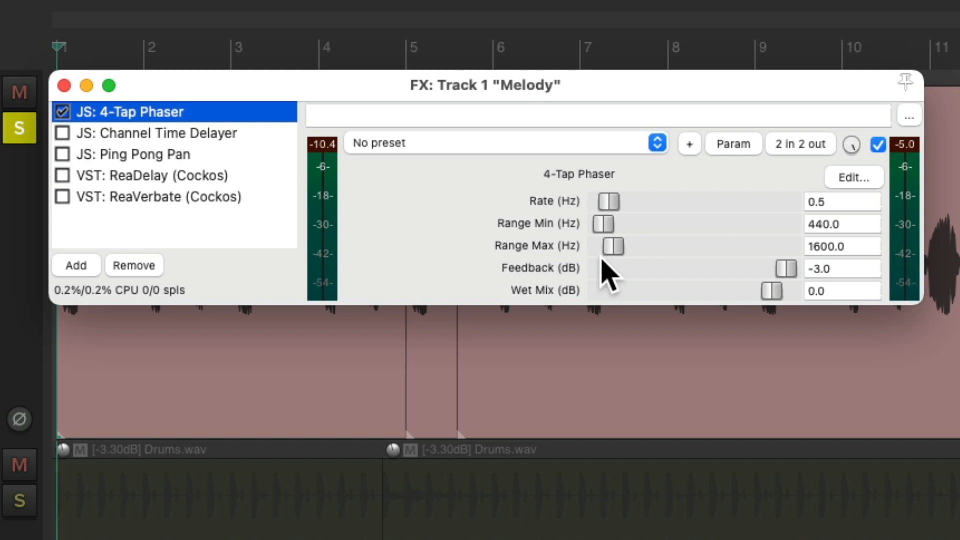
pyautogui.moveTo(616, 217)
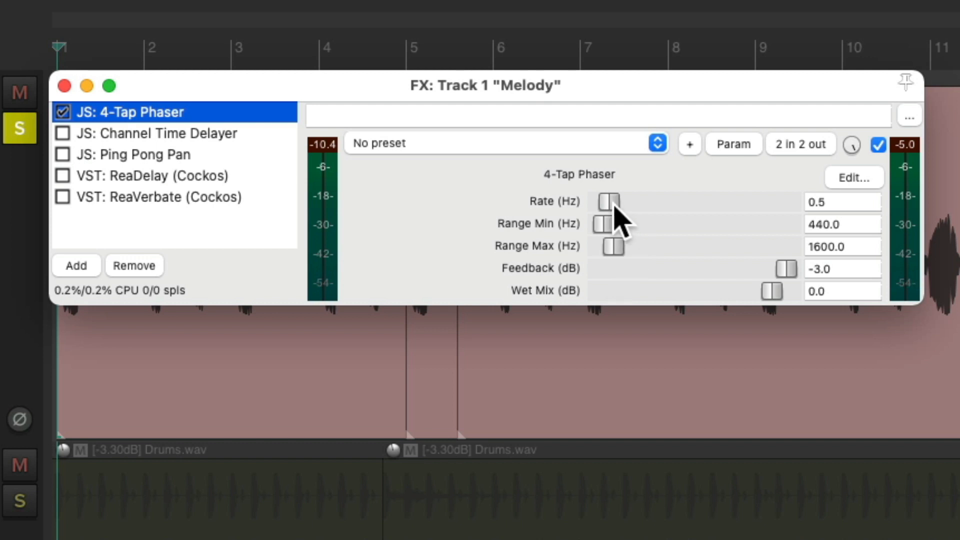
pyautogui.moveTo(610, 201); pyautogui.dragTo(603, 201)
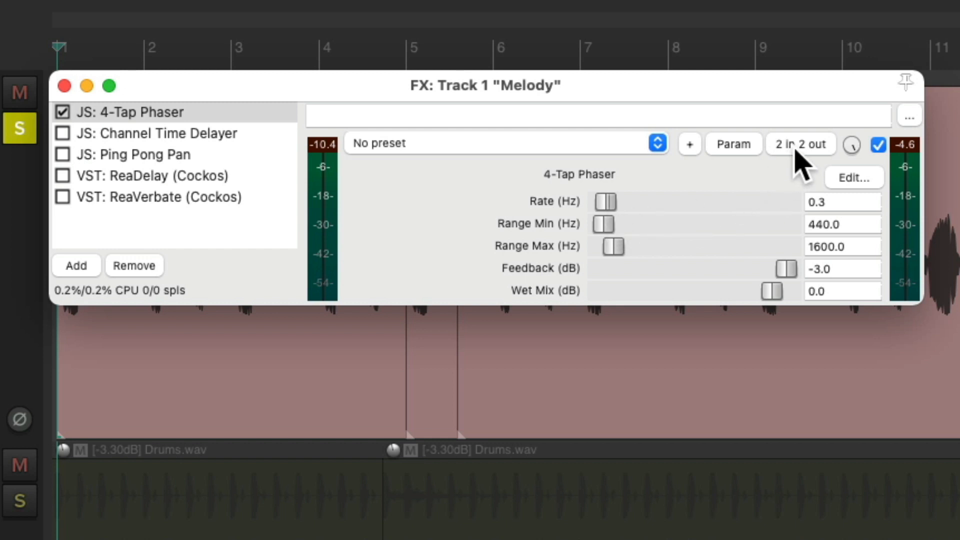
# Step: In the phaser's pin connector, untick the left input and left output so it processes right only
pyautogui.click(800, 144)
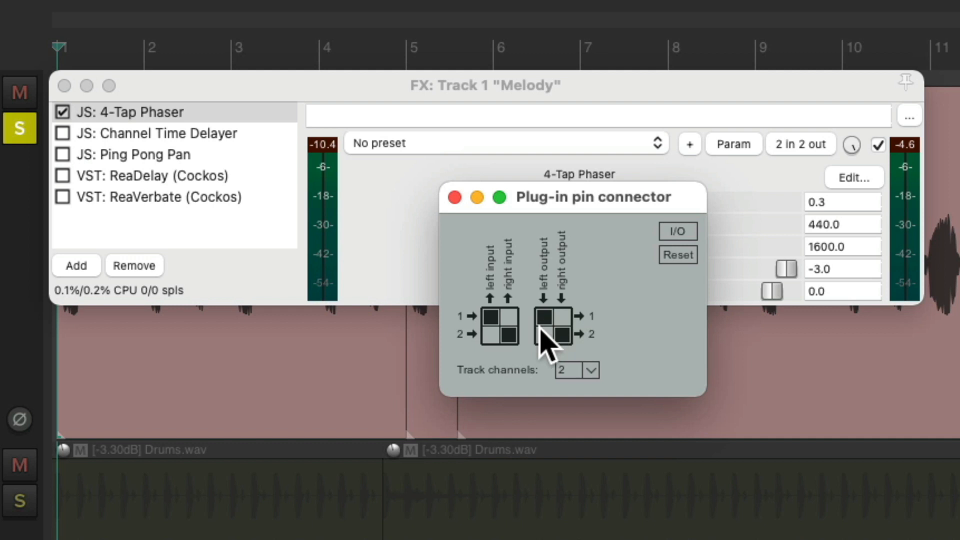
pyautogui.click(546, 323)
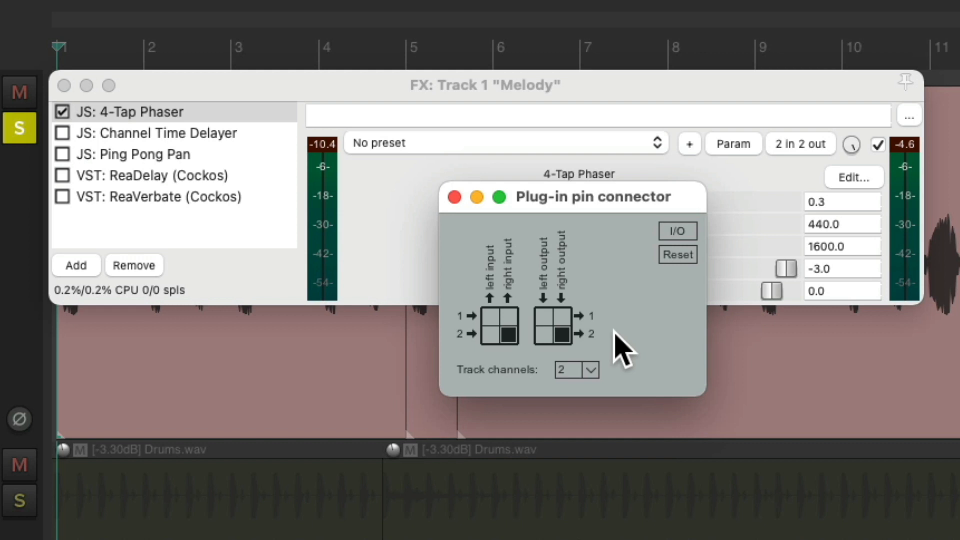
pyautogui.click(454, 197)
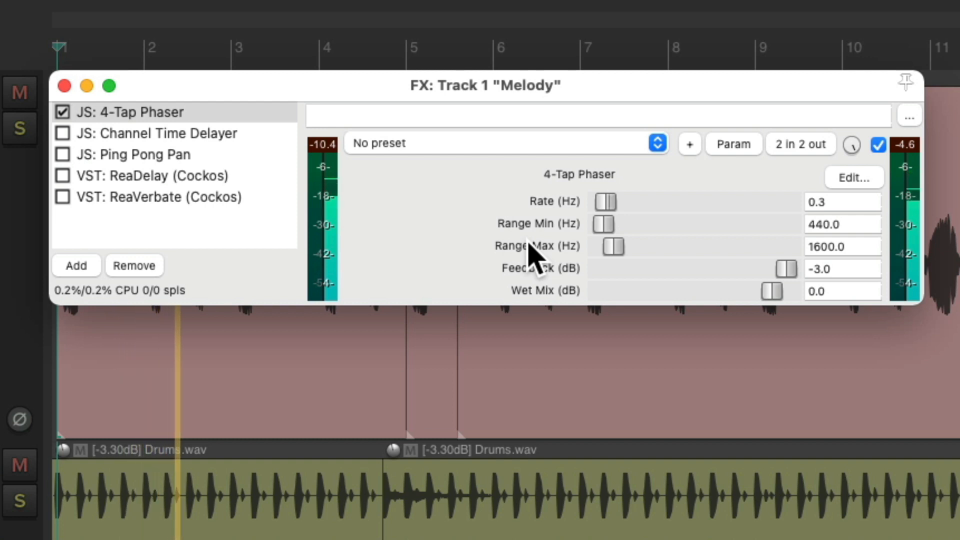
pyautogui.moveTo(161, 220)
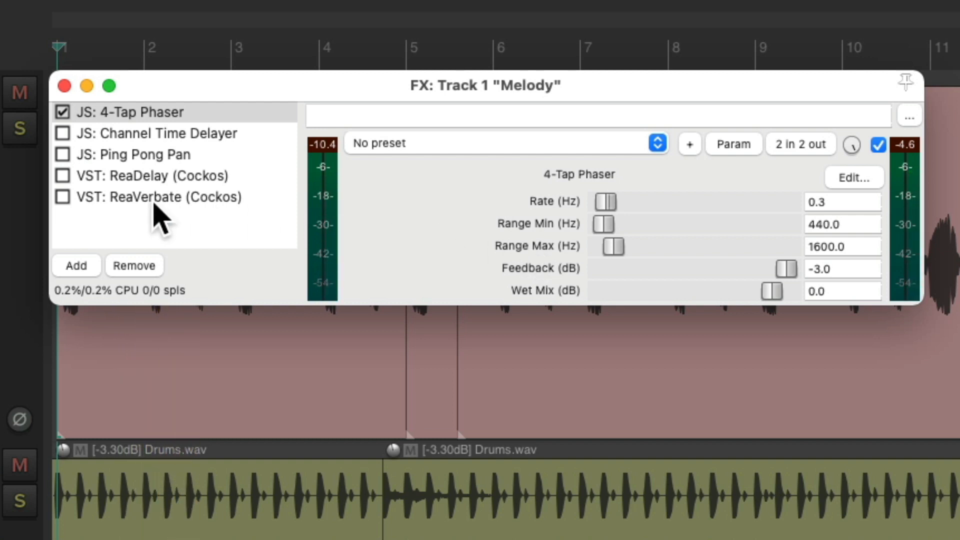
# Step: Switch ReaDelay back on alongside the right-channel 4-Tap Phaser
pyautogui.click(62, 197)
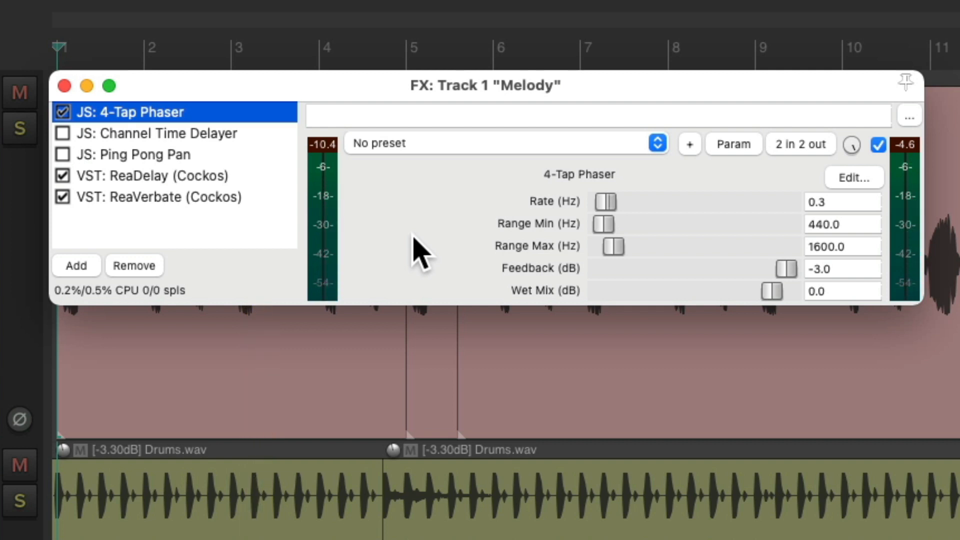
pyautogui.moveTo(239, 144)
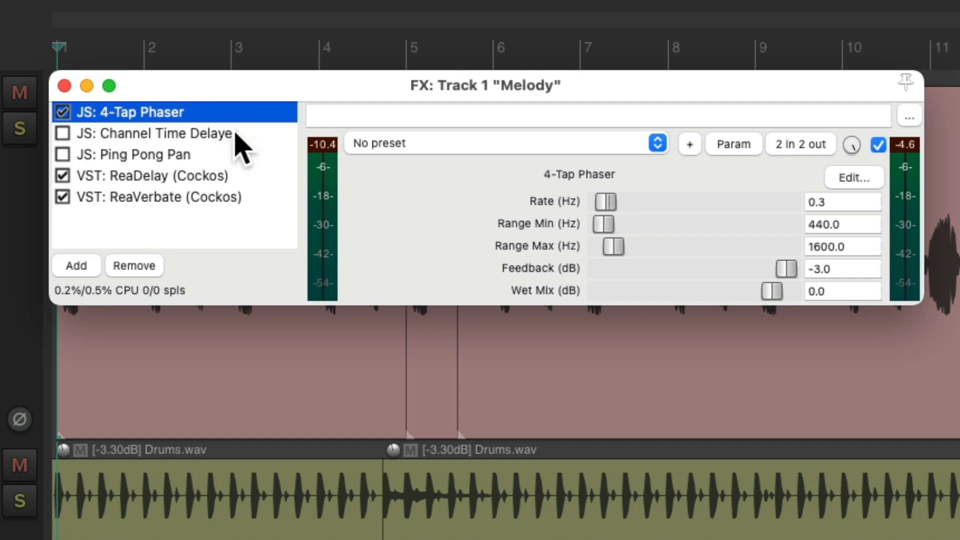
# Step: Filter Add FX for 'mda' and add JS: MDA Pseudo-Stereo in place of the phaser
pyautogui.click(76, 265)
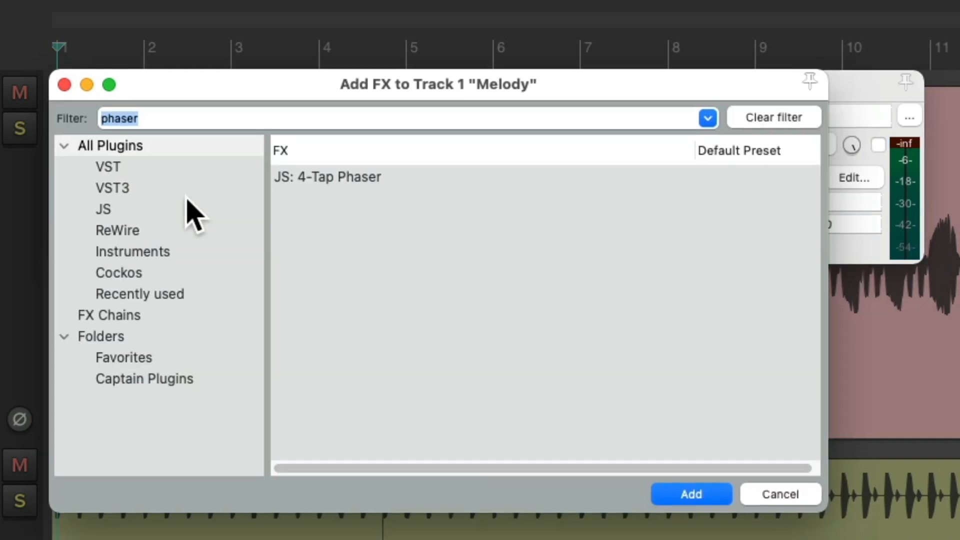
pyautogui.write('mda')
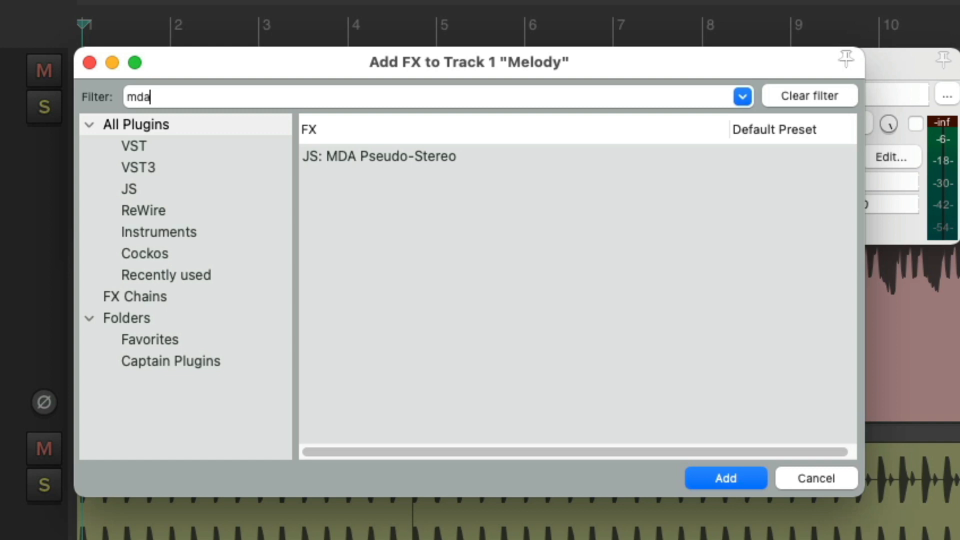
pyautogui.click(378, 156)
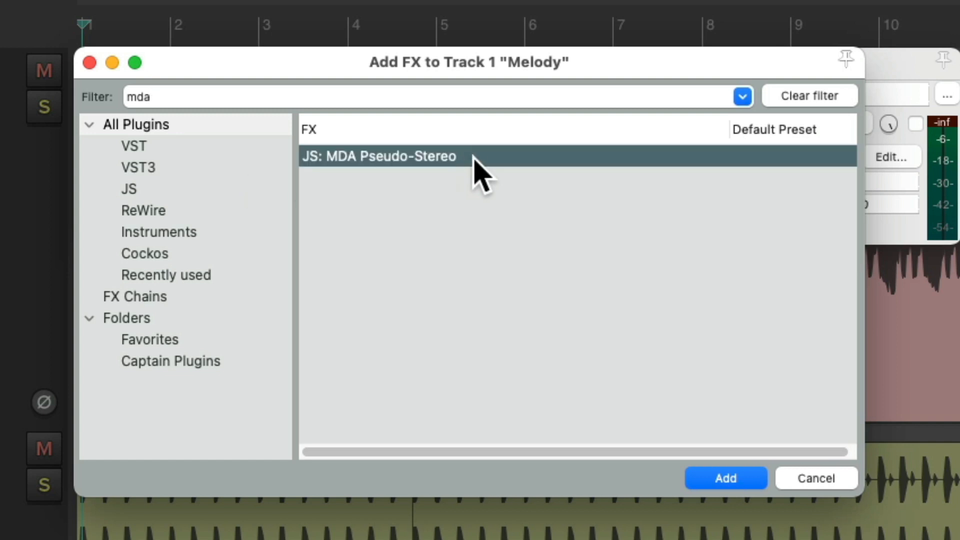
pyautogui.click(724, 478)
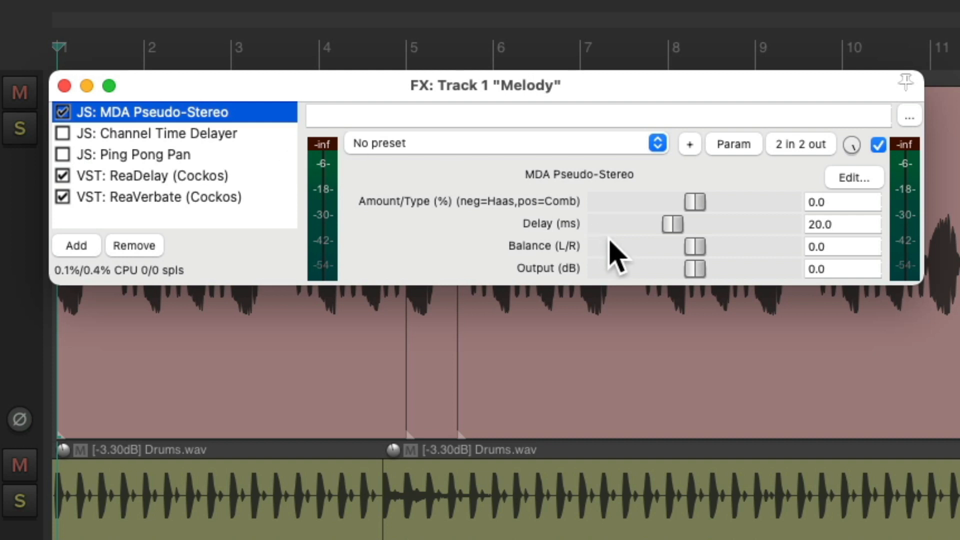
pyautogui.moveTo(572, 214)
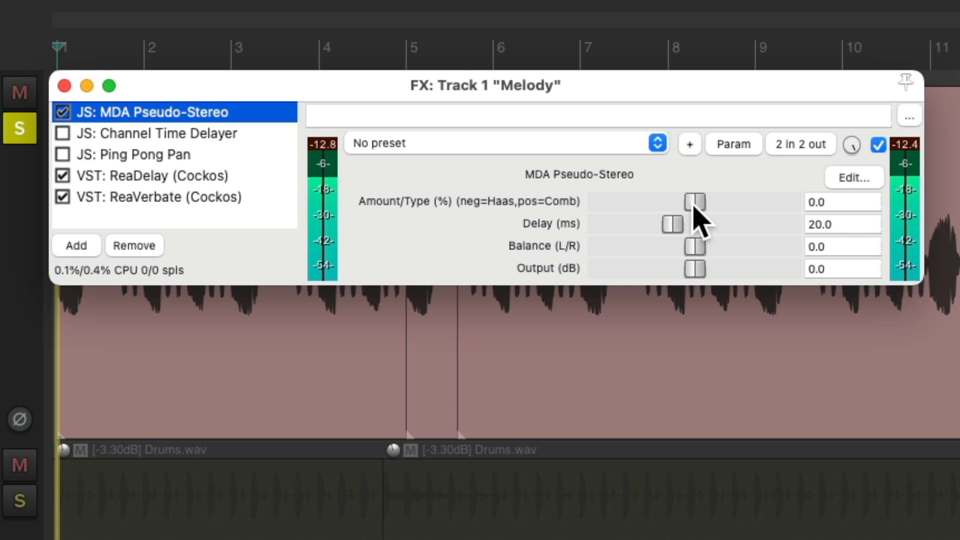
# Step: Audition the Pseudo-Stereo amount through Haas and comb settings, settling at 62.33% comb with 30 ms delay
pyautogui.moveTo(695, 202); pyautogui.dragTo(762, 202)
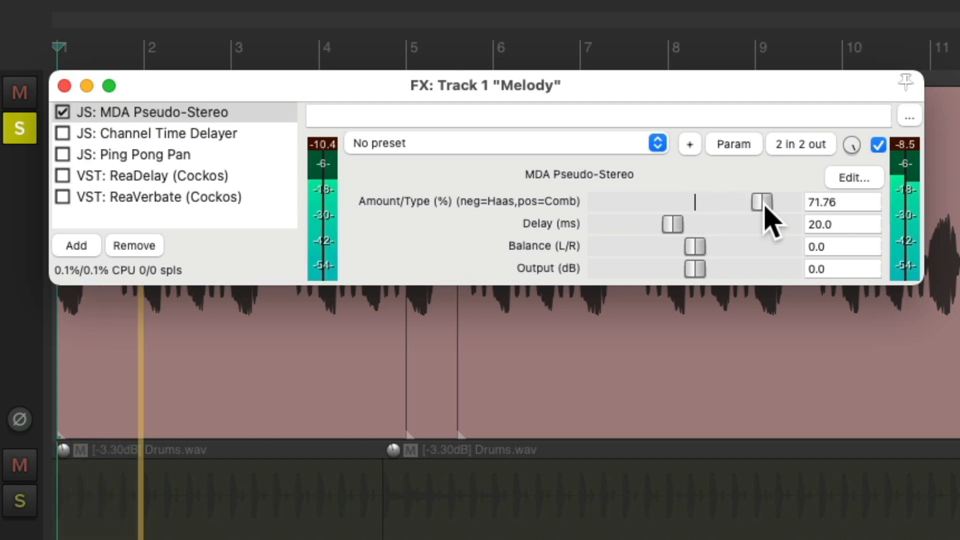
pyautogui.moveTo(761, 202); pyautogui.dragTo(778, 202)
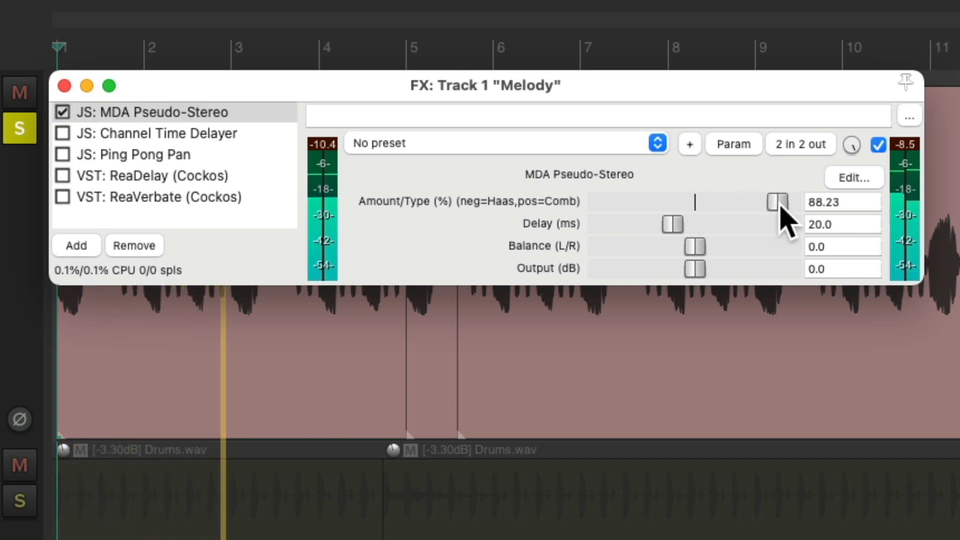
pyautogui.moveTo(777, 202); pyautogui.dragTo(784, 202)
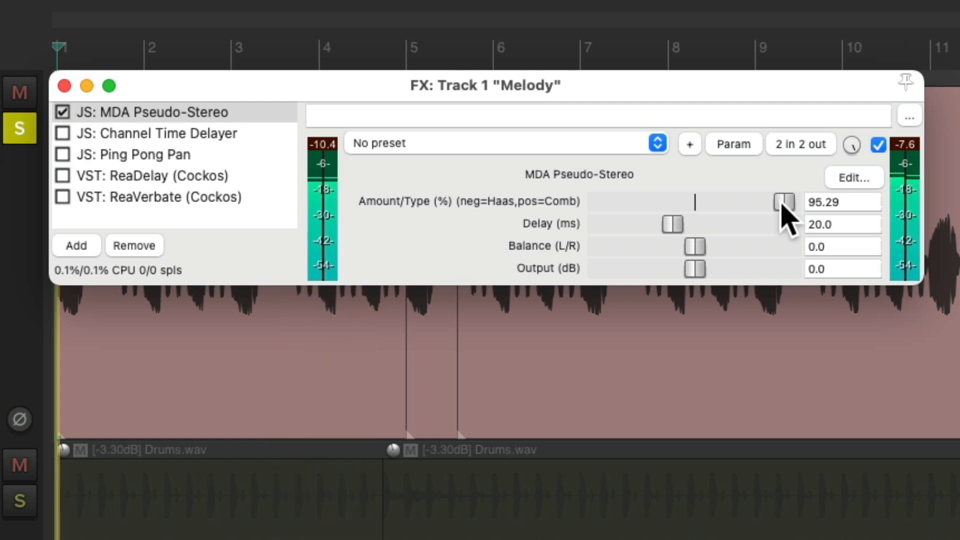
pyautogui.moveTo(784, 201); pyautogui.dragTo(612, 202)
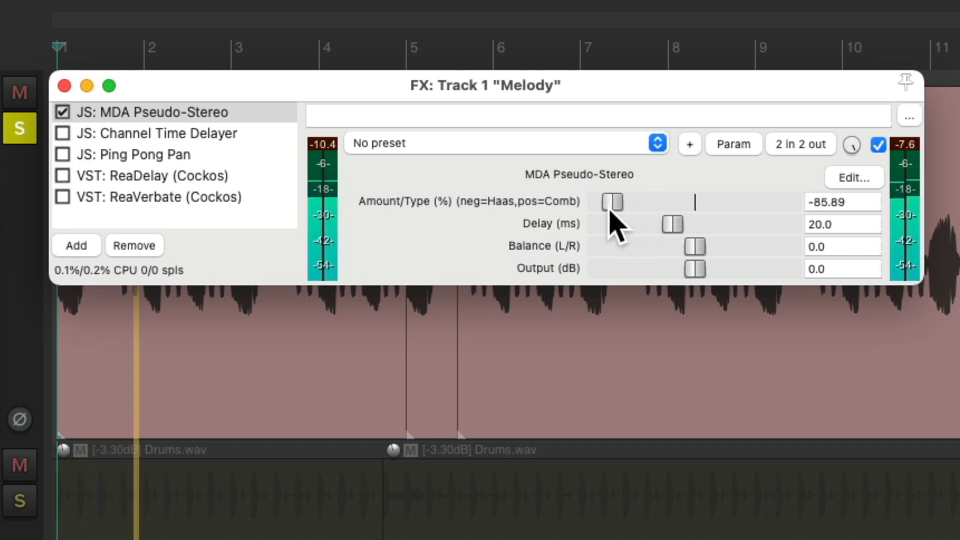
pyautogui.moveTo(612, 202); pyautogui.dragTo(741, 202)
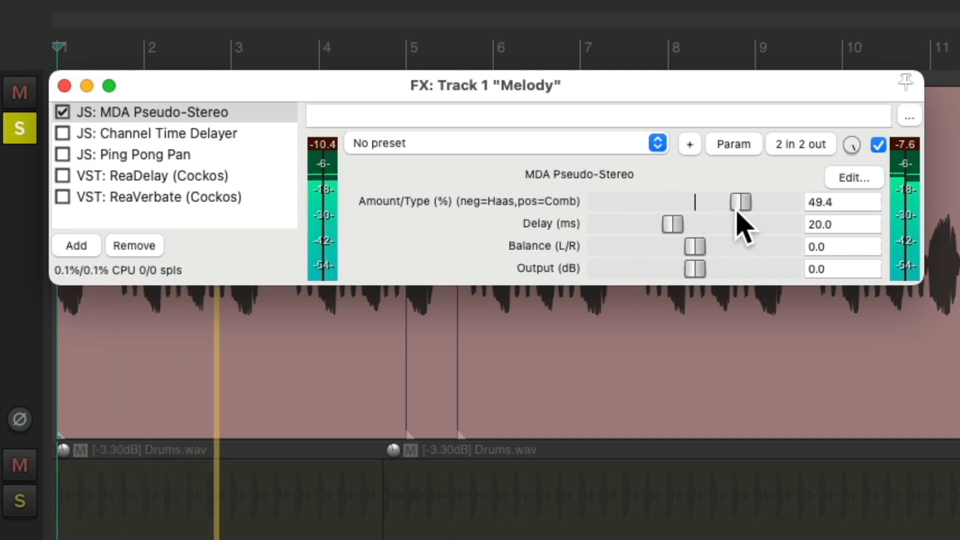
pyautogui.moveTo(741, 201); pyautogui.dragTo(767, 202)
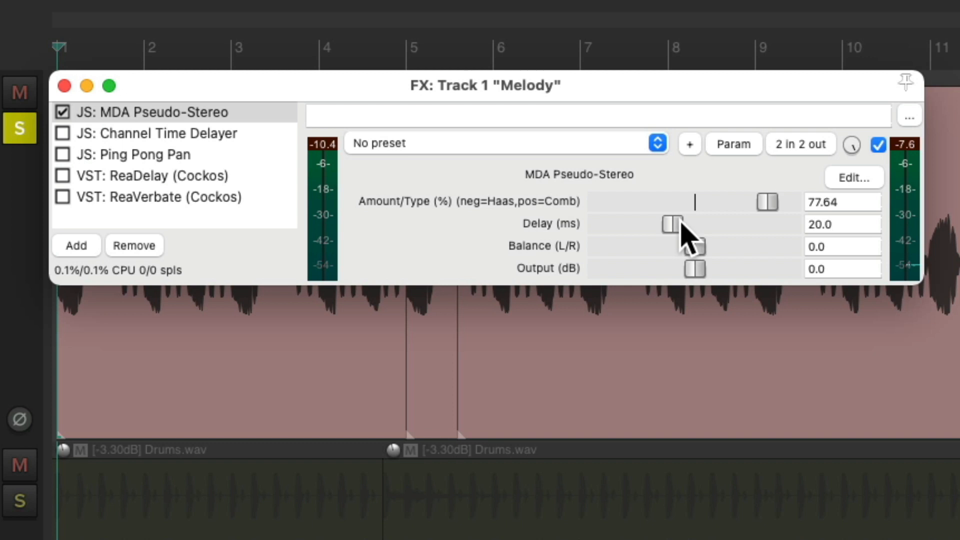
pyautogui.moveTo(670, 224); pyautogui.dragTo(710, 223)
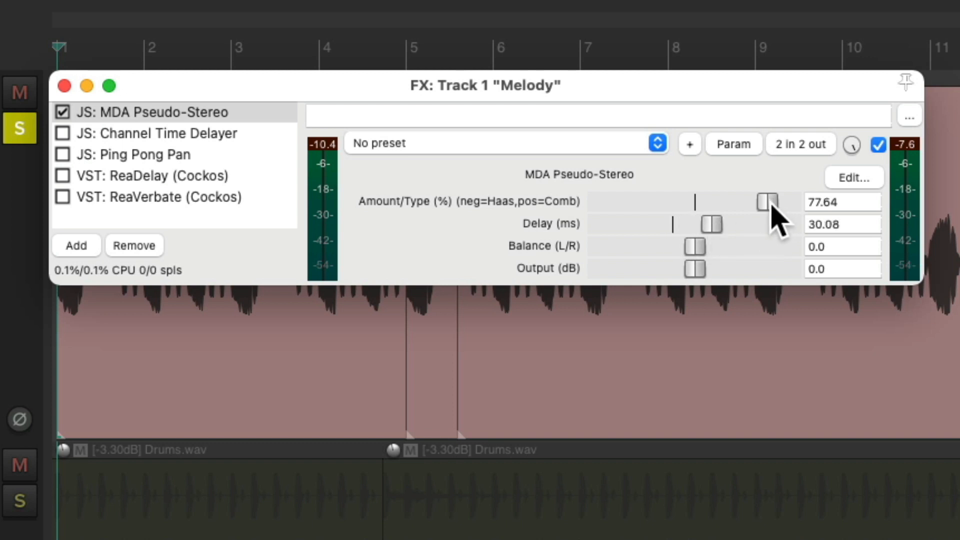
pyautogui.moveTo(768, 202); pyautogui.dragTo(753, 202)
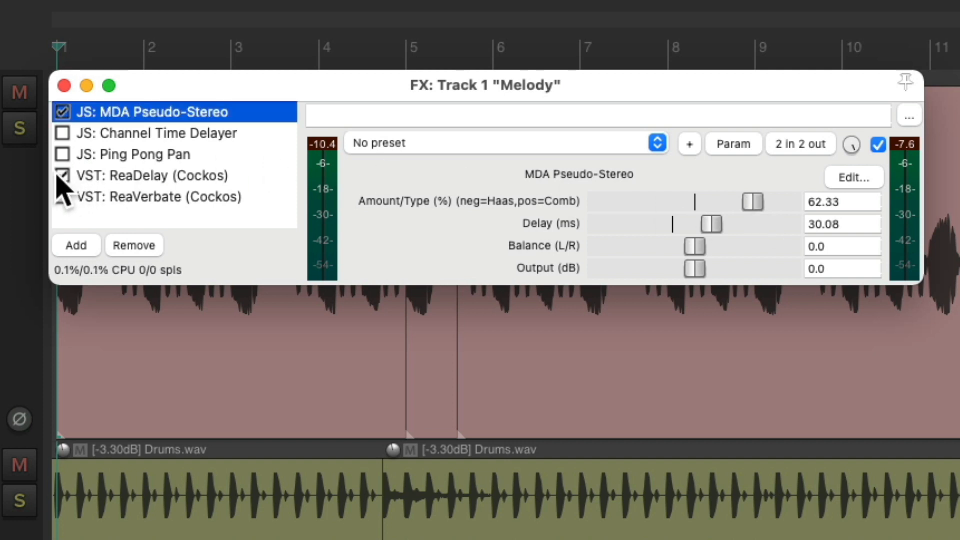
# Step: Re-enable ReaDelay in the chain after MDA Pseudo-Stereo
pyautogui.click(63, 197)
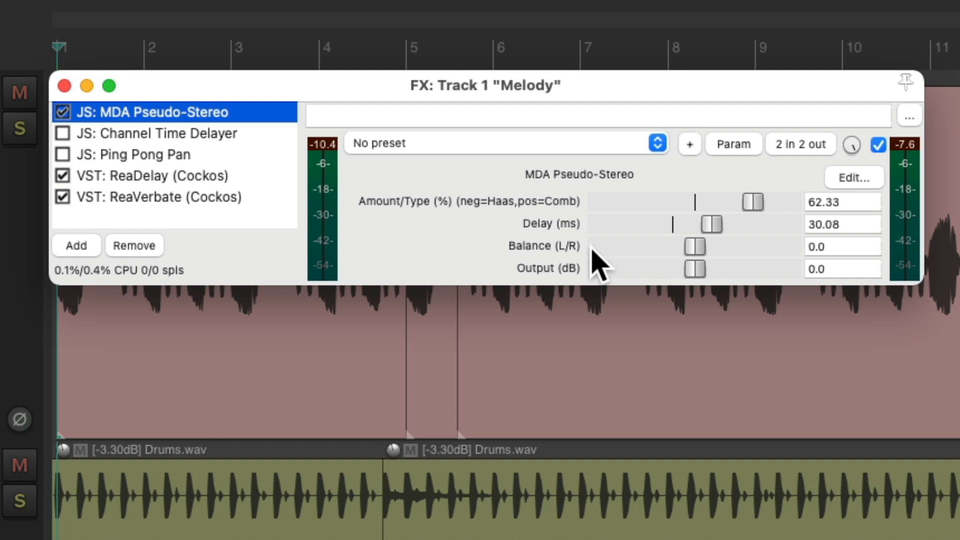
pyautogui.moveTo(217, 195)
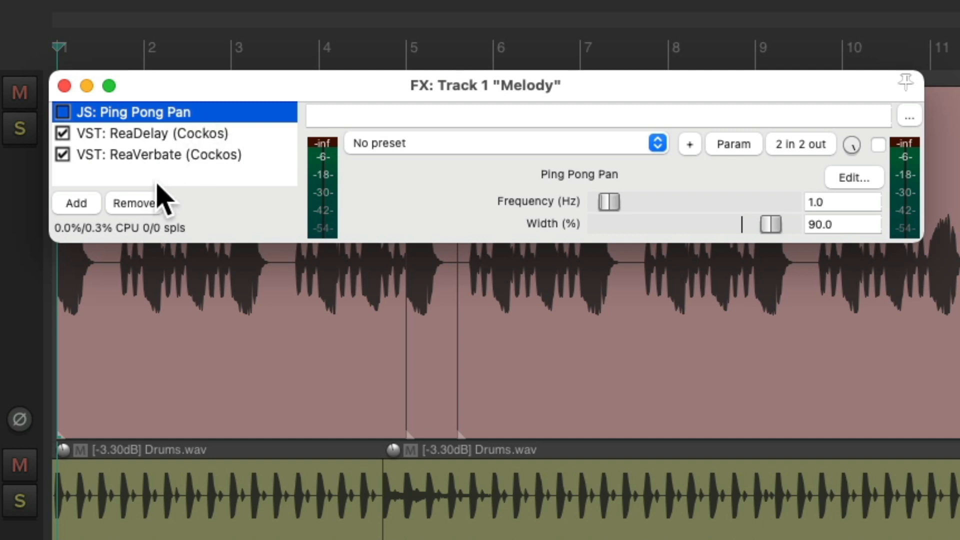
# Step: Remove the JS plugins, bypass ReaDelay, and pan the Volume/Pan Smoother v5 to -60
pyautogui.click(132, 203)
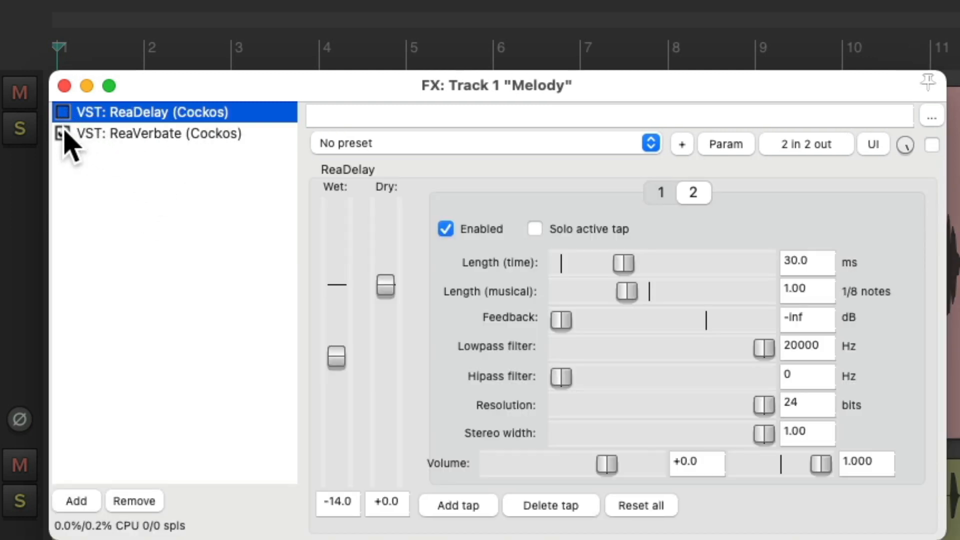
pyautogui.click(76, 500)
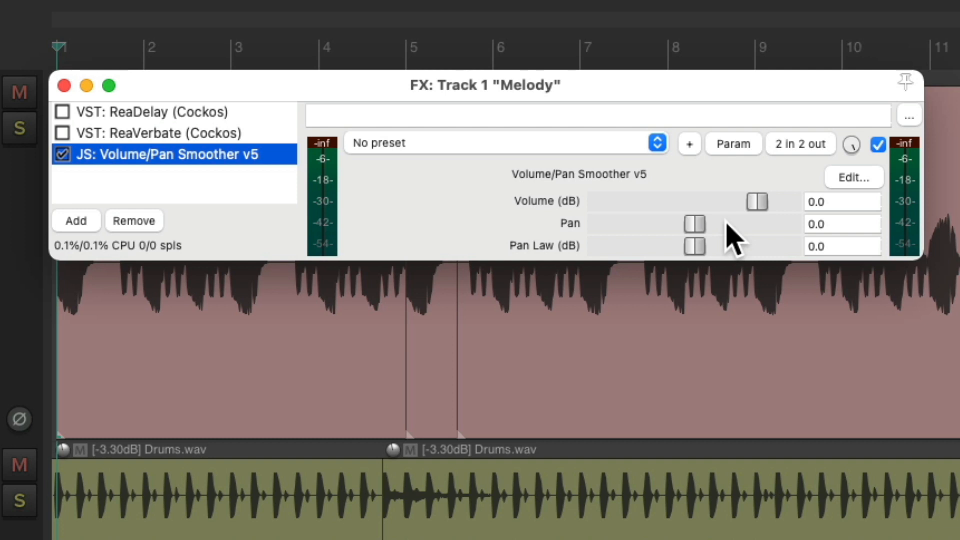
pyautogui.click(20, 128)
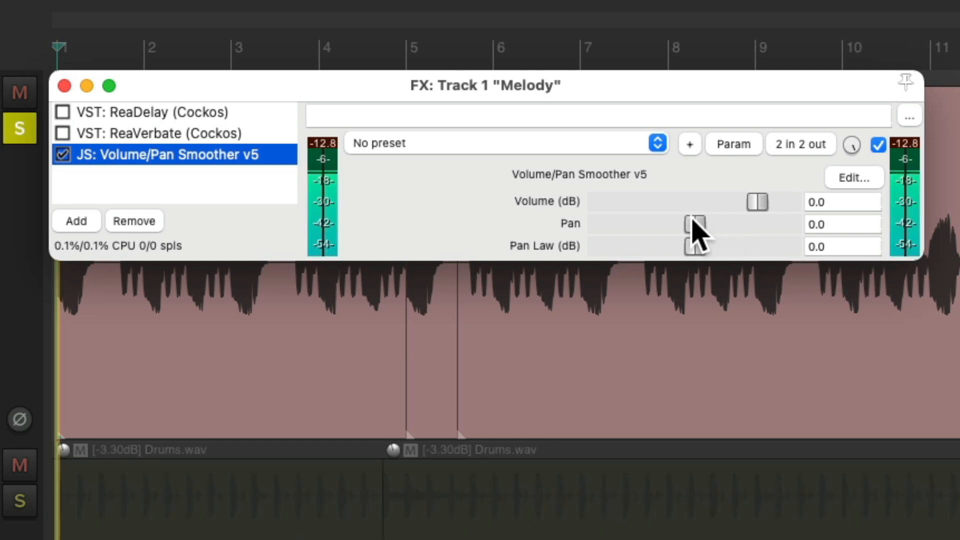
pyautogui.moveTo(694, 223); pyautogui.dragTo(637, 223)
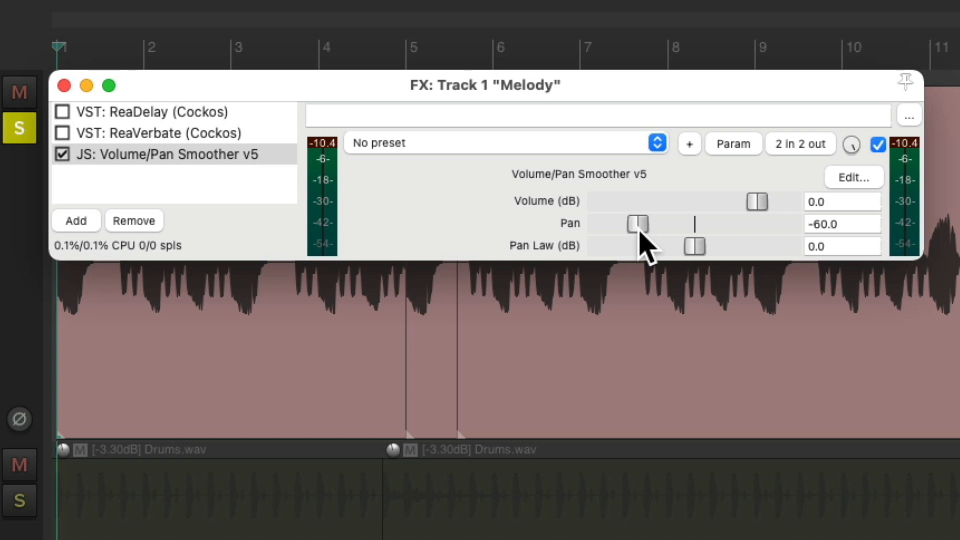
pyautogui.click(157, 133)
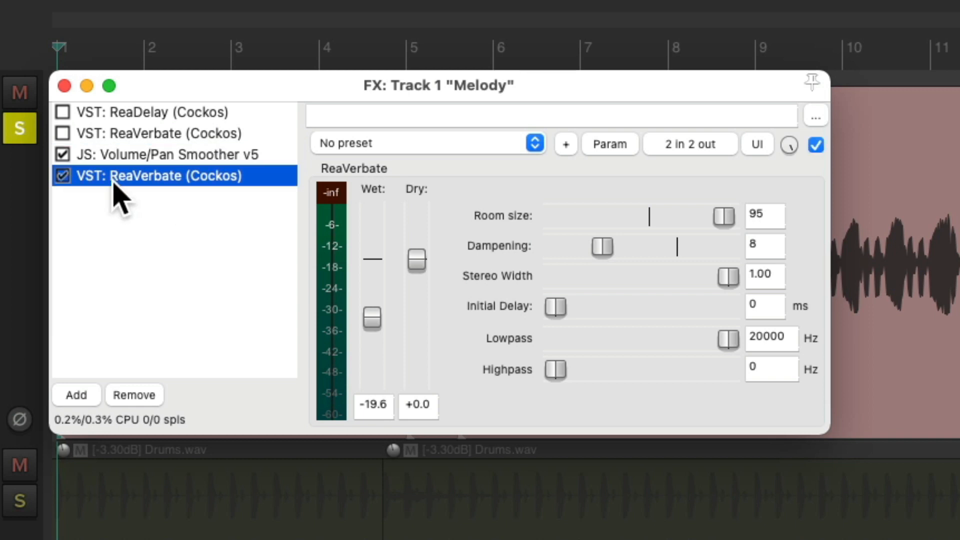
pyautogui.moveTo(722, 165)
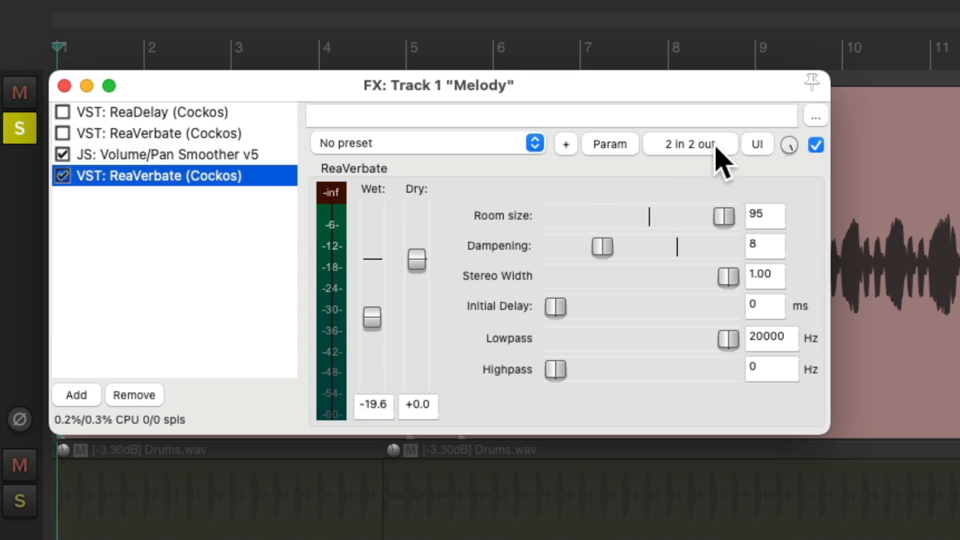
# Step: Route the new ReaVerbate to receive the right channel only via its pin connector
pyautogui.click(690, 144)
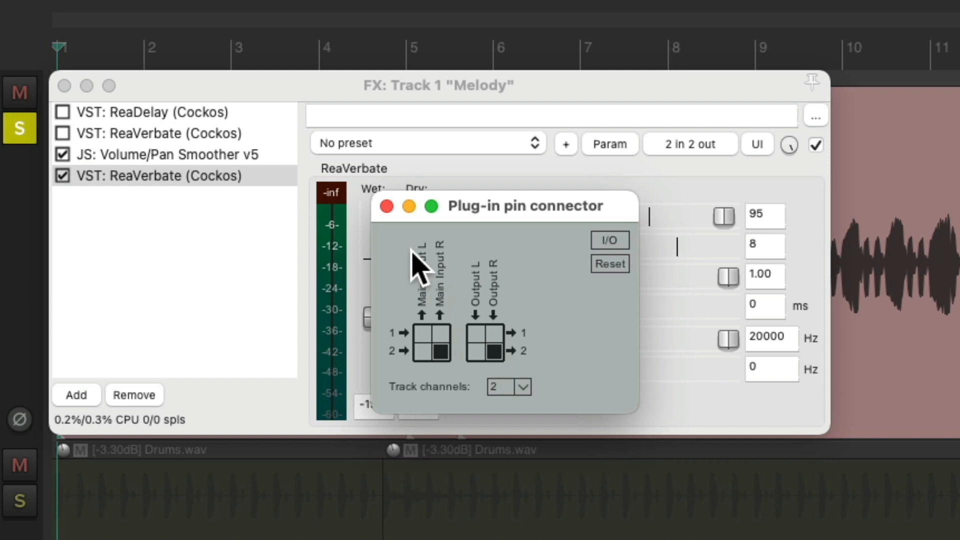
pyautogui.click(386, 205)
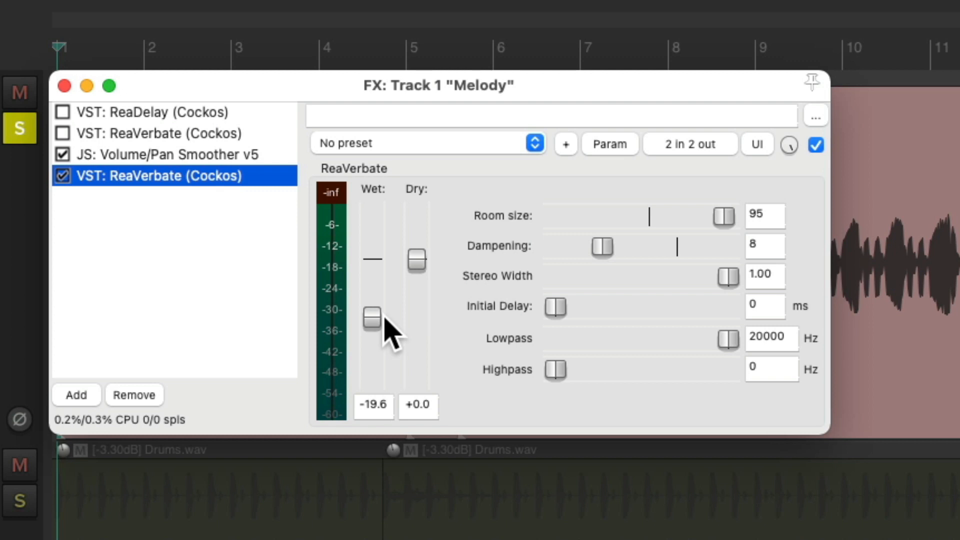
# Step: Adjust the ReaVerbate wet fader while listening, raising it from -8 dB to about +3.8 dB
pyautogui.moveTo(372, 317); pyautogui.dragTo(372, 280)
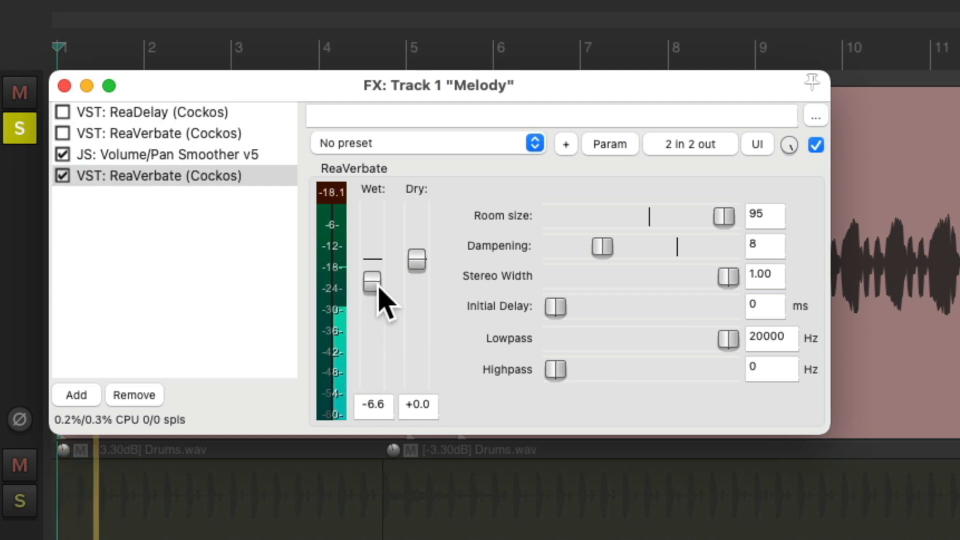
pyautogui.moveTo(371, 281); pyautogui.dragTo(372, 288)
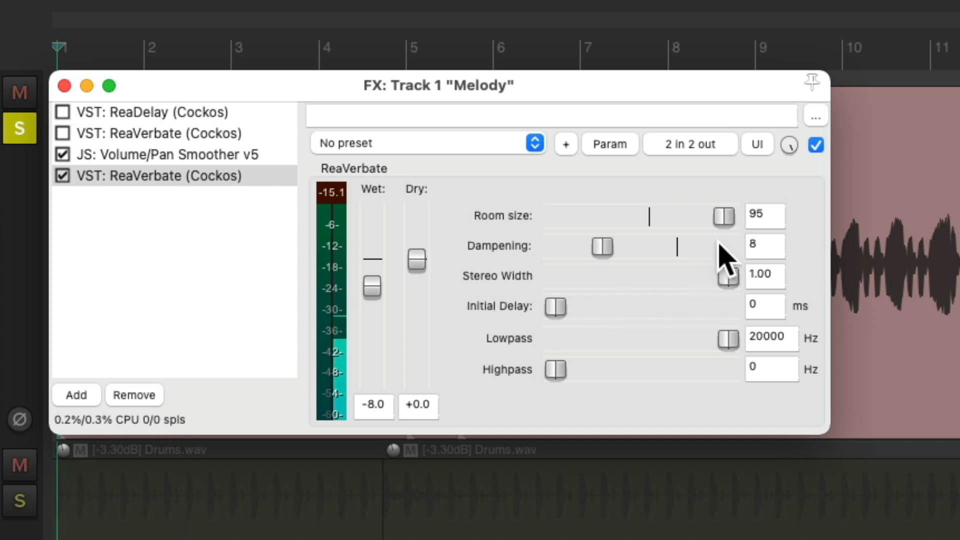
pyautogui.moveTo(726, 216); pyautogui.dragTo(695, 216)
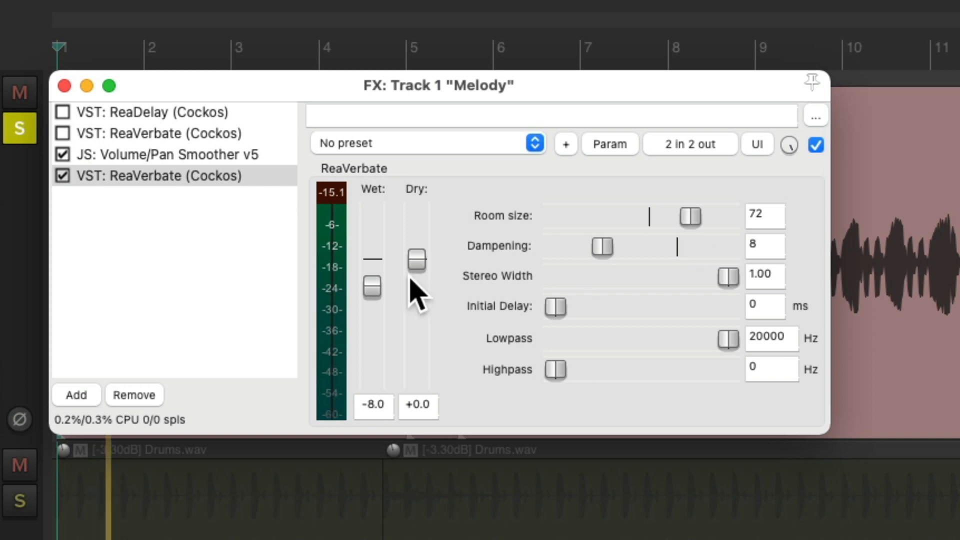
pyautogui.moveTo(372, 287); pyautogui.dragTo(371, 255)
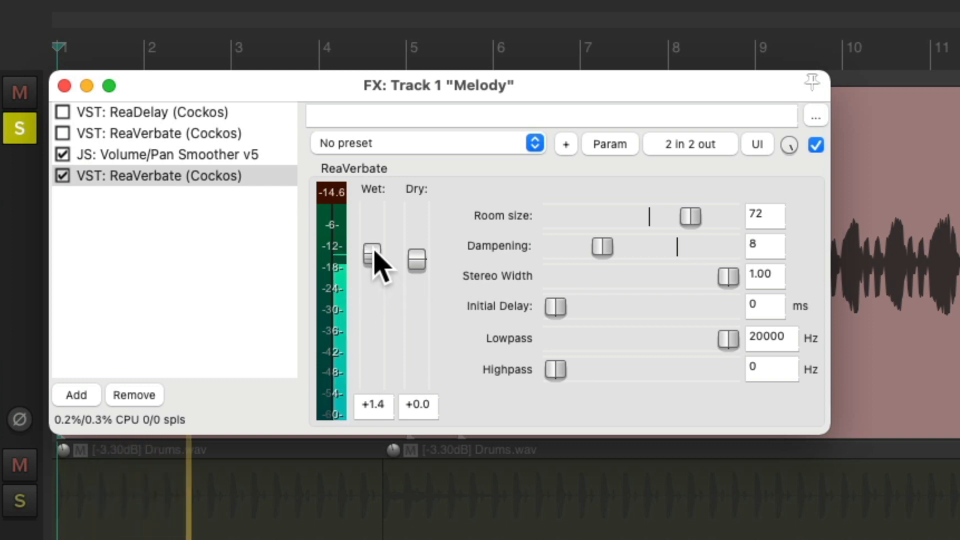
pyautogui.moveTo(372, 257); pyautogui.dragTo(372, 242)
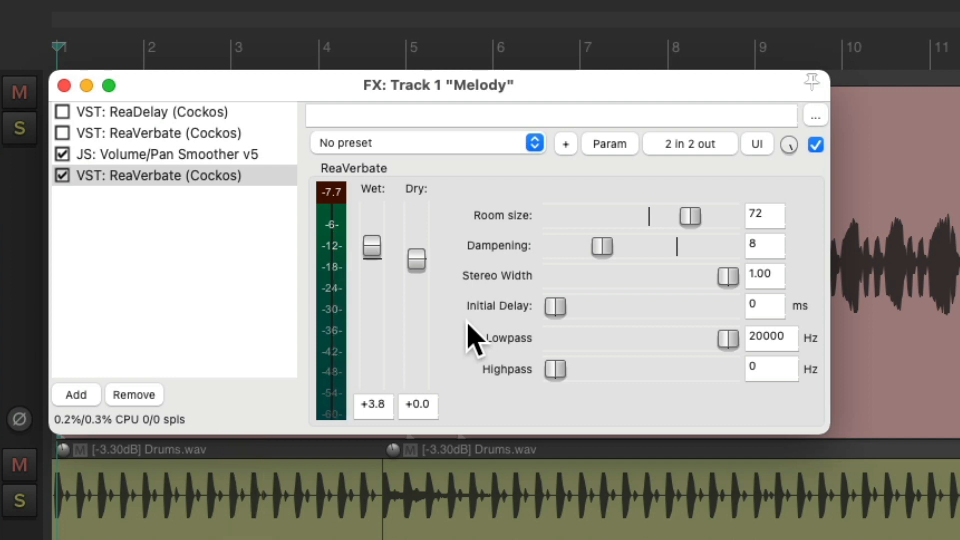
# Step: Add a ReaDelay at the chain's end and confirm its right-only routing in the pin connector
pyautogui.click(62, 176)
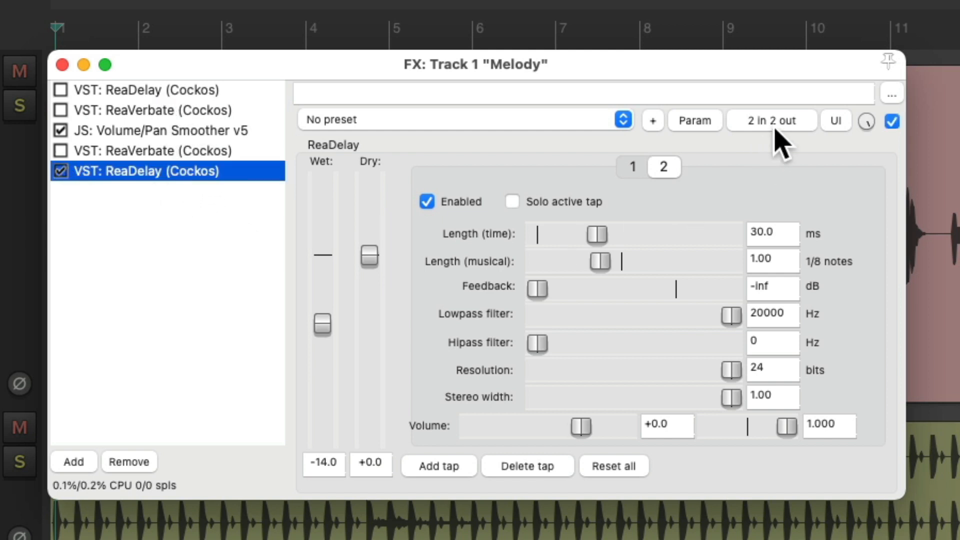
pyautogui.click(771, 120)
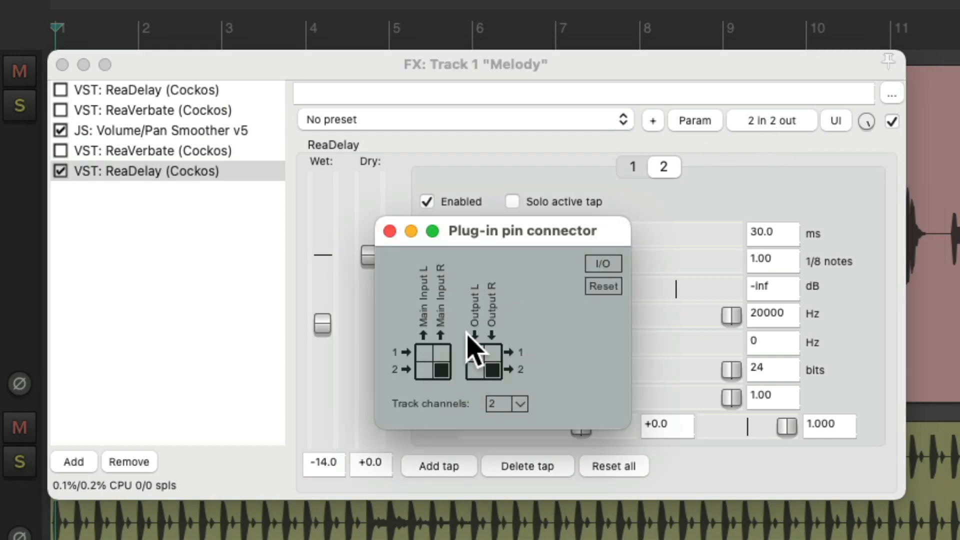
pyautogui.click(389, 231)
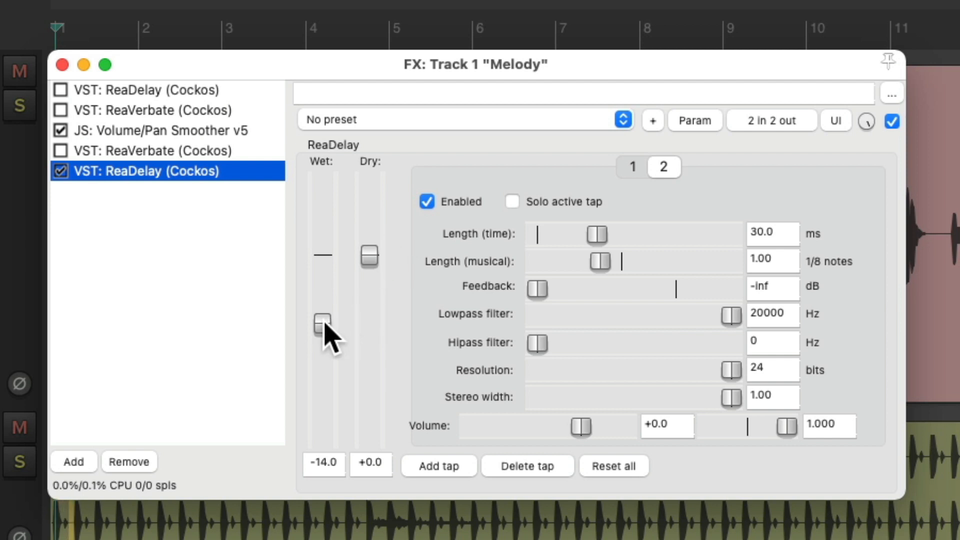
# Step: Raise the new ReaDelay's wet level to about -0.4 dB
pyautogui.moveTo(321, 322); pyautogui.dragTo(321, 266)
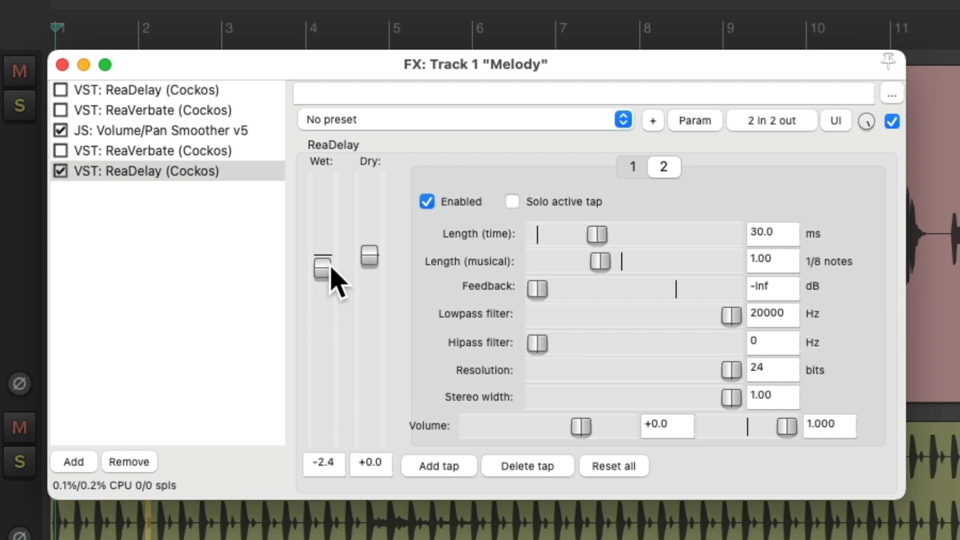
pyautogui.moveTo(323, 269); pyautogui.dragTo(323, 255)
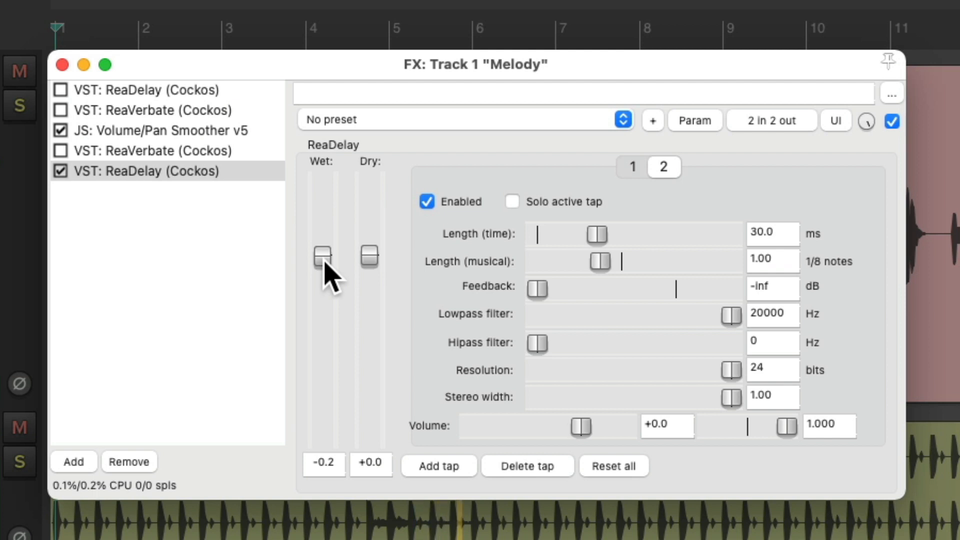
pyautogui.moveTo(322, 254); pyautogui.dragTo(323, 257)
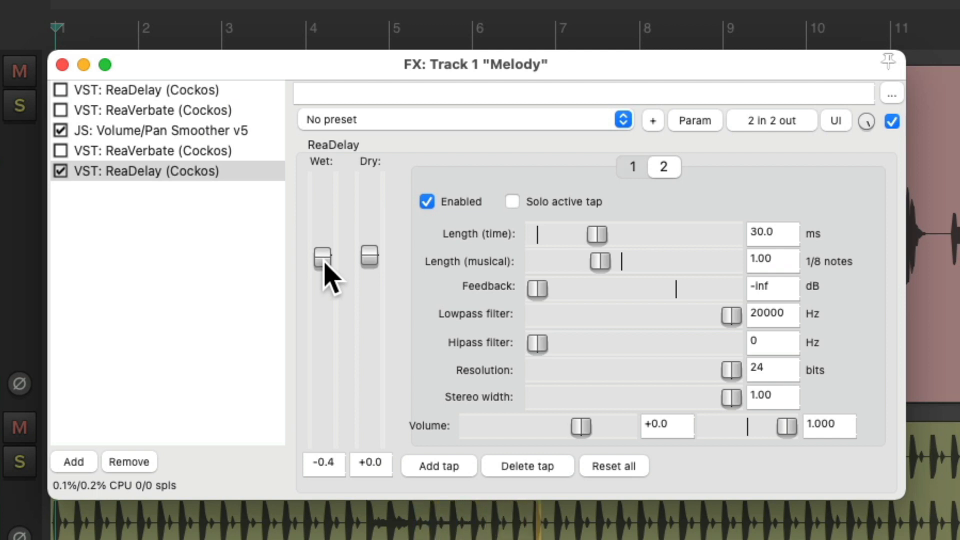
pyautogui.moveTo(357, 304)
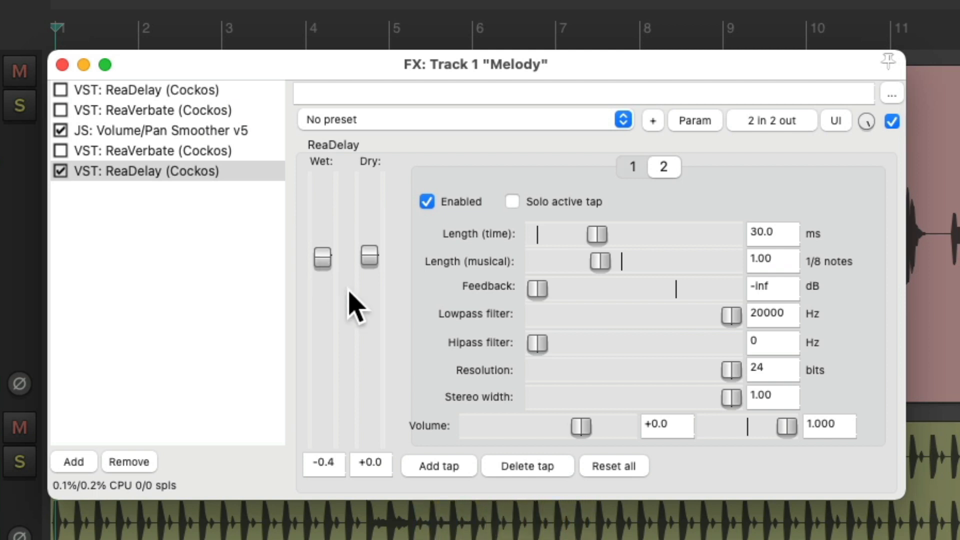
pyautogui.click(152, 110)
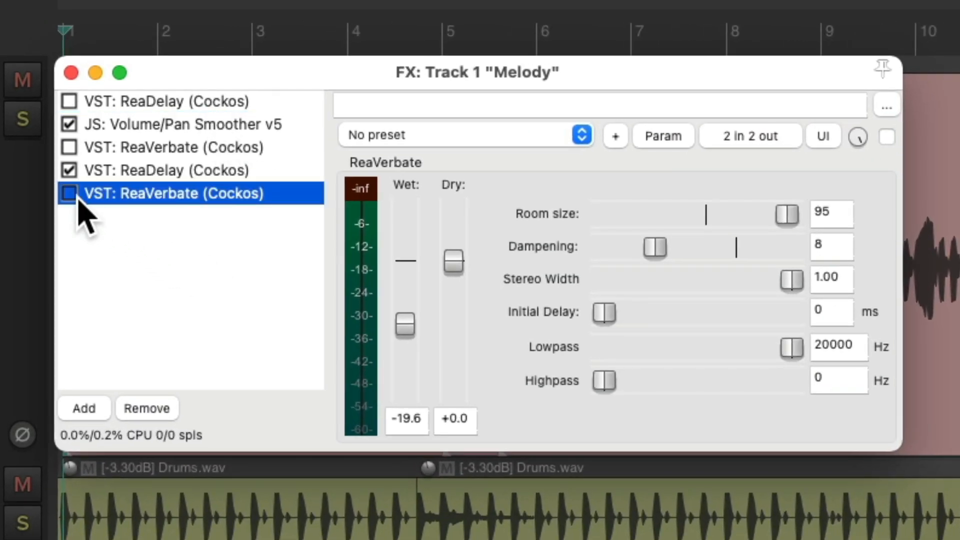
# Step: Enable the end-of-chain ReaVerbate, nudge ReaDelay wet down, and bypass the right-only ReaDelay
pyautogui.click(69, 193)
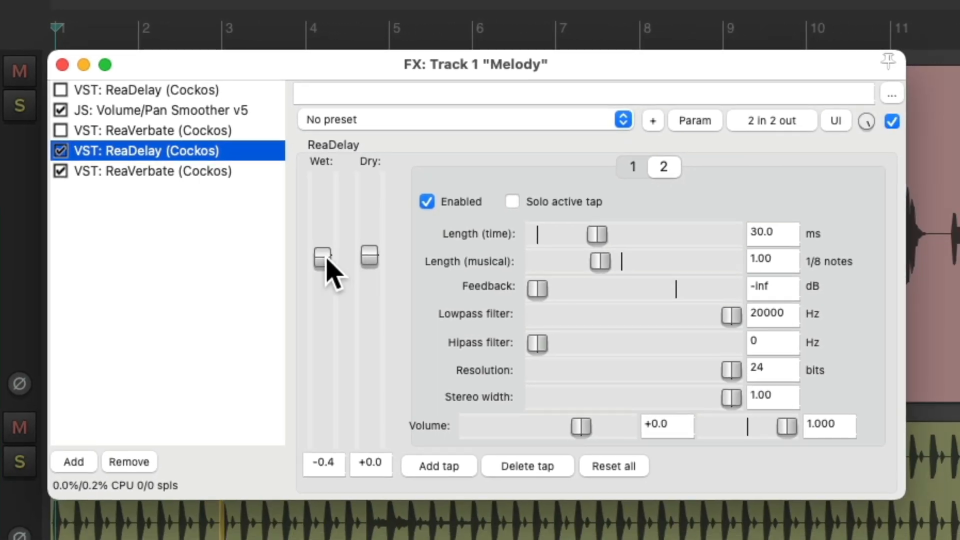
pyautogui.moveTo(321, 257); pyautogui.dragTo(321, 263)
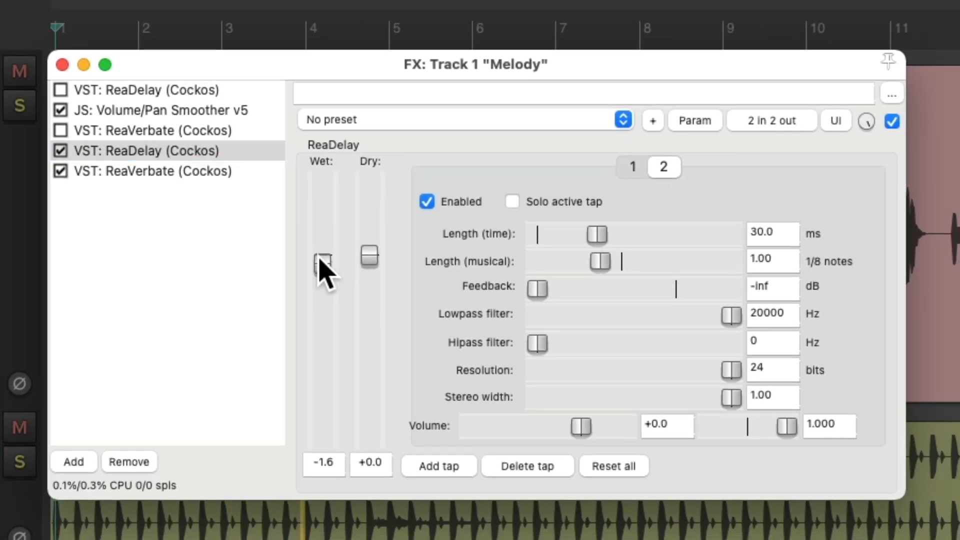
pyautogui.moveTo(282, 300)
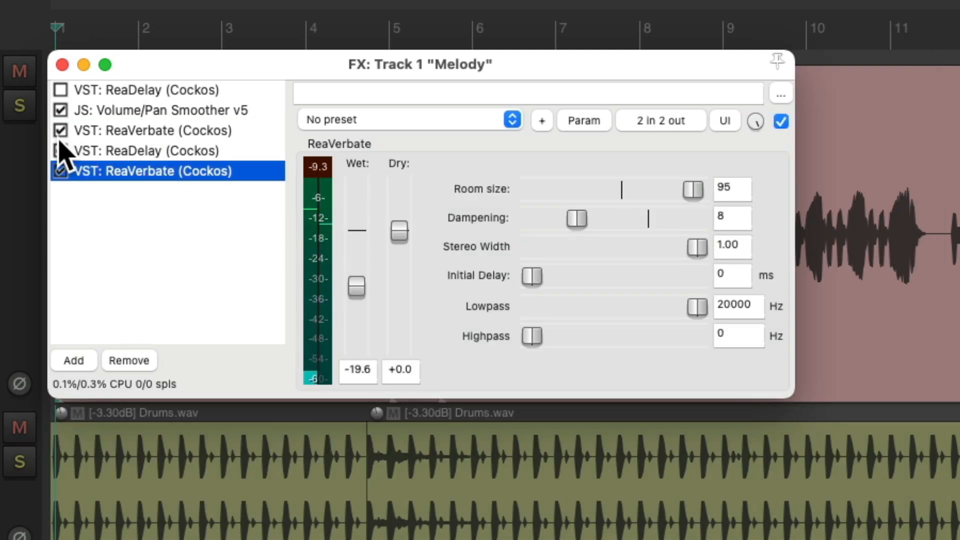
pyautogui.click(20, 105)
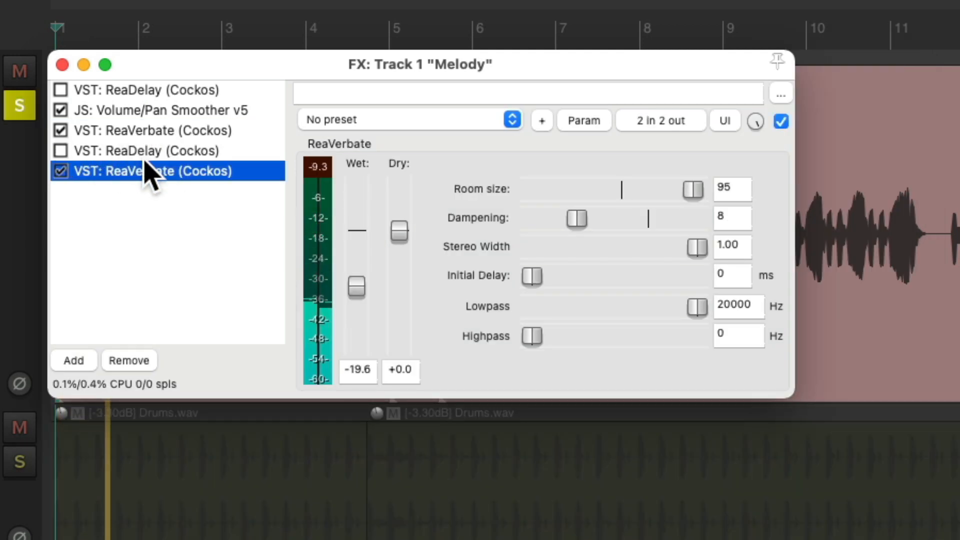
# Step: Settle the final ReaVerbate's wet level at about -20.7 dB
pyautogui.moveTo(356, 286); pyautogui.dragTo(356, 323)
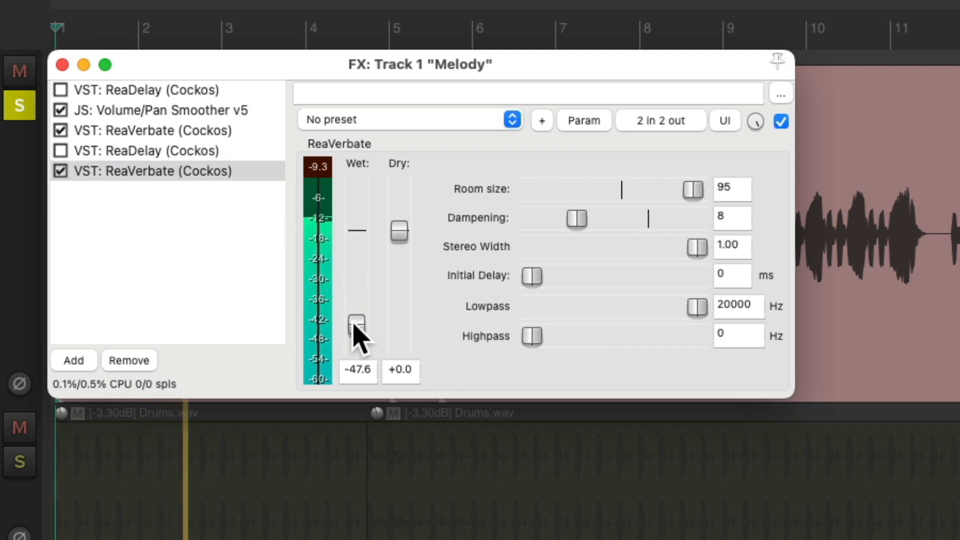
pyautogui.moveTo(356, 323); pyautogui.dragTo(355, 286)
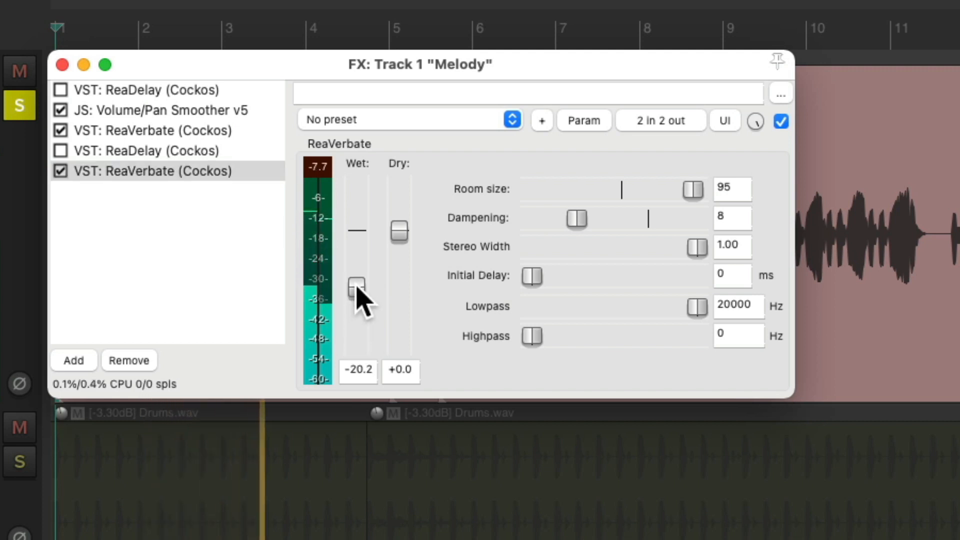
pyautogui.click(153, 171)
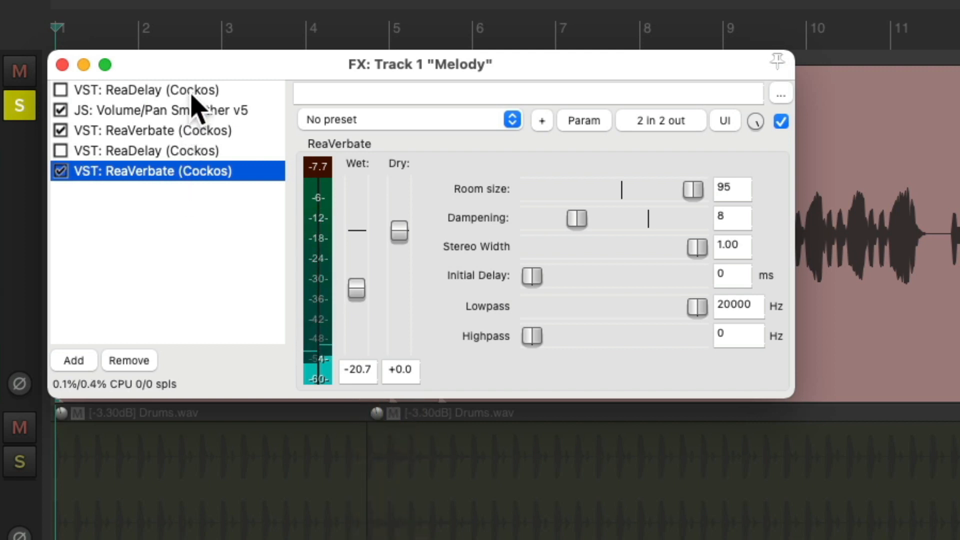
# Step: Move the unused ReaDelay mid-chain, enable it at about -16 dB wet, then bypass Melody's whole FX chain
pyautogui.click(152, 90)
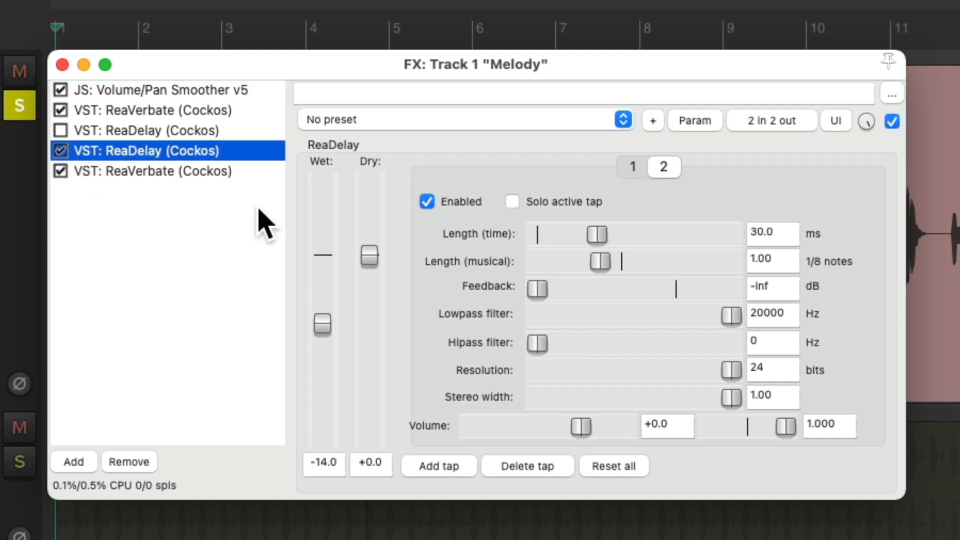
pyautogui.moveTo(322, 324); pyautogui.dragTo(322, 322)
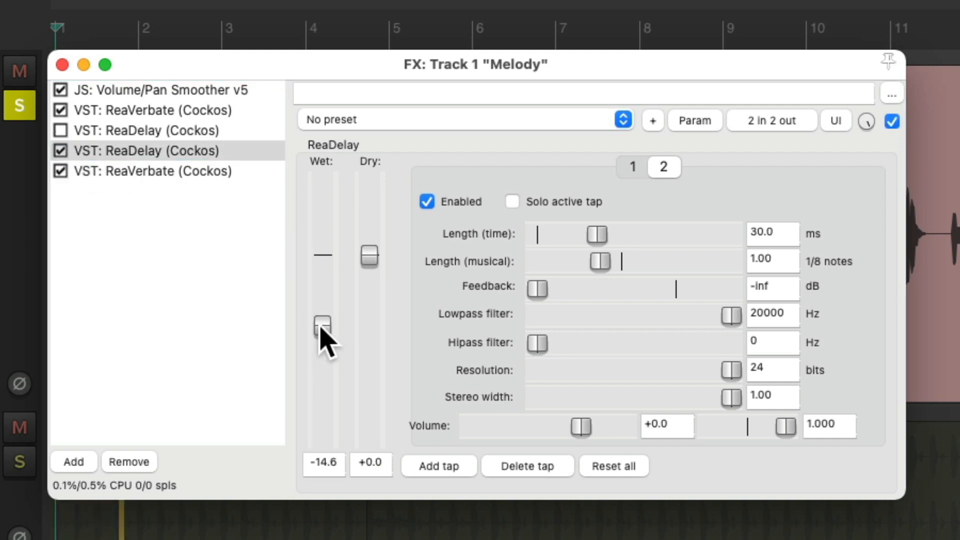
pyautogui.moveTo(321, 324); pyautogui.dragTo(321, 331)
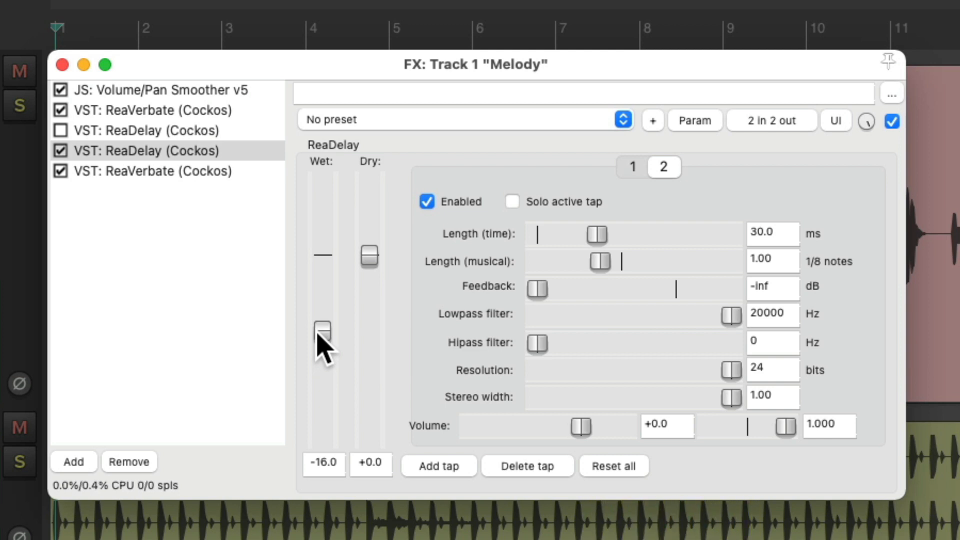
pyautogui.click(41, 70)
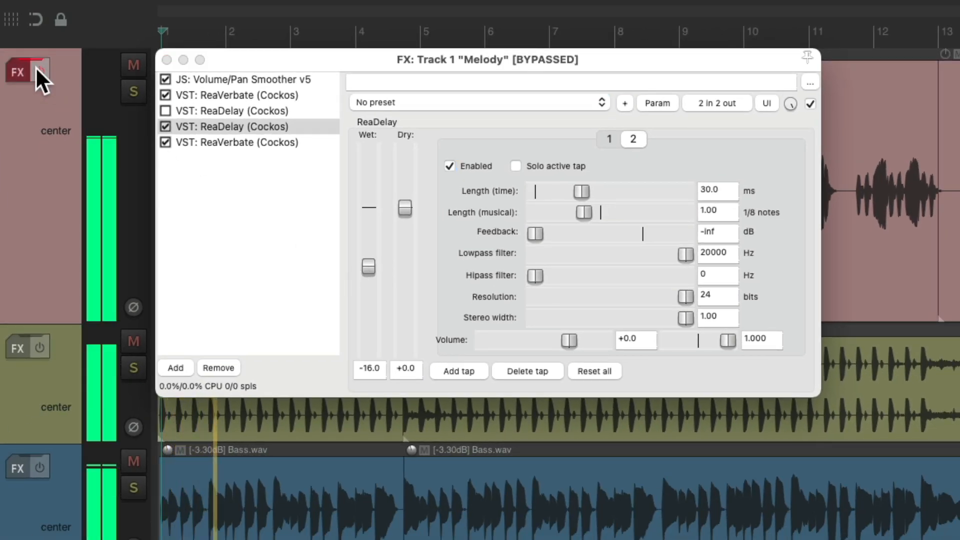
# Step: Re-enable Melody's effects and lower the final ReaVerbate's wet level to about -23.4 dB
pyautogui.click(43, 70)
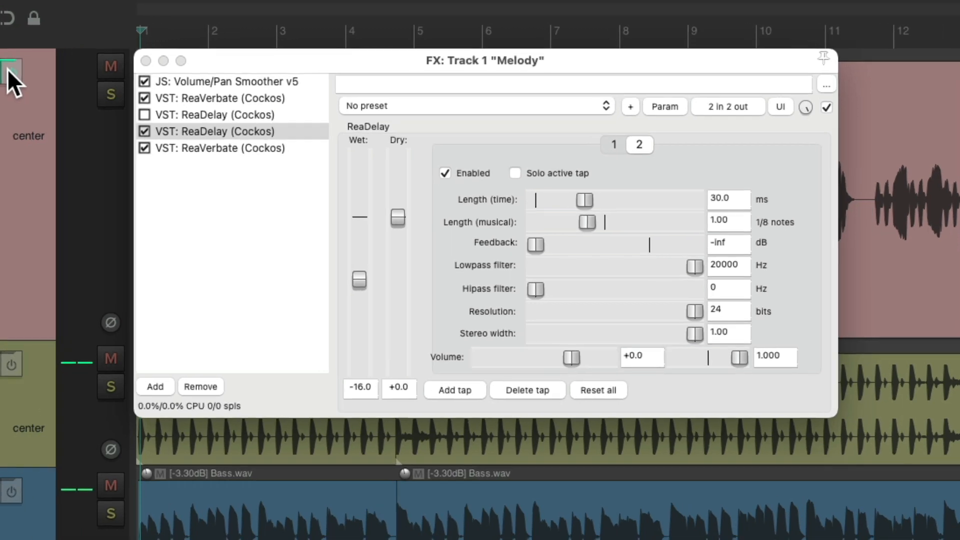
pyautogui.click(220, 148)
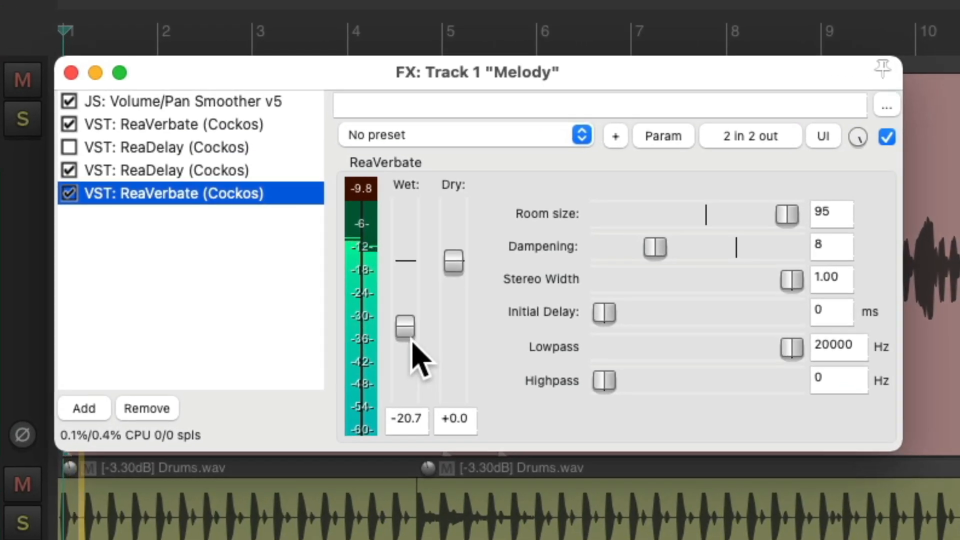
pyautogui.moveTo(404, 324); pyautogui.dragTo(404, 335)
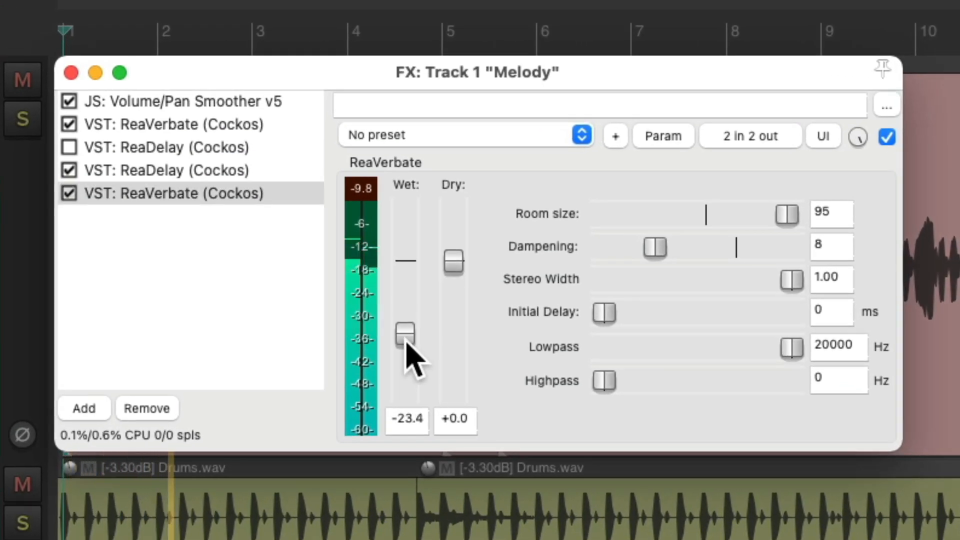